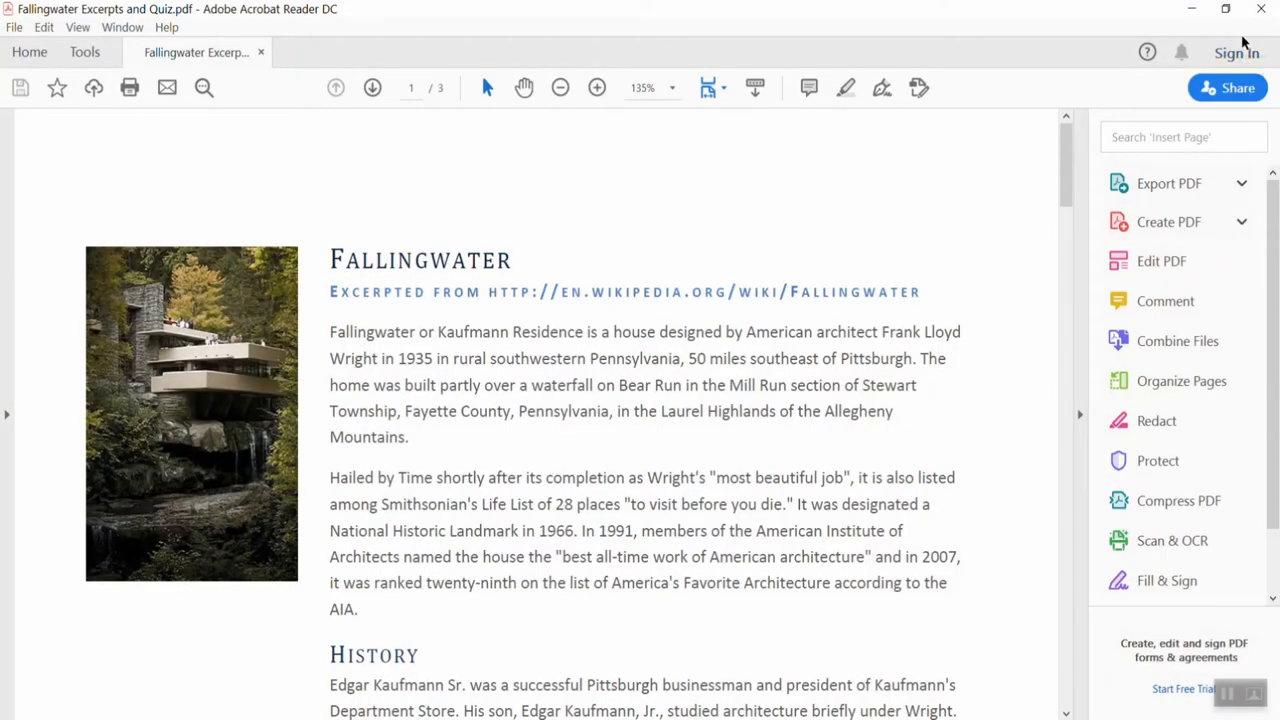
pyautogui.moveTo(1244, 44)
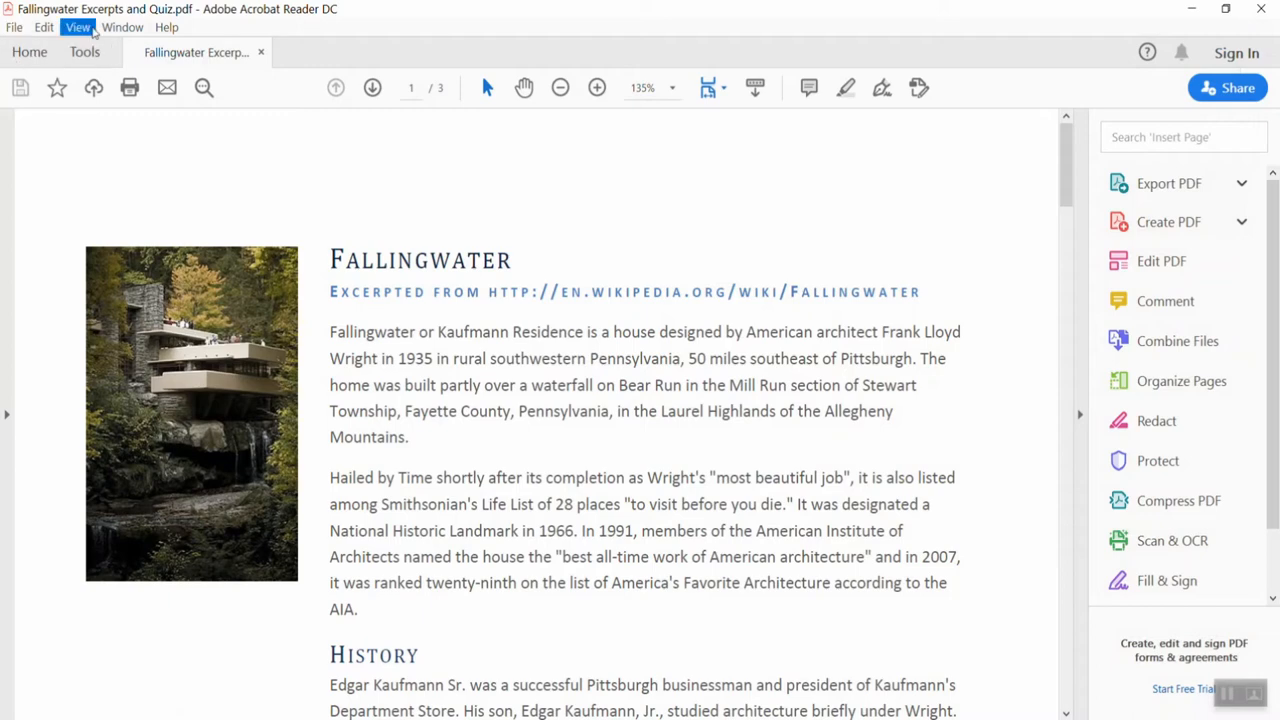
# Step: Bring up the View menu to reach the Read Out Loud options
pyautogui.click(77, 27)
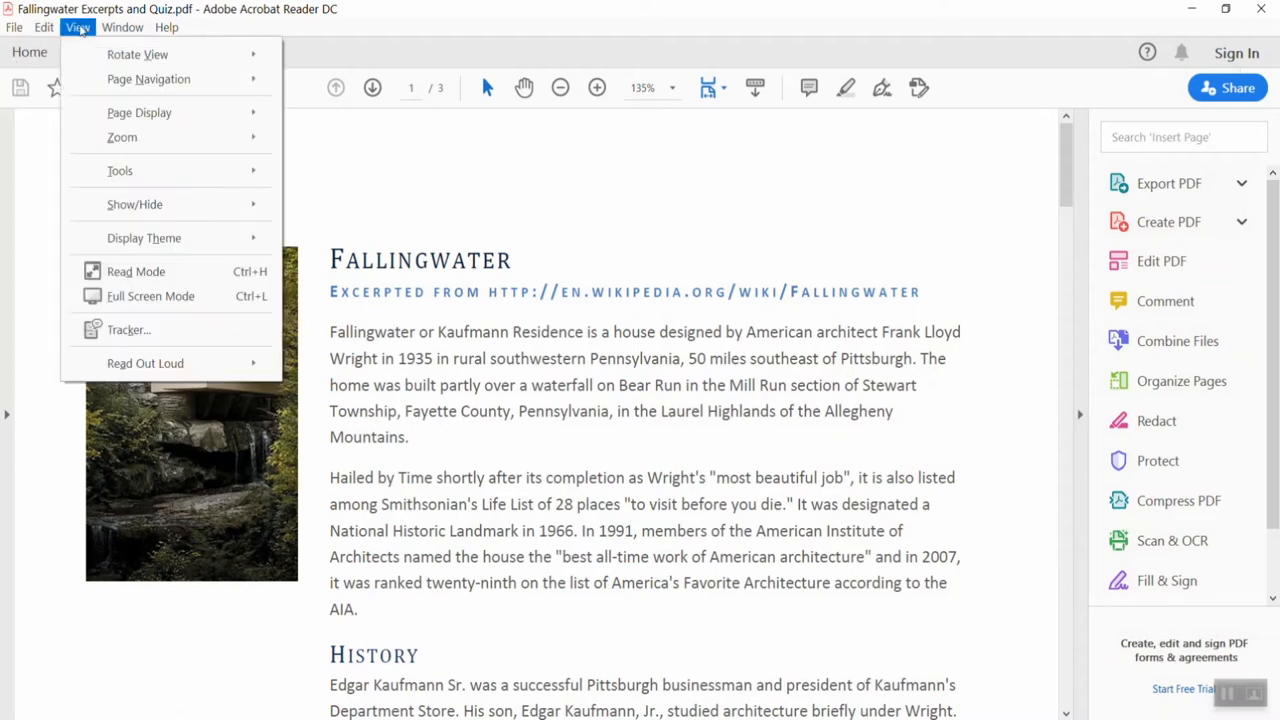
pyautogui.moveTo(145, 363)
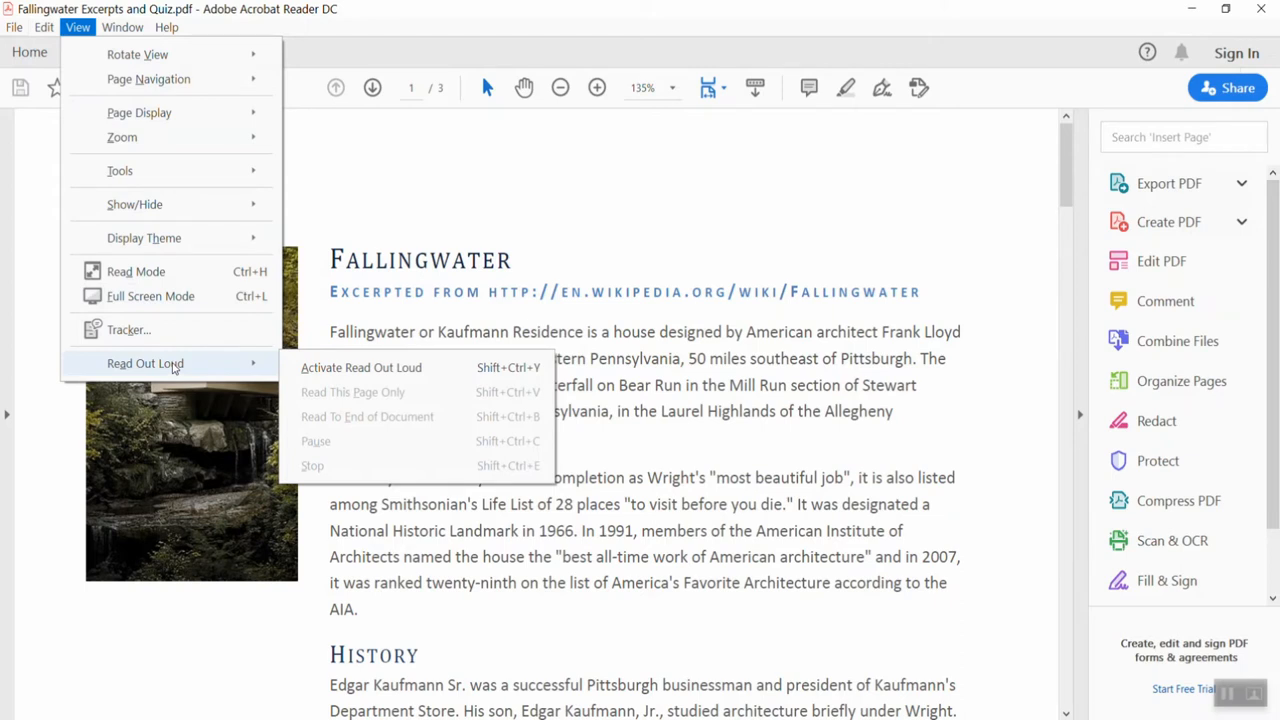
pyautogui.moveTo(270, 371)
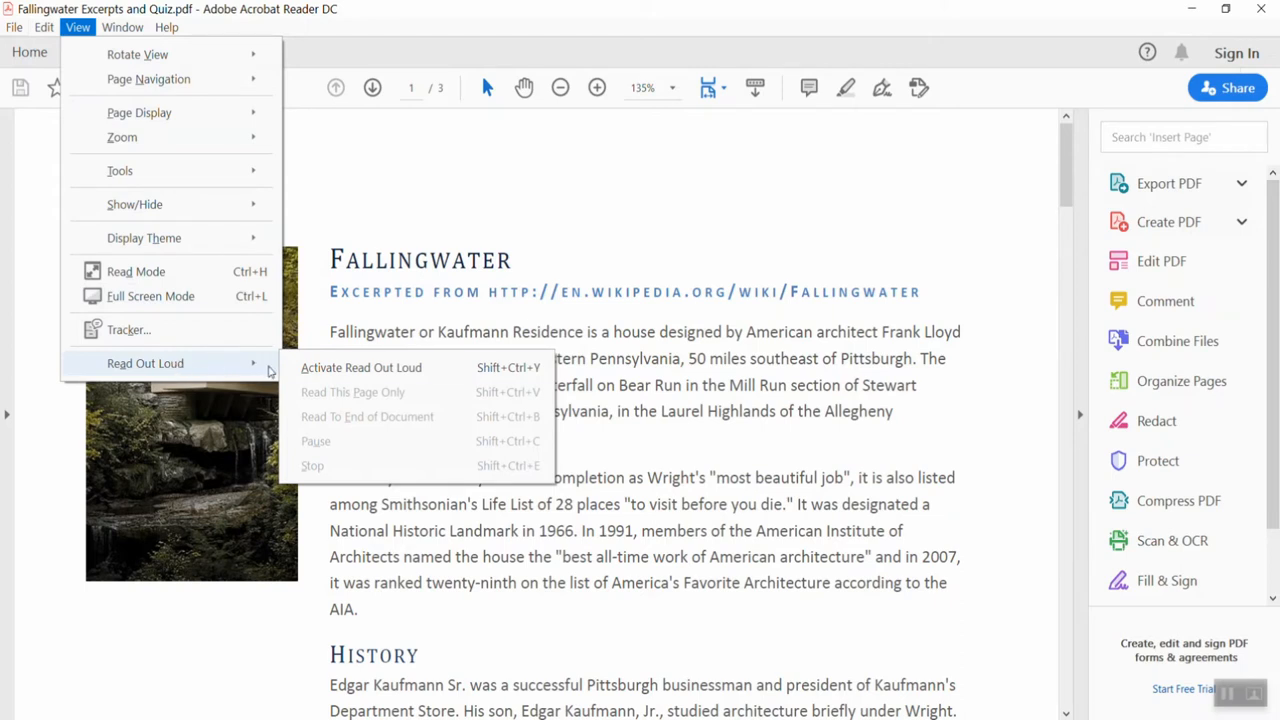
pyautogui.moveTo(465, 371)
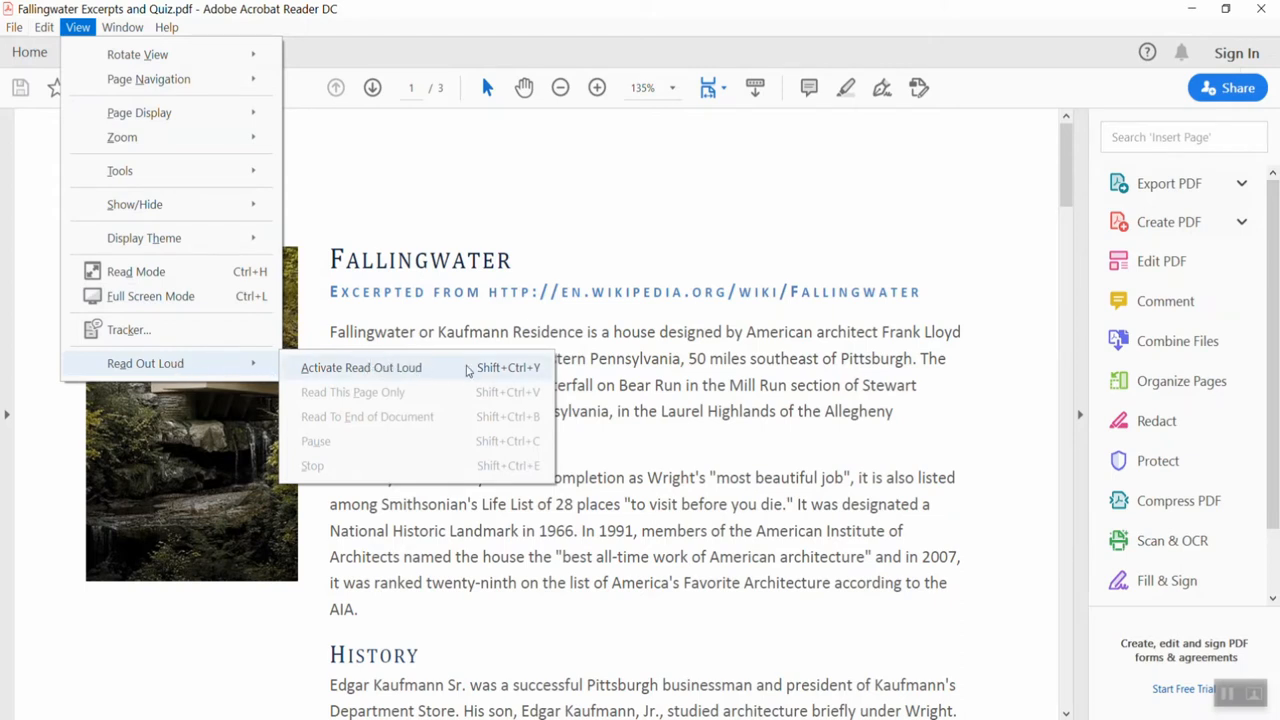
pyautogui.moveTo(437, 373)
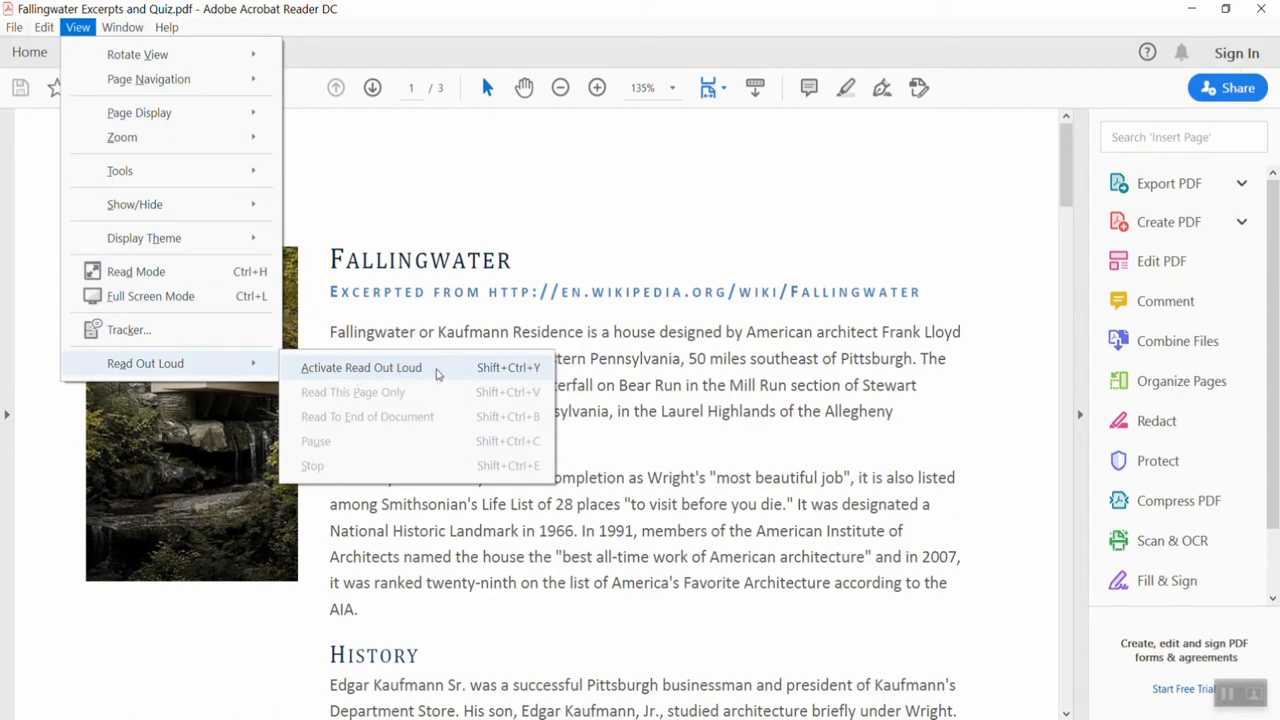
pyautogui.moveTo(455, 372)
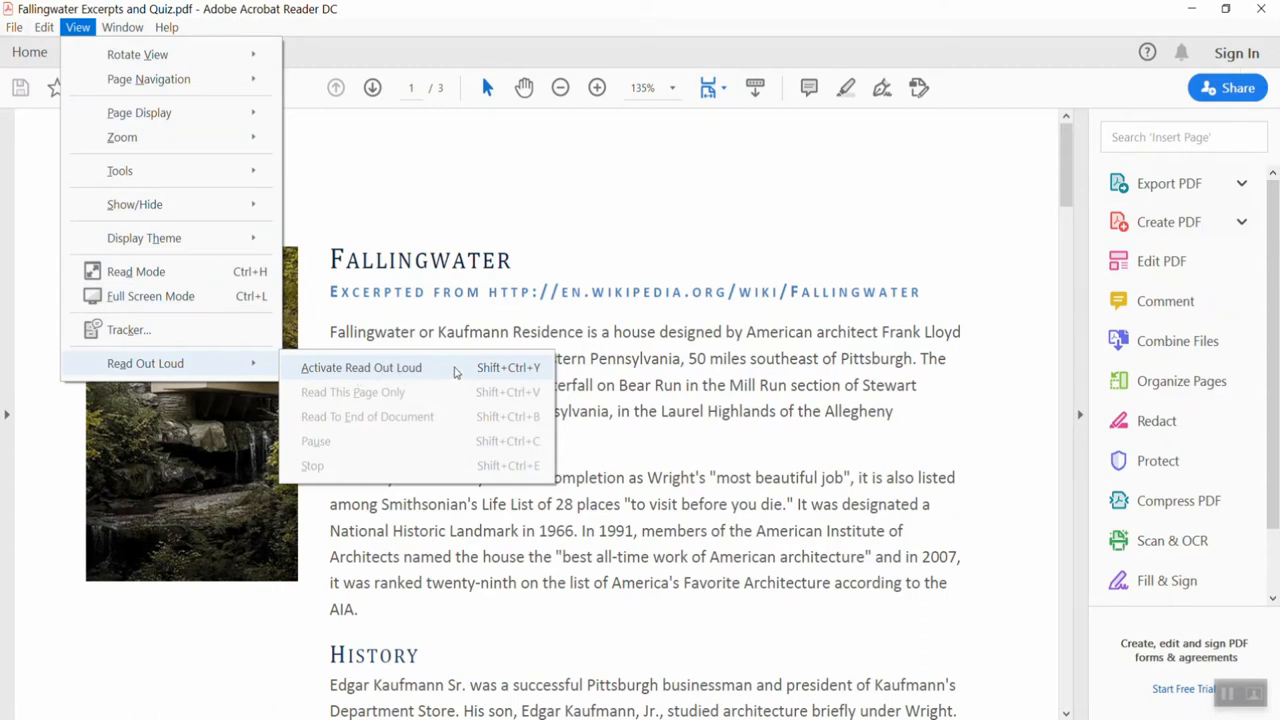
pyautogui.moveTo(546, 374)
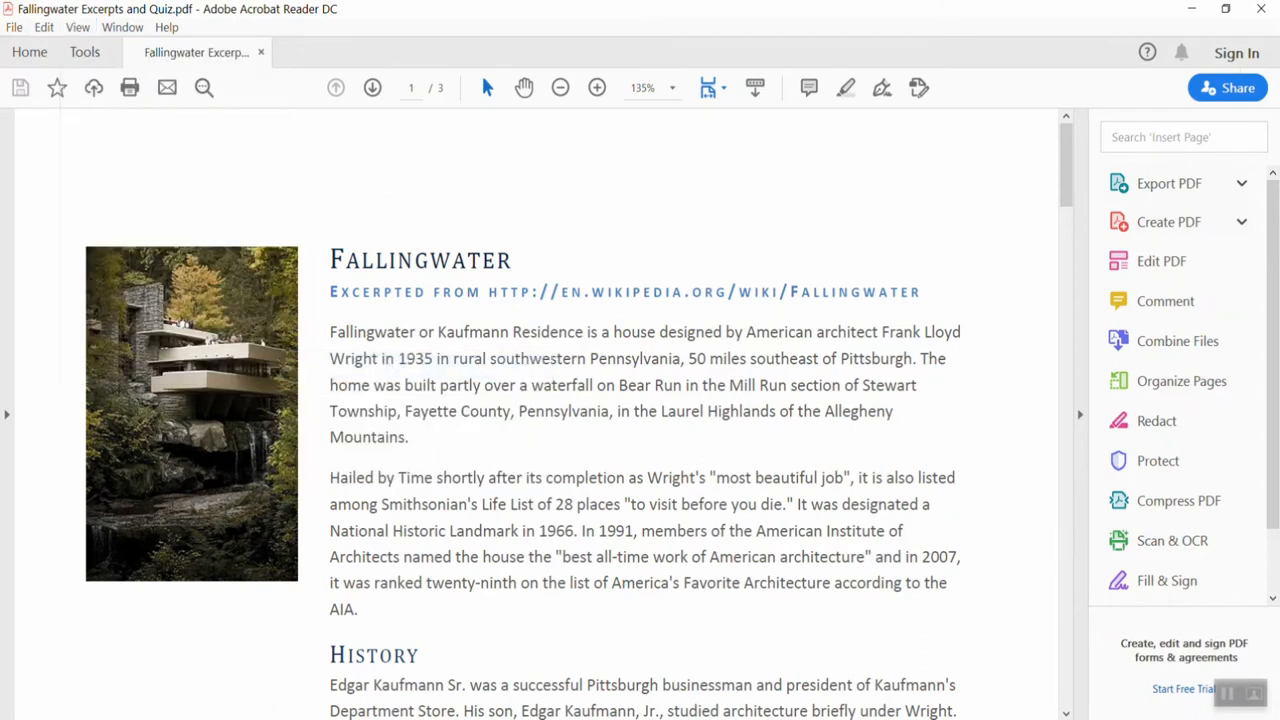
# Step: Start Read To End of Document from the View > Read Out Loud menu
pyautogui.click(77, 27)
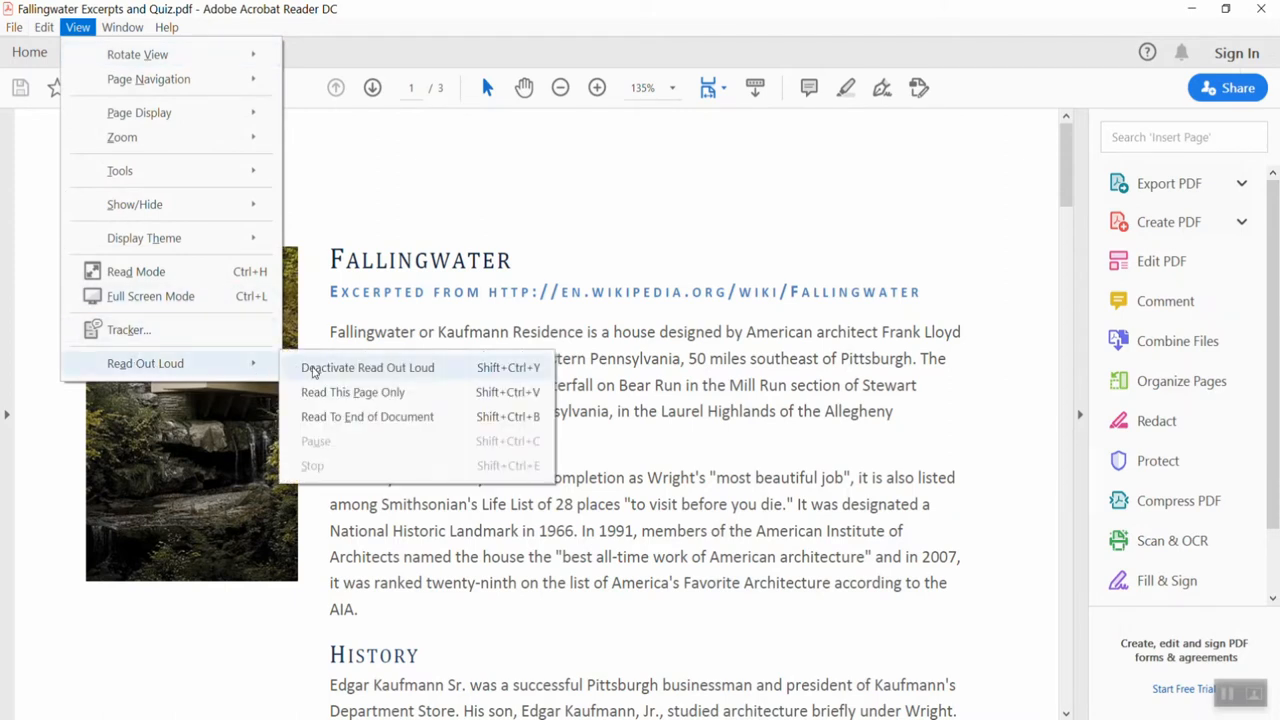
pyautogui.moveTo(375, 377)
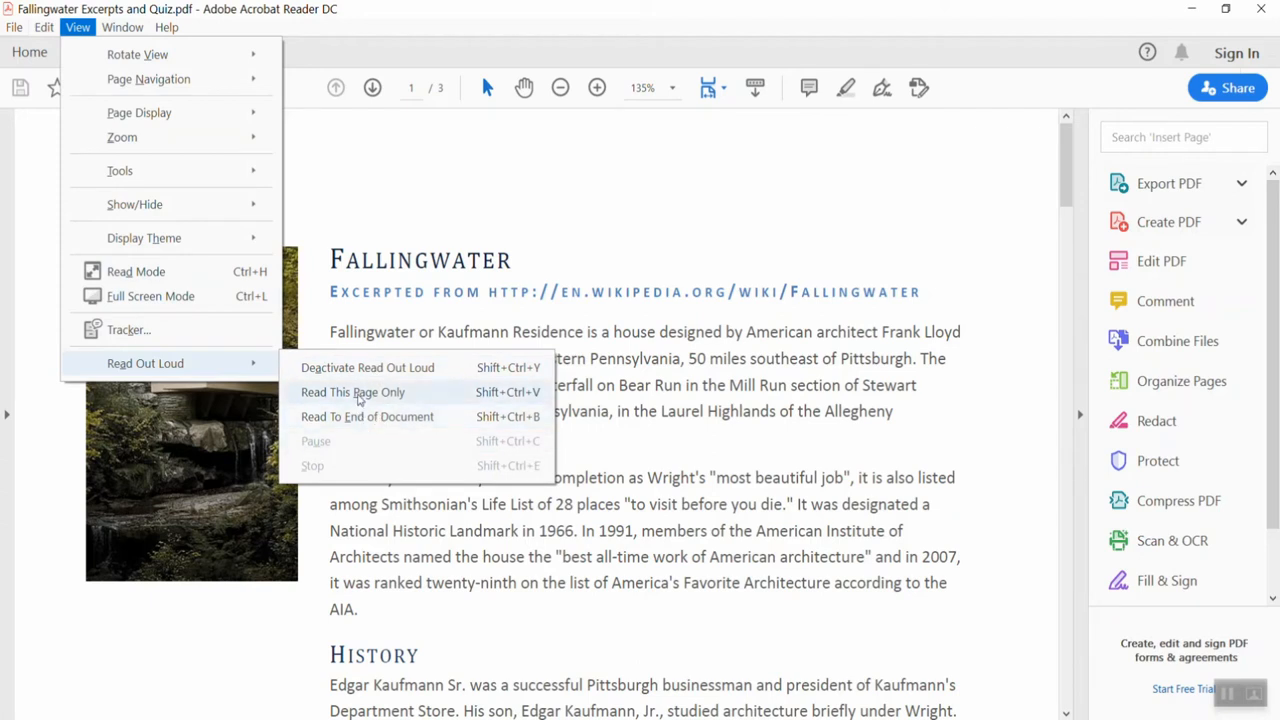
pyautogui.moveTo(360, 425)
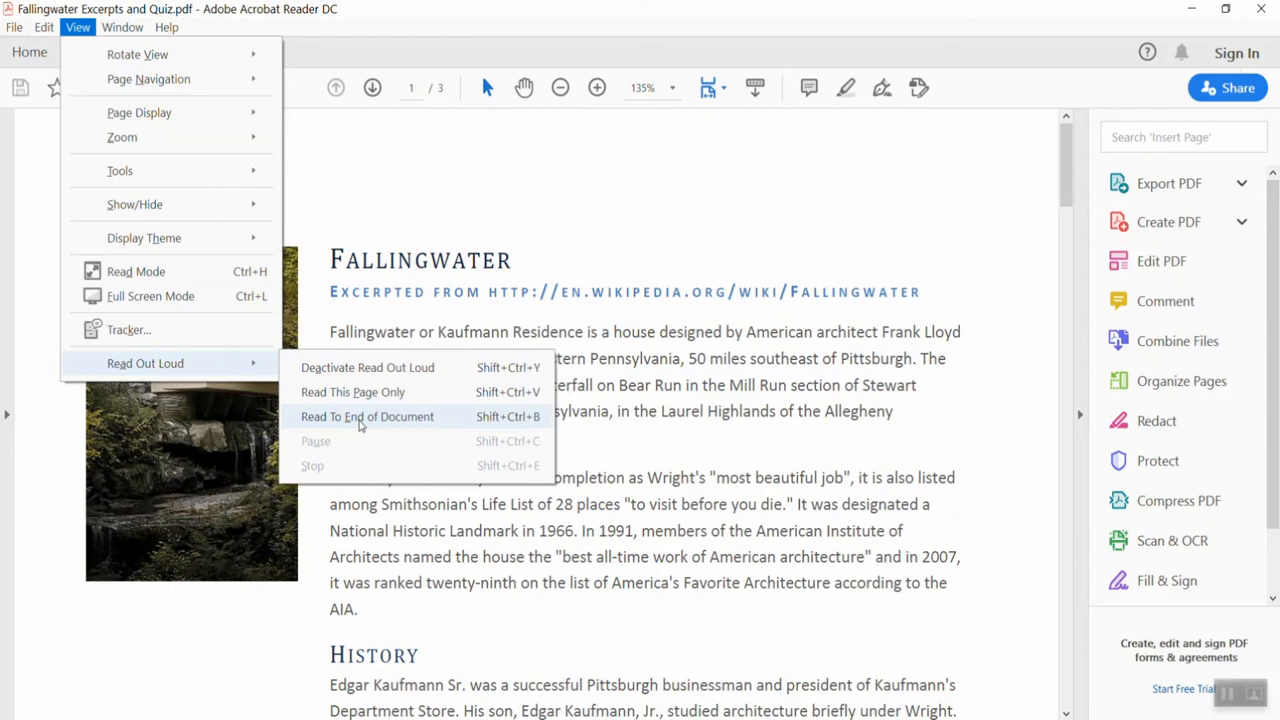
pyautogui.click(367, 416)
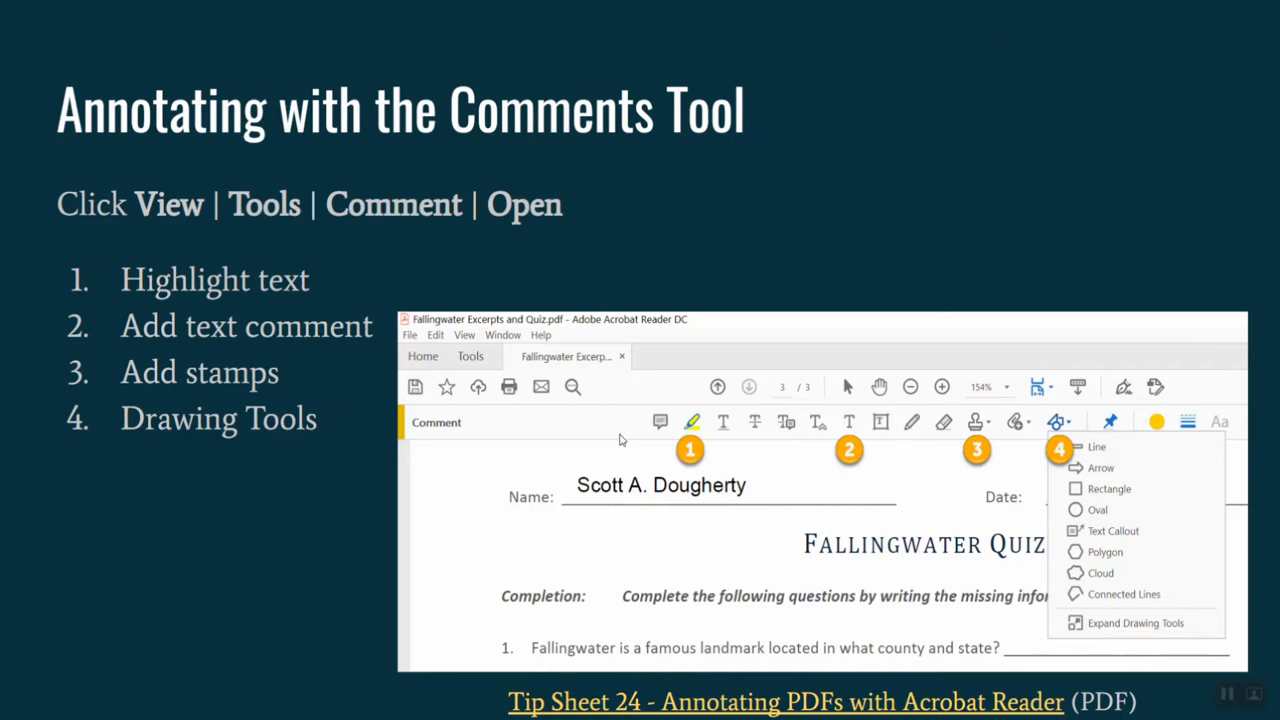
pyautogui.moveTo(788, 423)
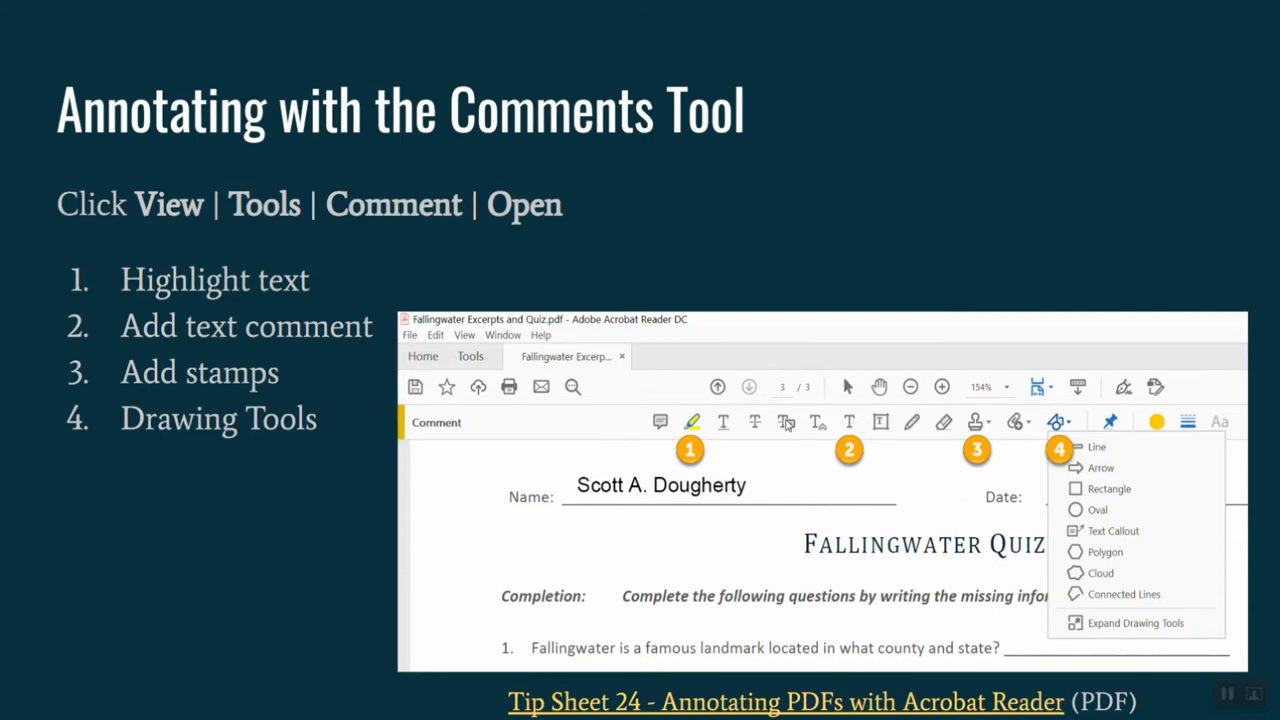
pyautogui.moveTo(565, 440)
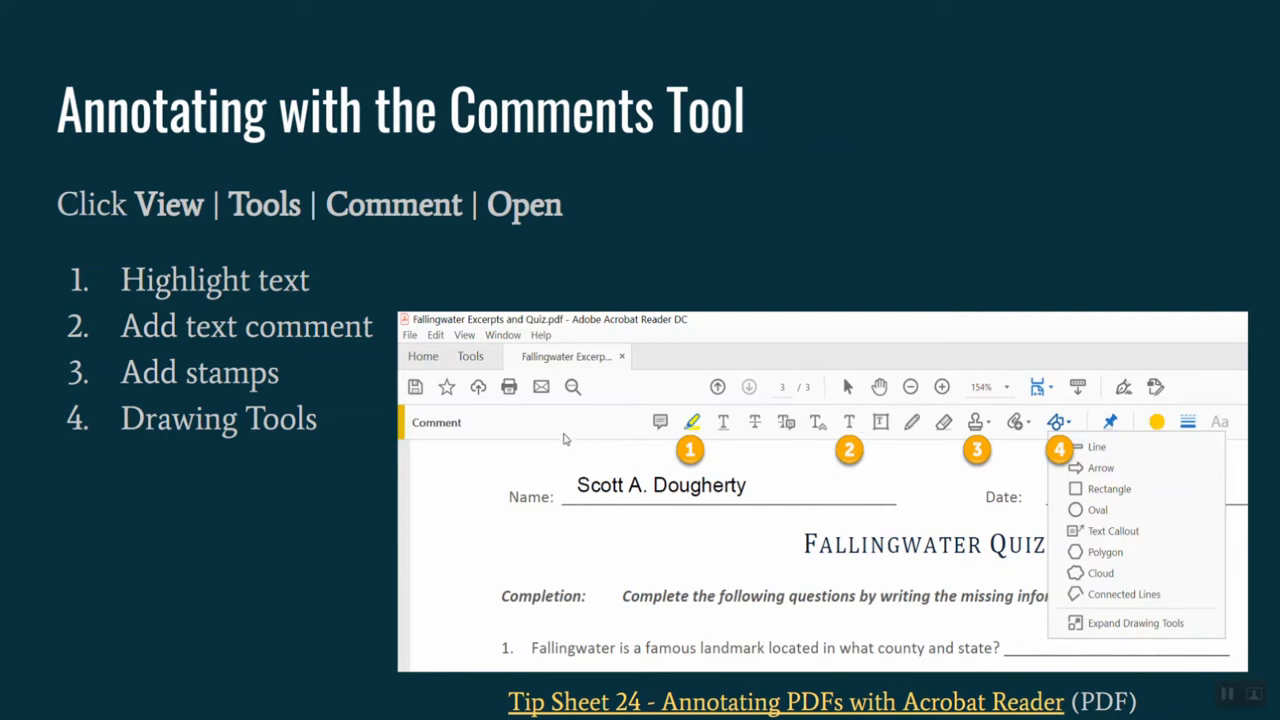
pyautogui.moveTo(740, 487)
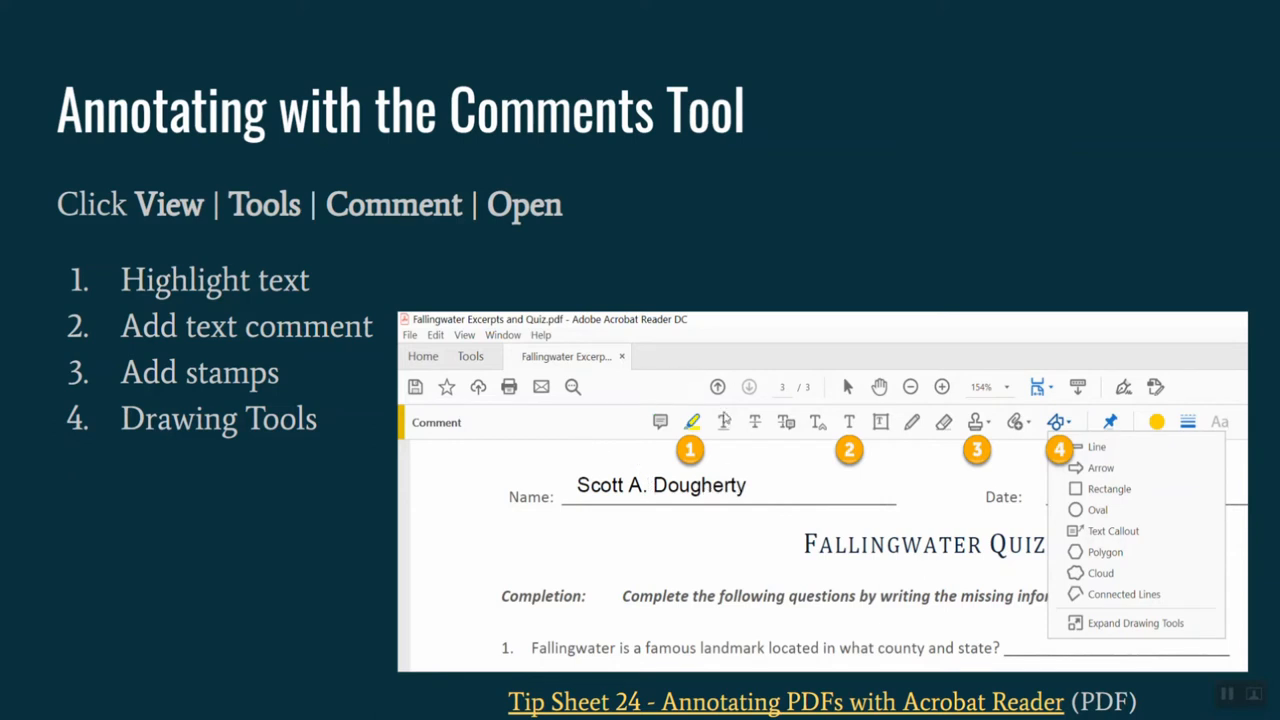
pyautogui.moveTo(665, 641)
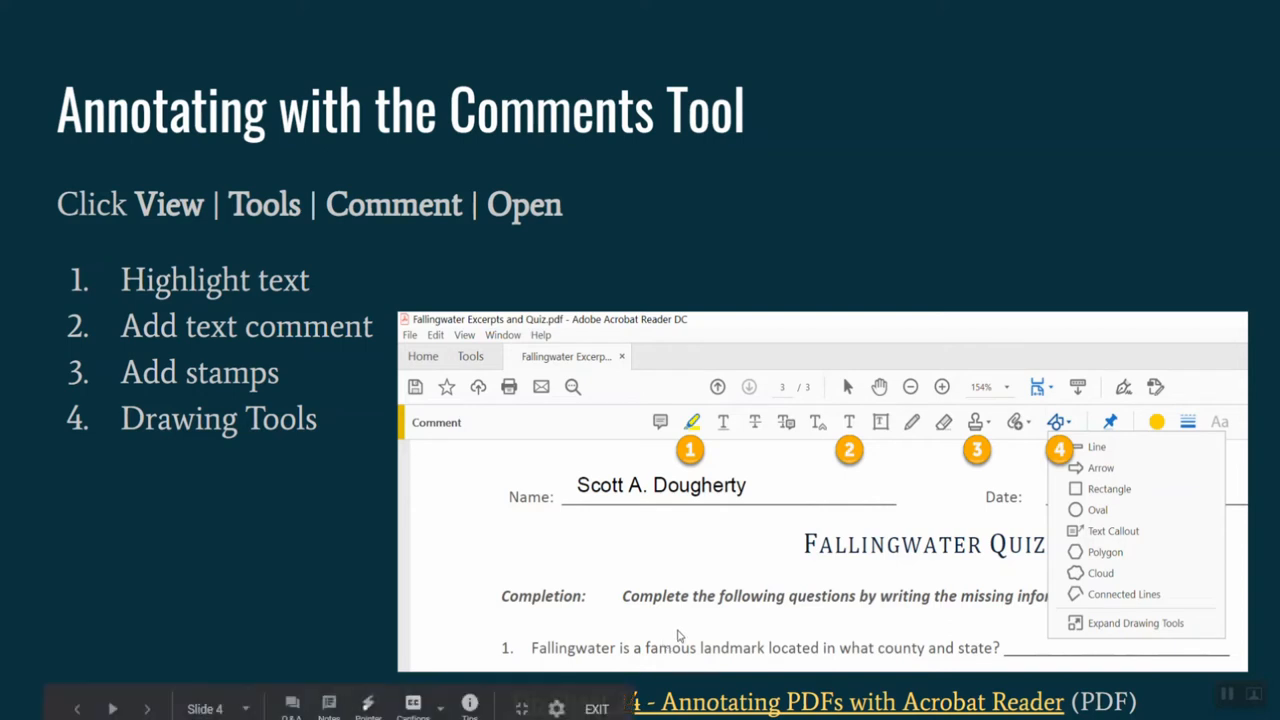
pyautogui.moveTo(977, 440)
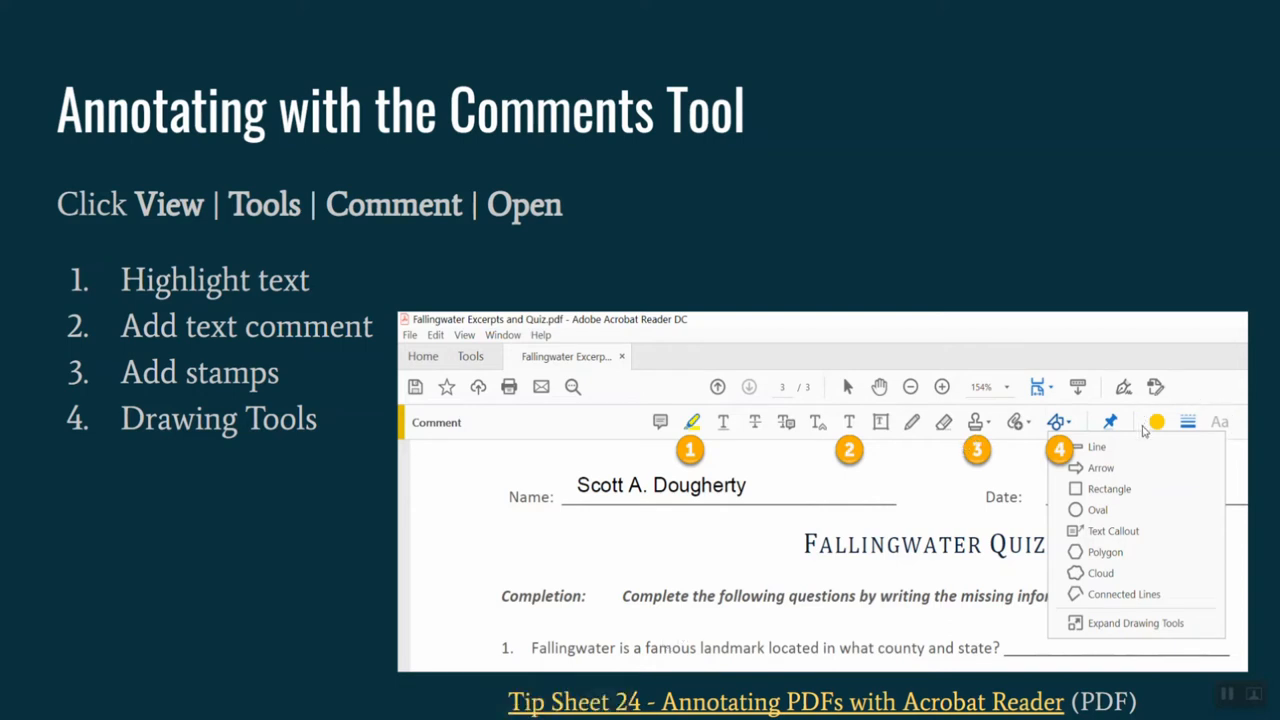
pyautogui.moveTo(1130, 400)
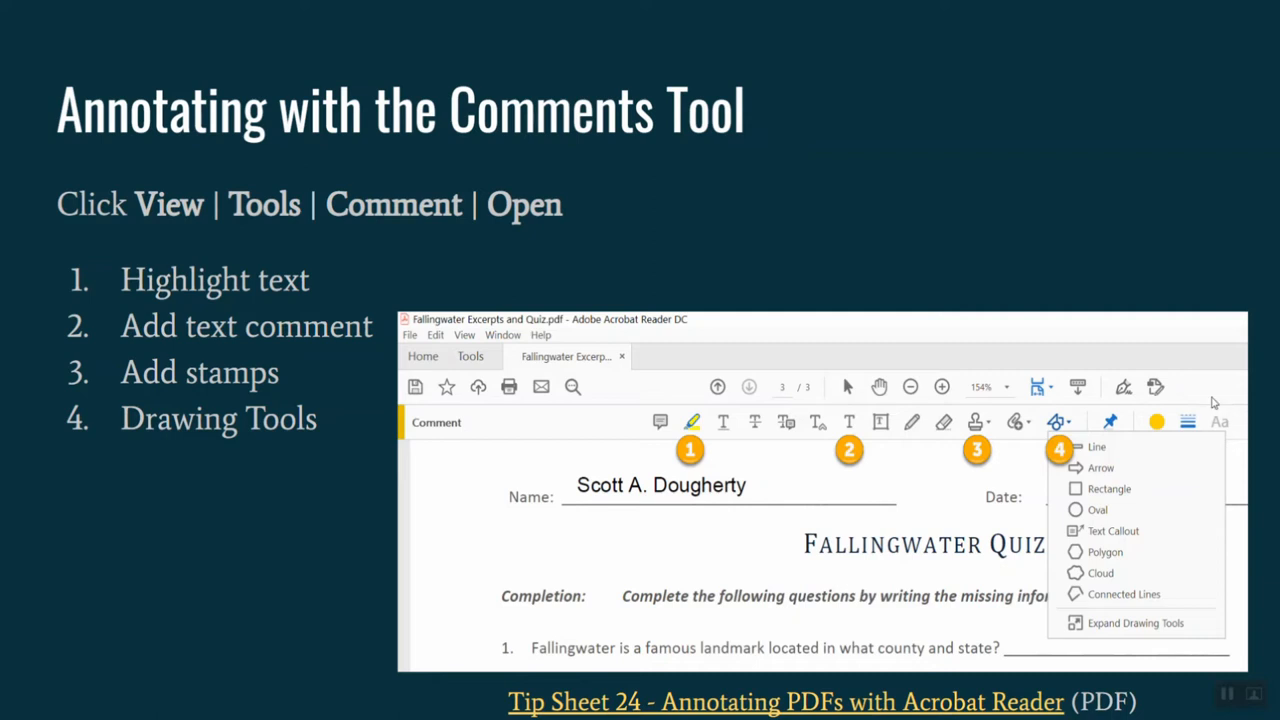
pyautogui.moveTo(1197, 448)
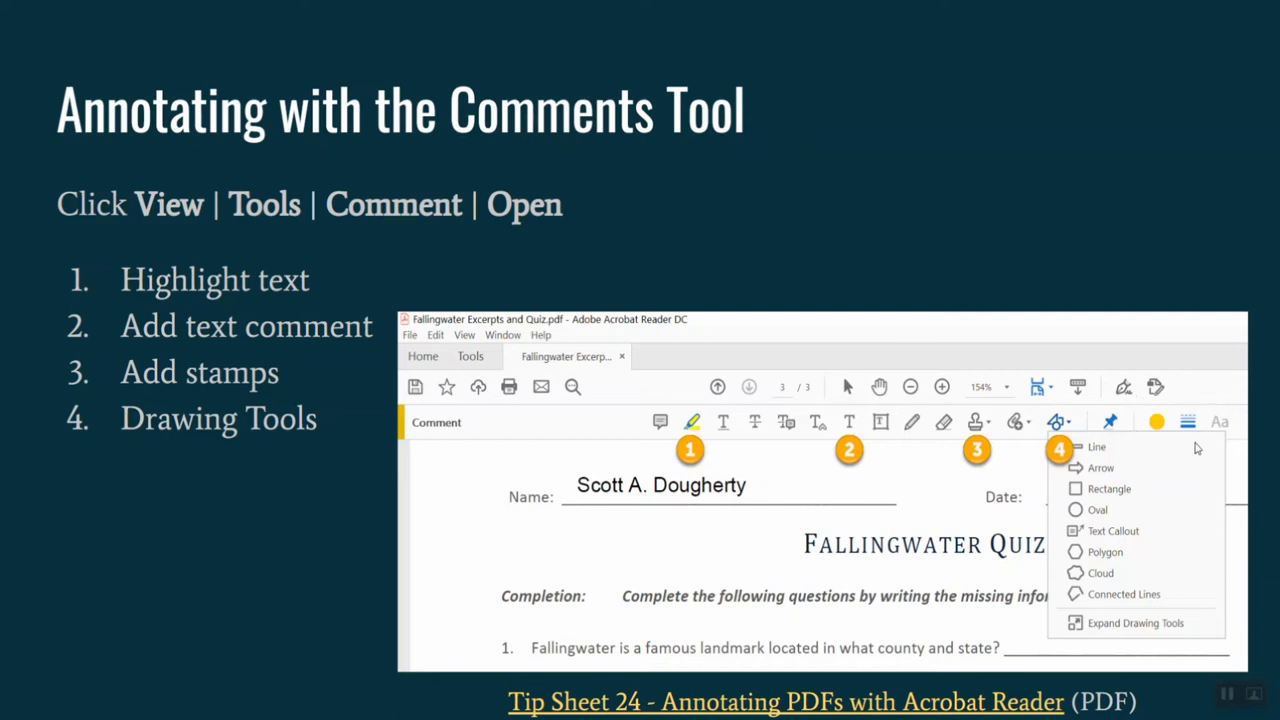
pyautogui.moveTo(850, 468)
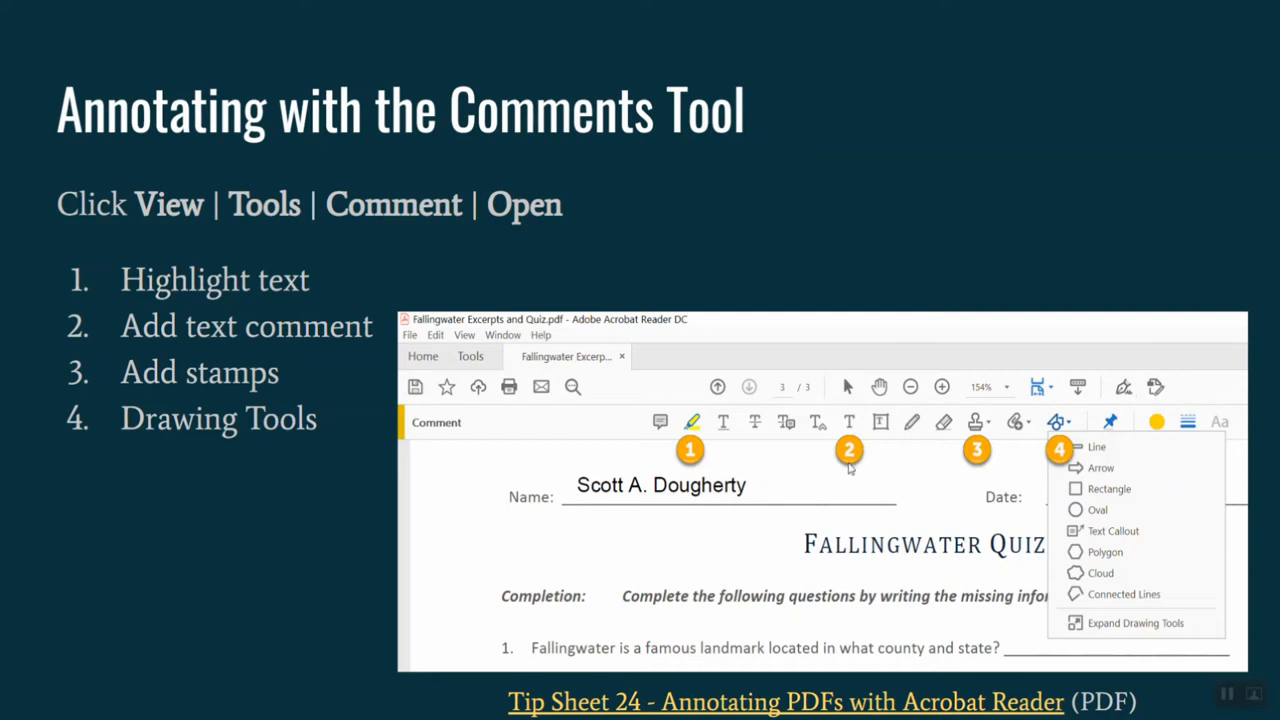
pyautogui.moveTo(865, 445)
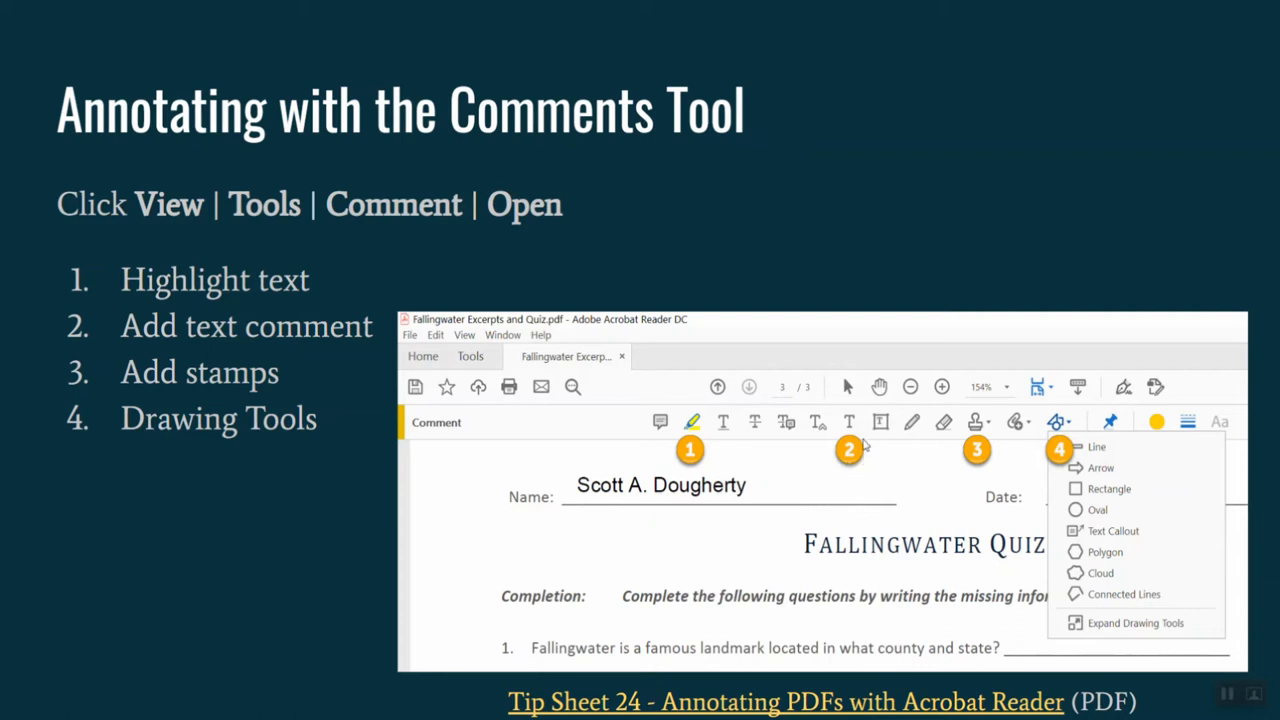
pyautogui.moveTo(854, 485)
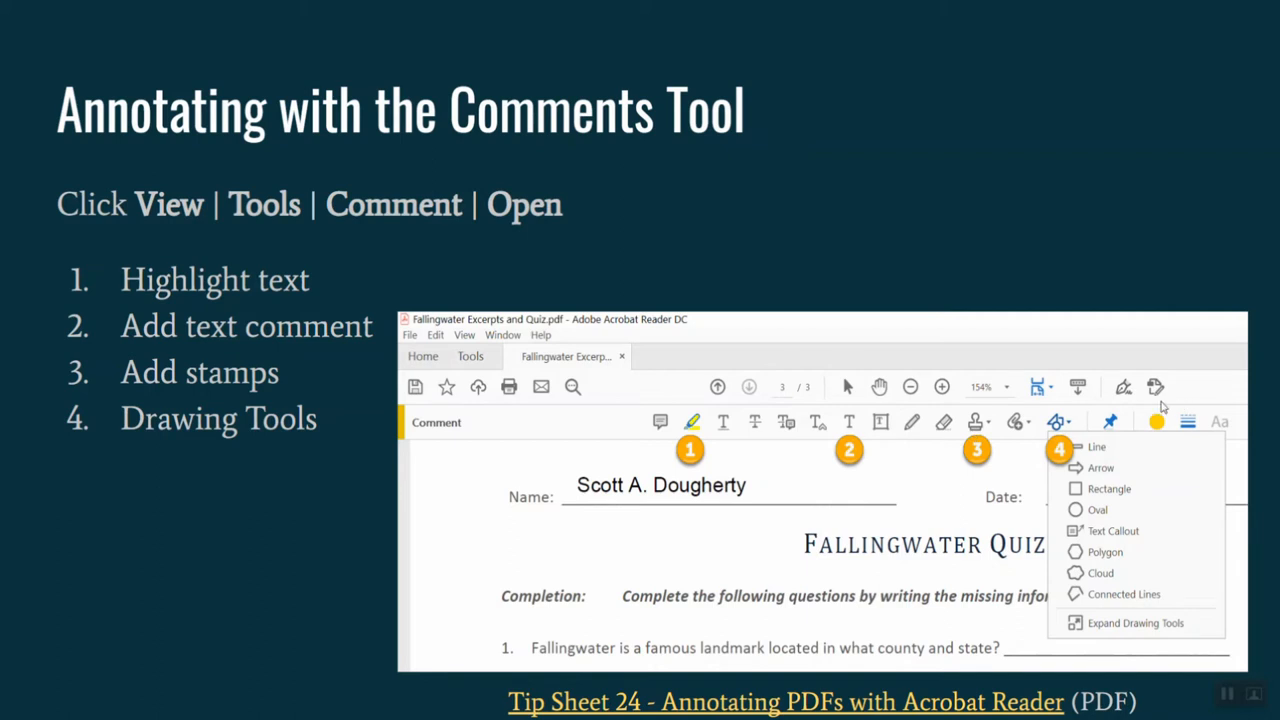
pyautogui.moveTo(1160, 400)
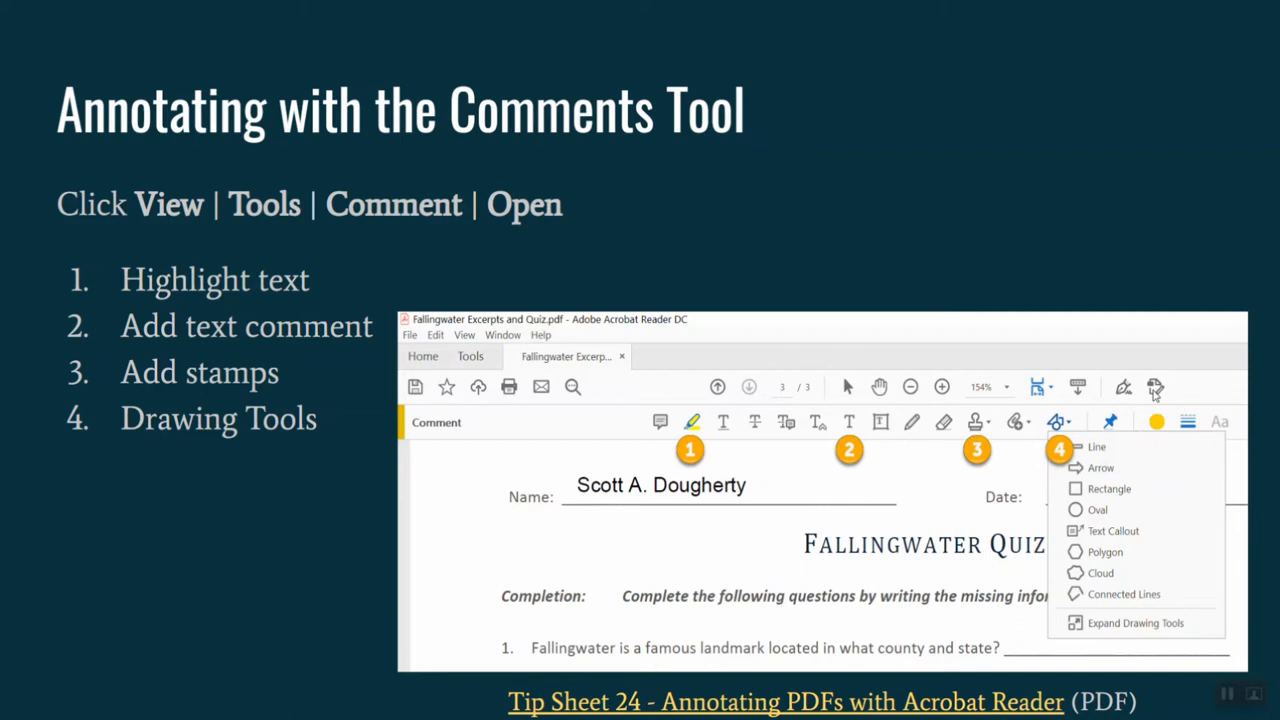
pyautogui.moveTo(1170, 448)
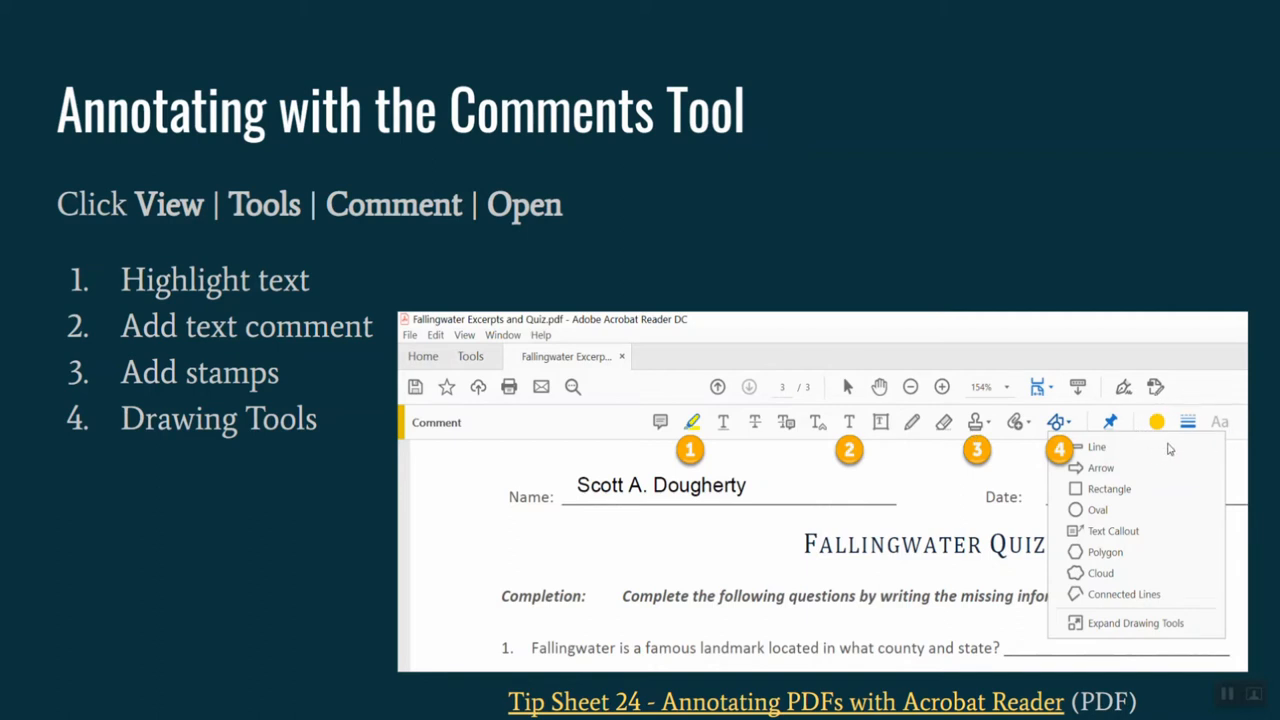
pyautogui.moveTo(1170, 408)
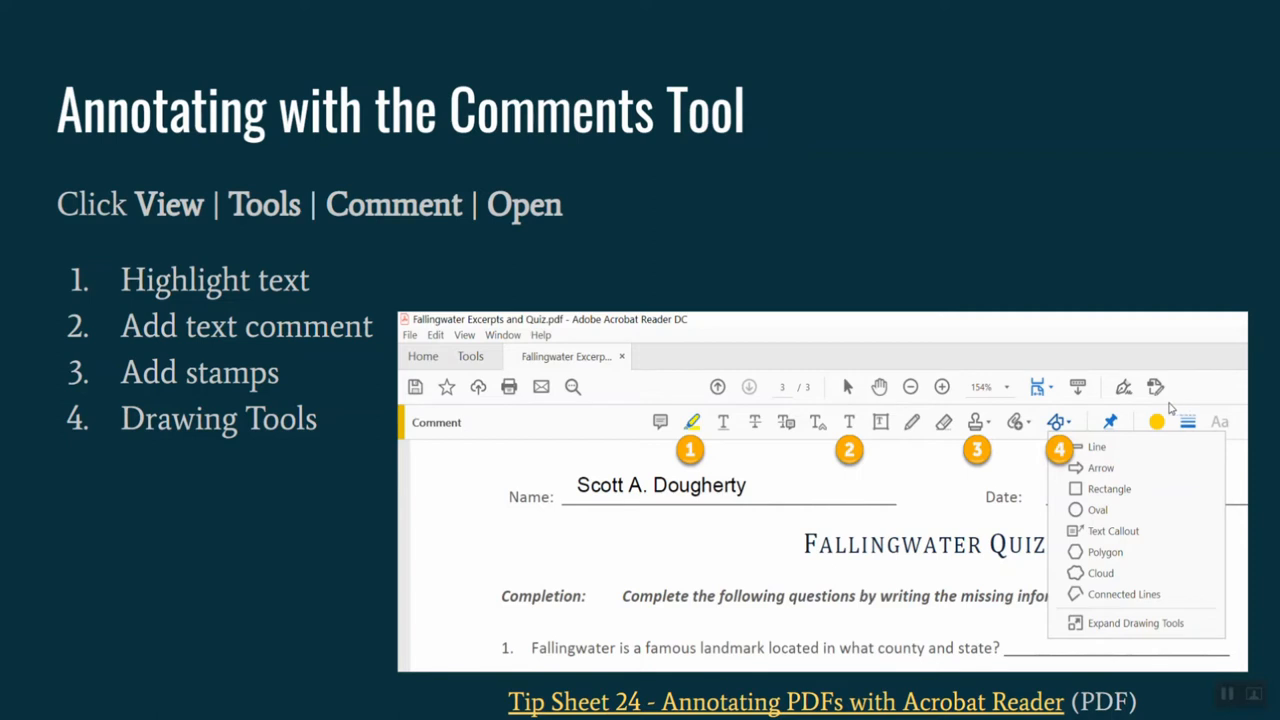
pyautogui.moveTo(955, 400)
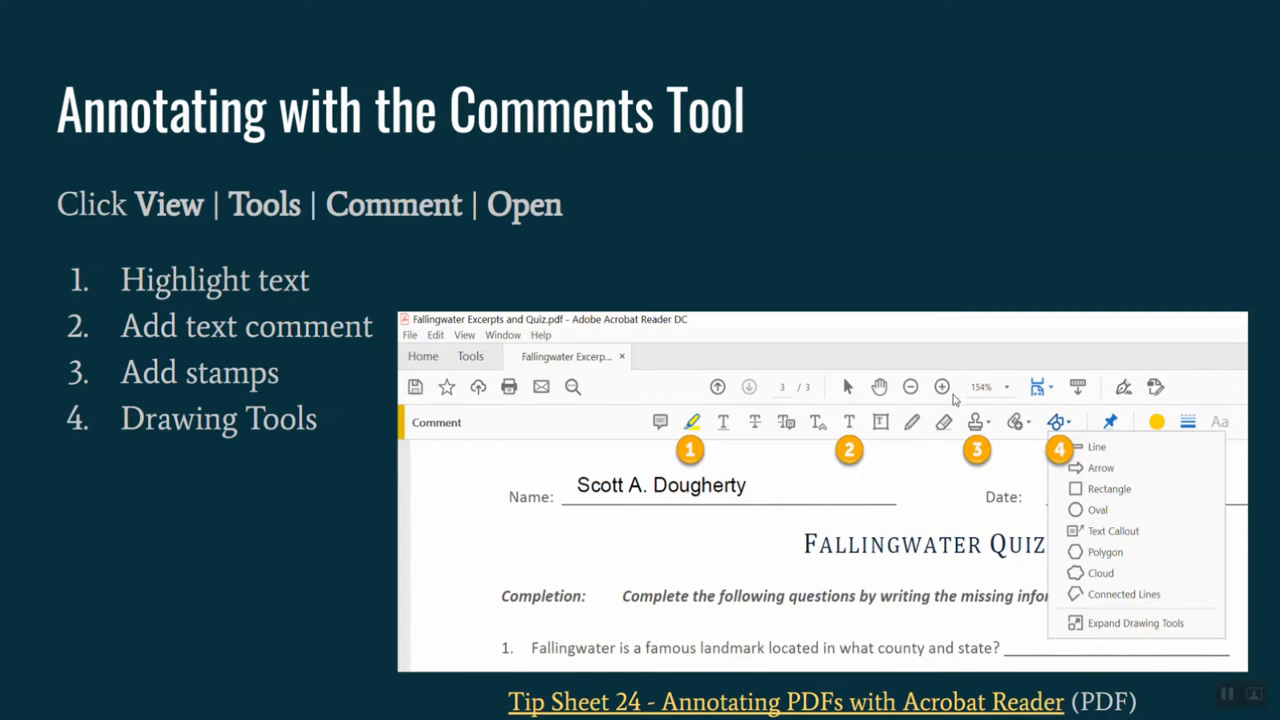
pyautogui.moveTo(1020, 487)
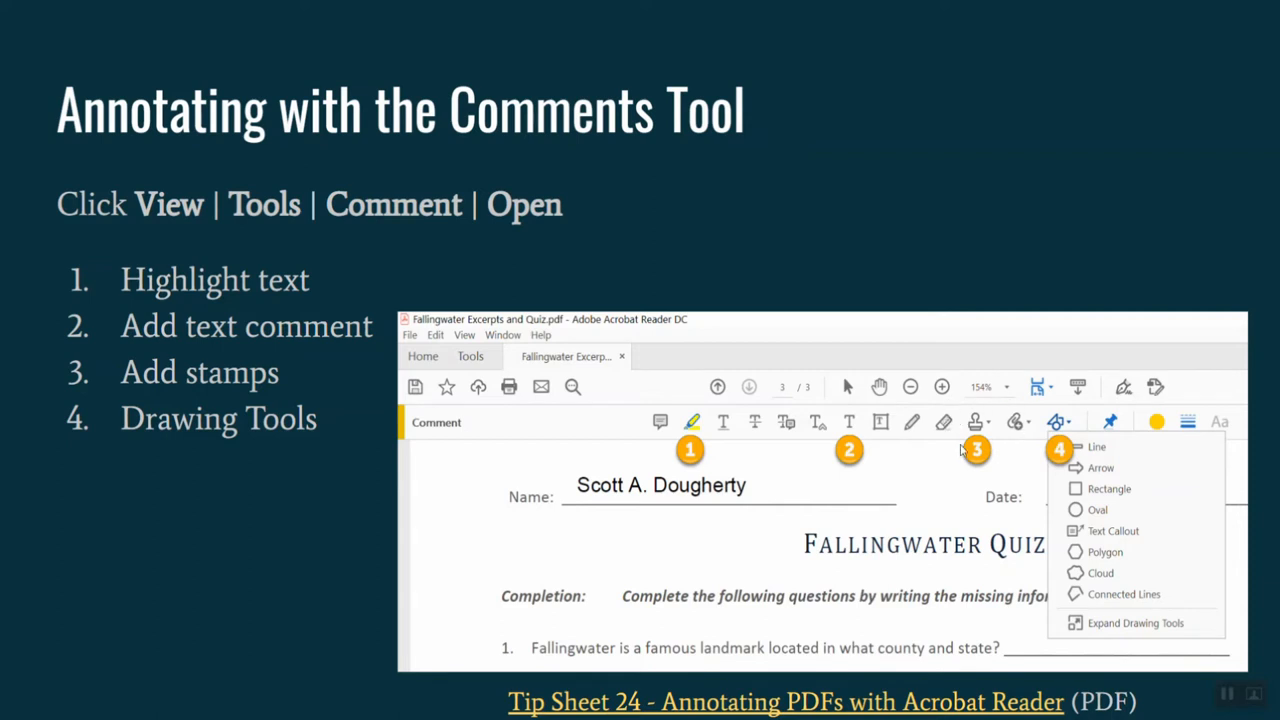
pyautogui.moveTo(961, 478)
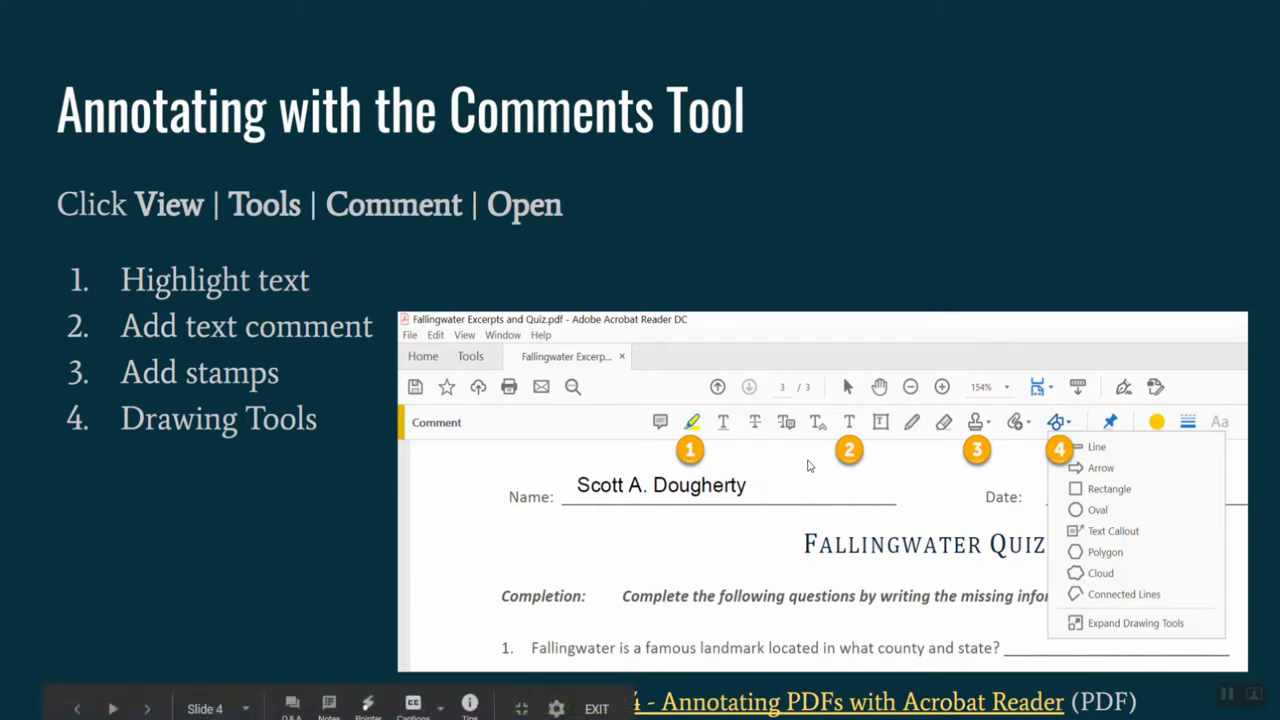
pyautogui.moveTo(663, 382)
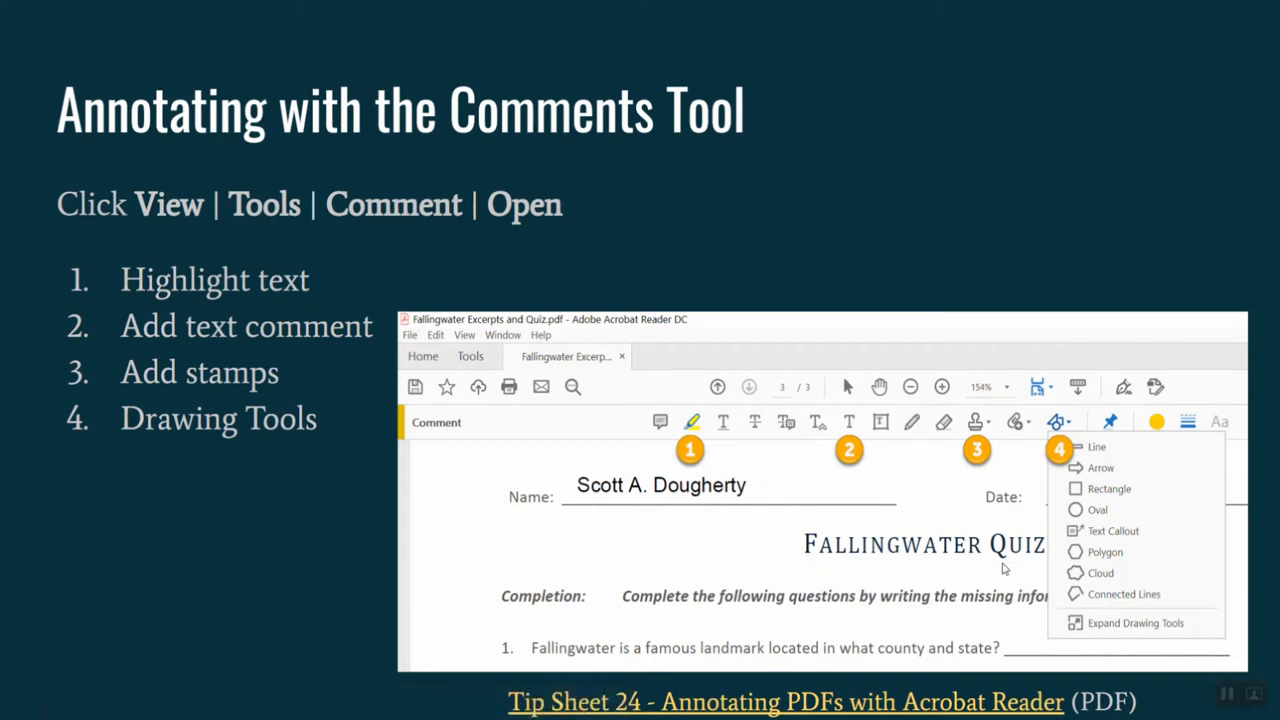
pyautogui.moveTo(931, 564)
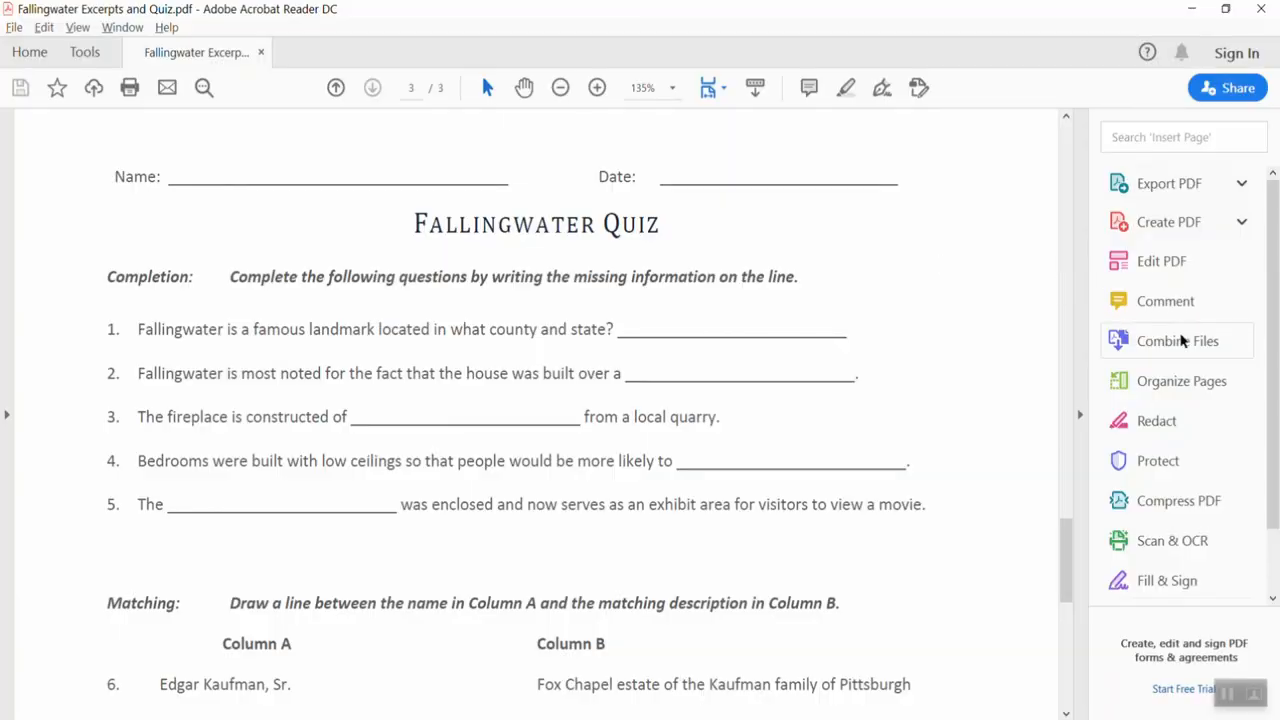
pyautogui.moveTo(1089, 316)
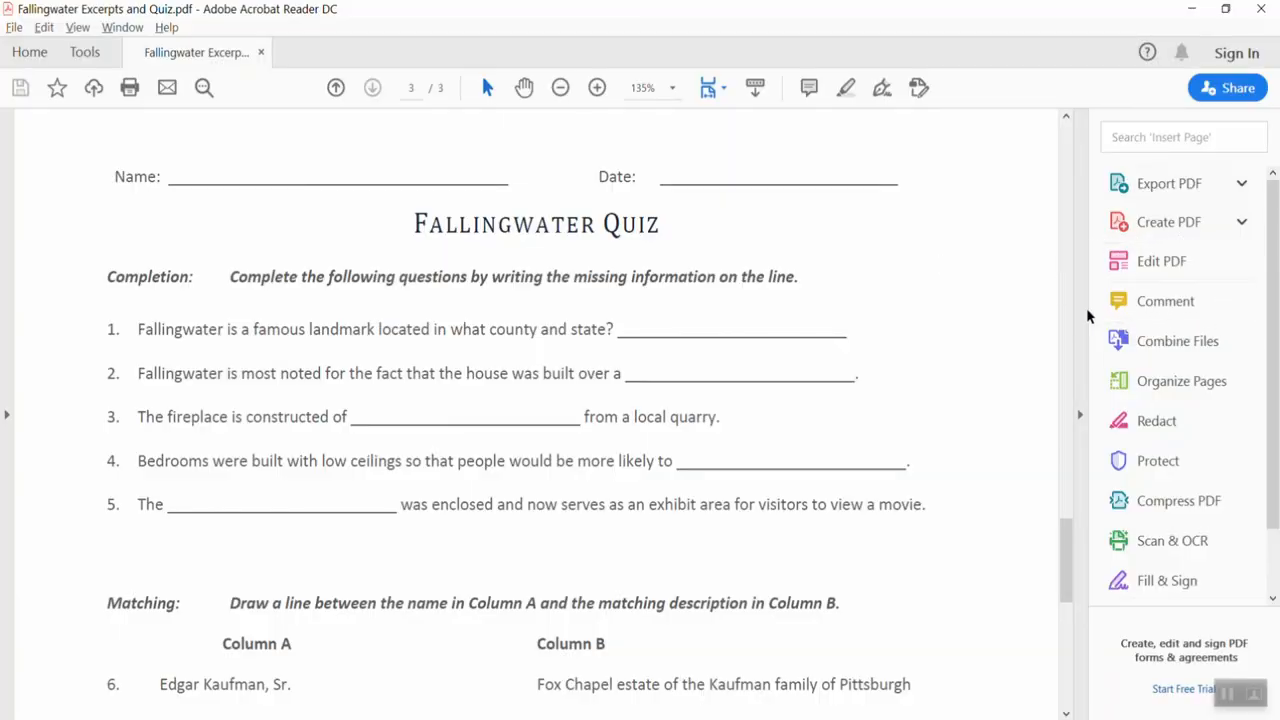
pyautogui.moveTo(1083, 287)
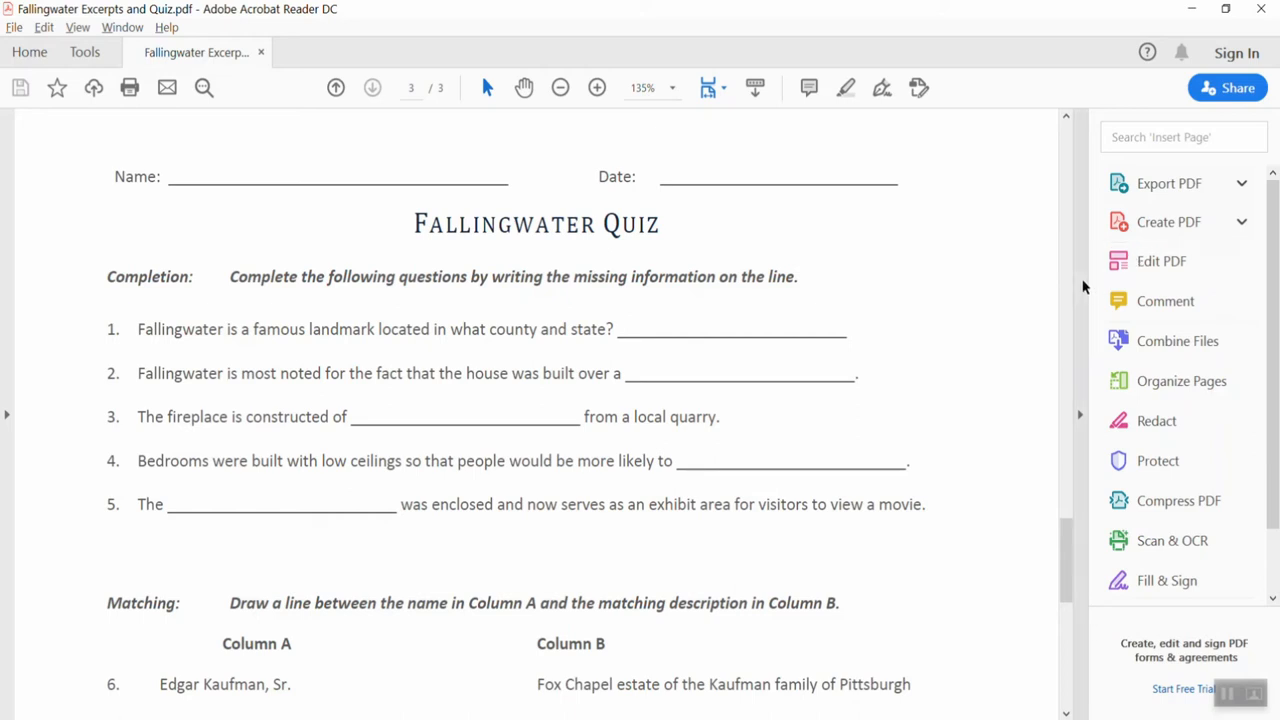
pyautogui.moveTo(1165, 301)
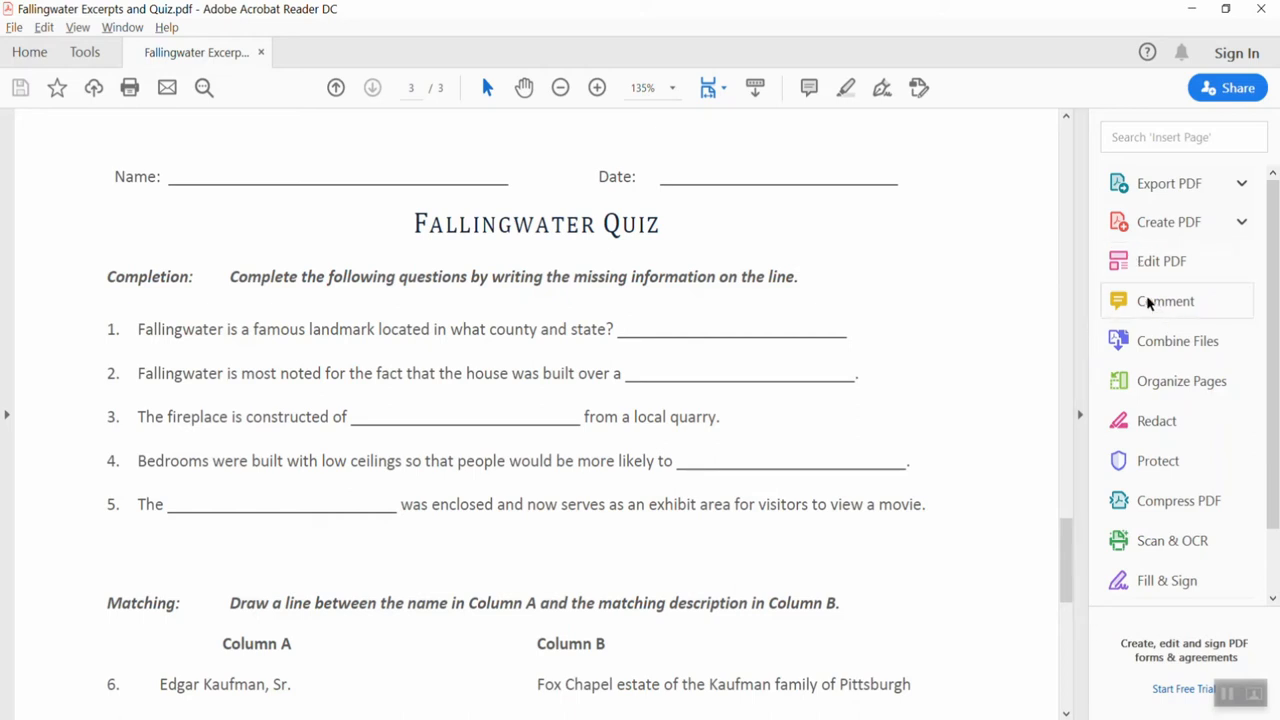
# Step: Open the Comment toolbar from the Tools pane on the quiz page
pyautogui.click(1165, 300)
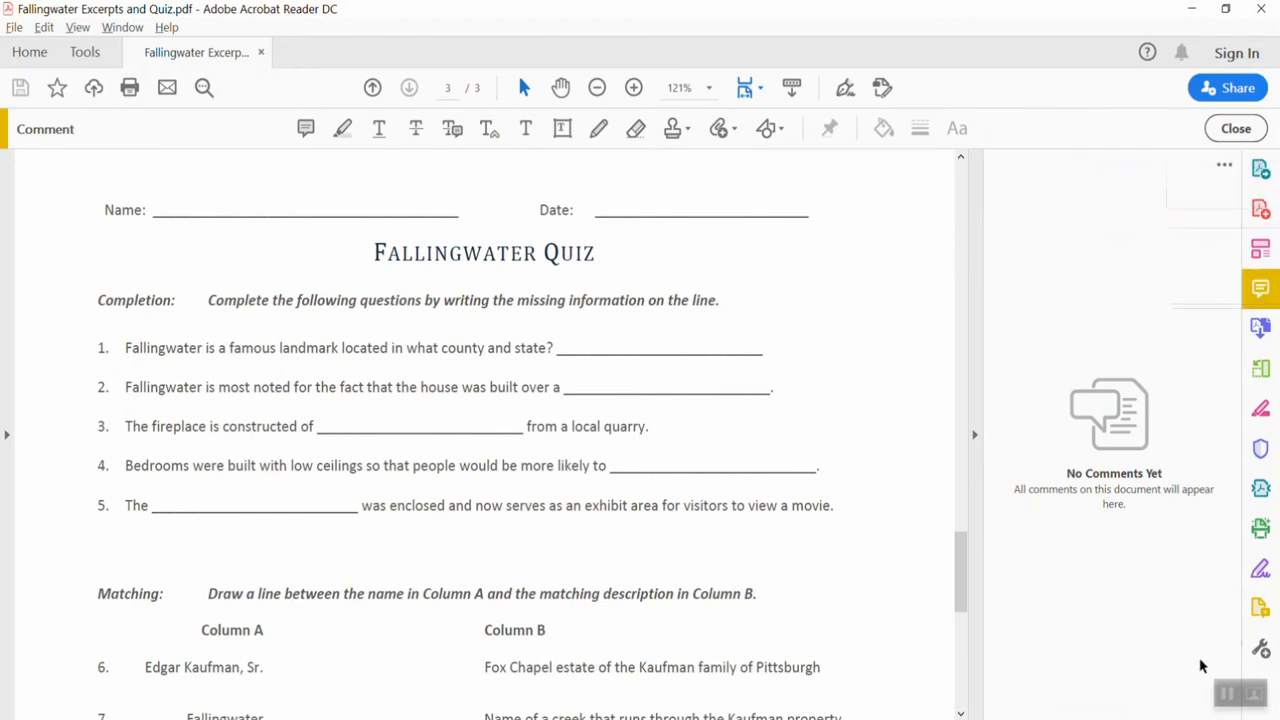
pyautogui.moveTo(978, 139)
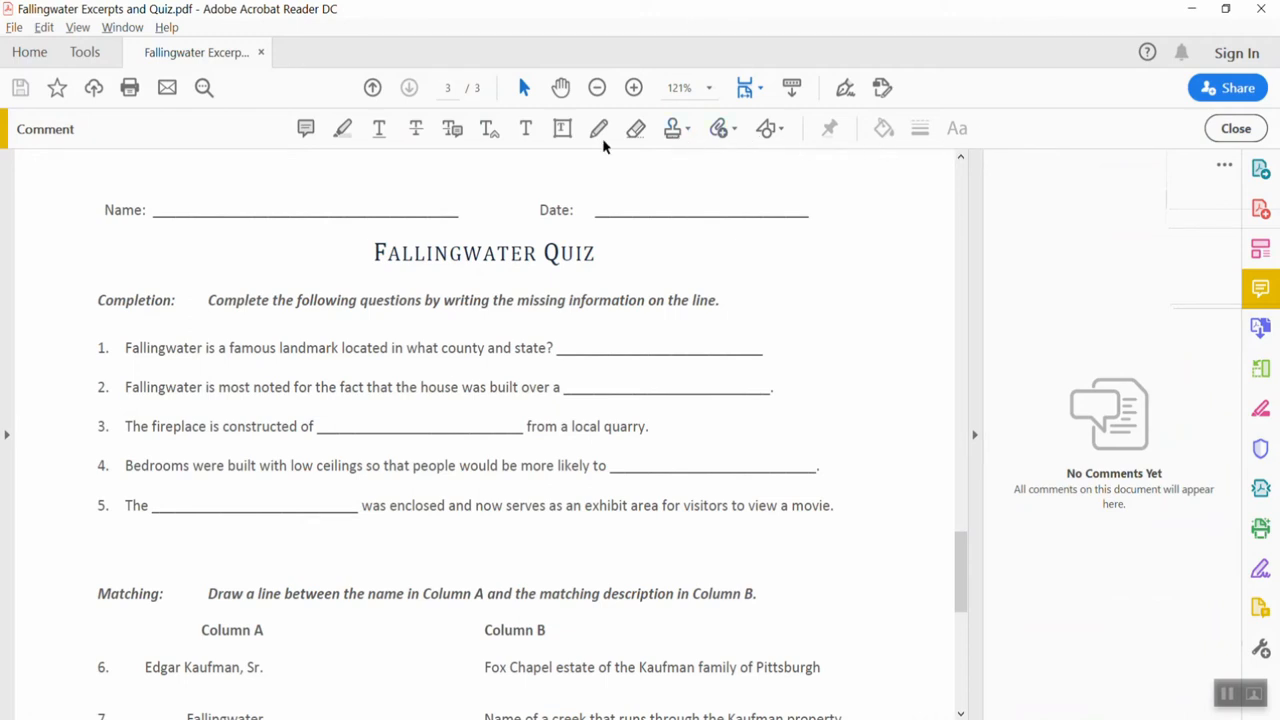
pyautogui.moveTo(307, 150)
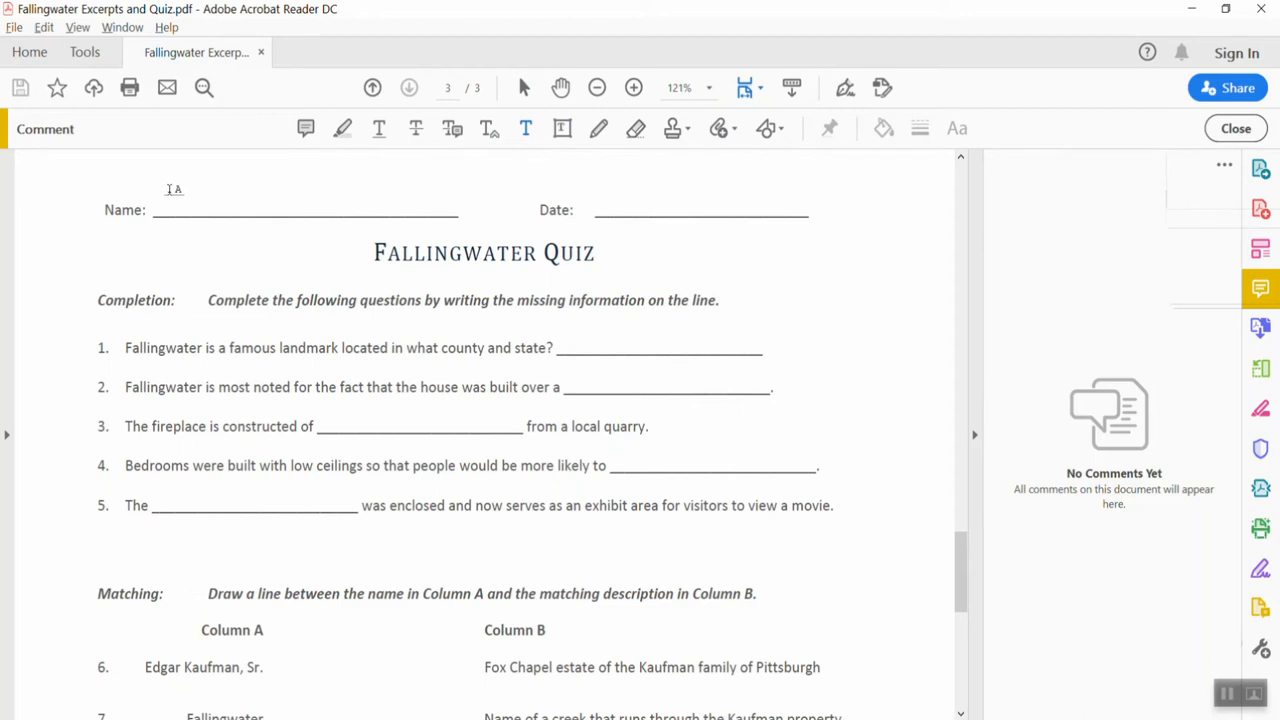
pyautogui.click(956, 128)
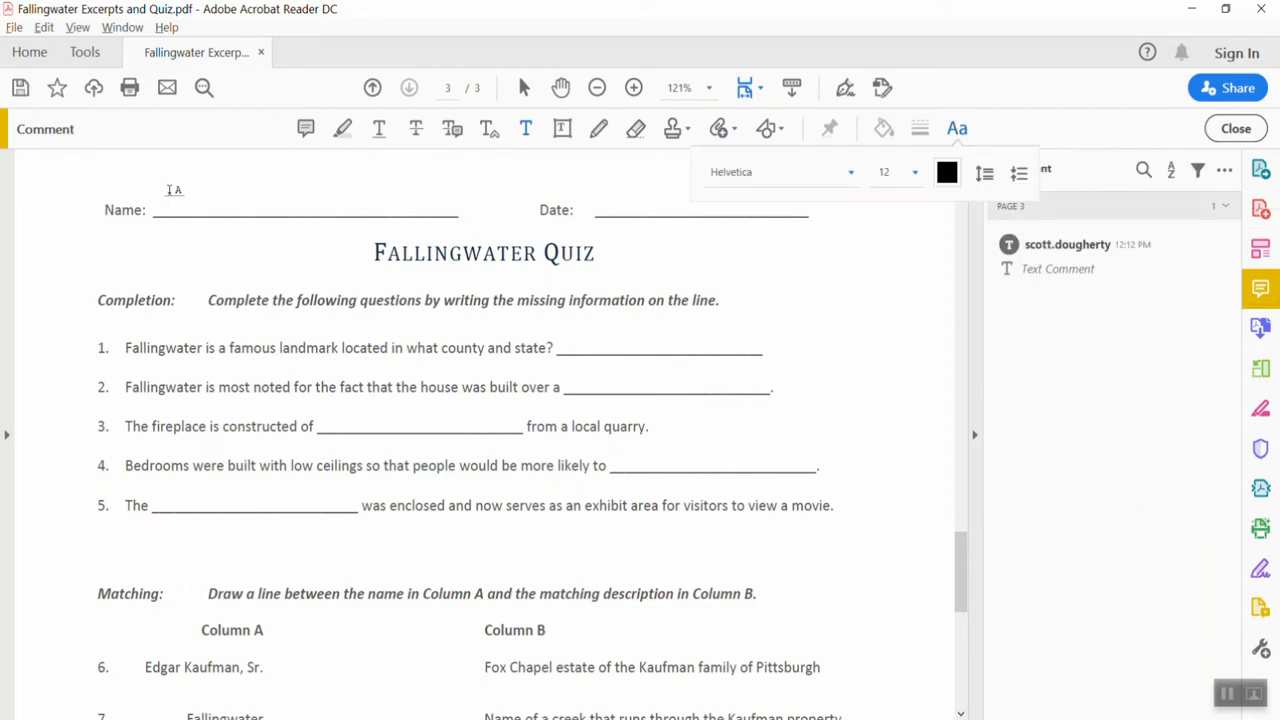
pyautogui.write('Scott A. Dougherty')
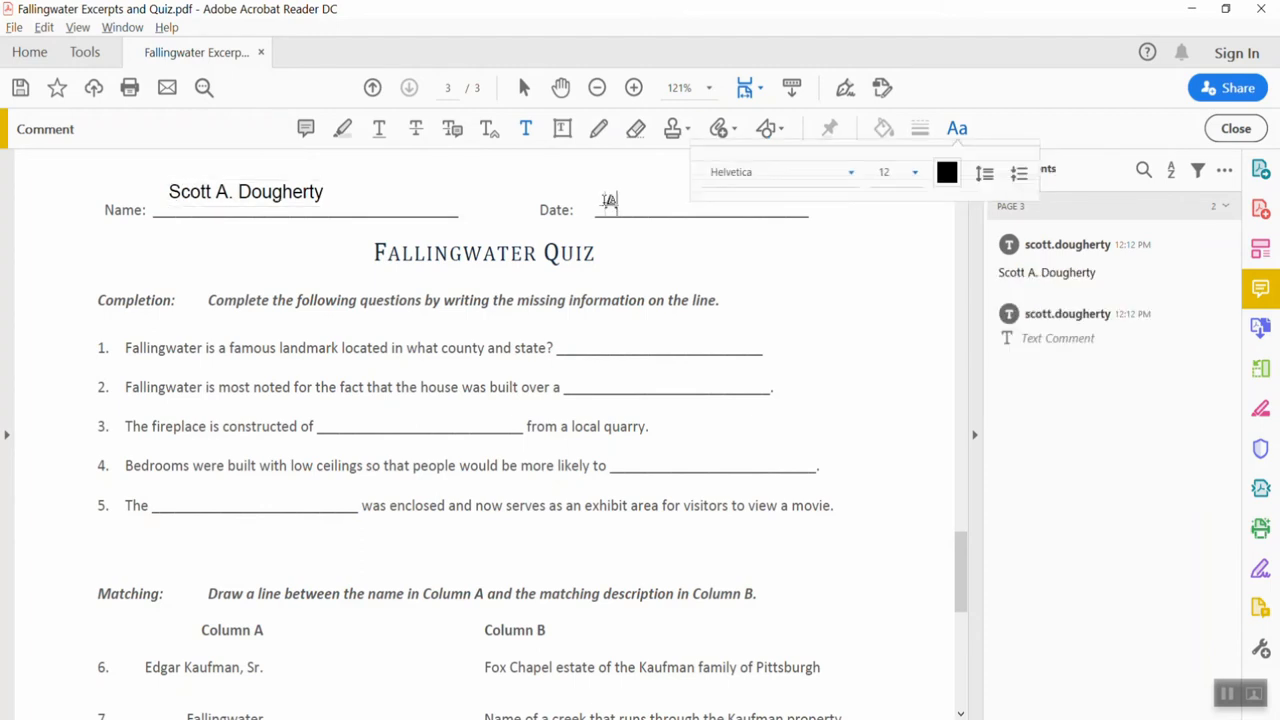
pyautogui.write('April 29, 2020')
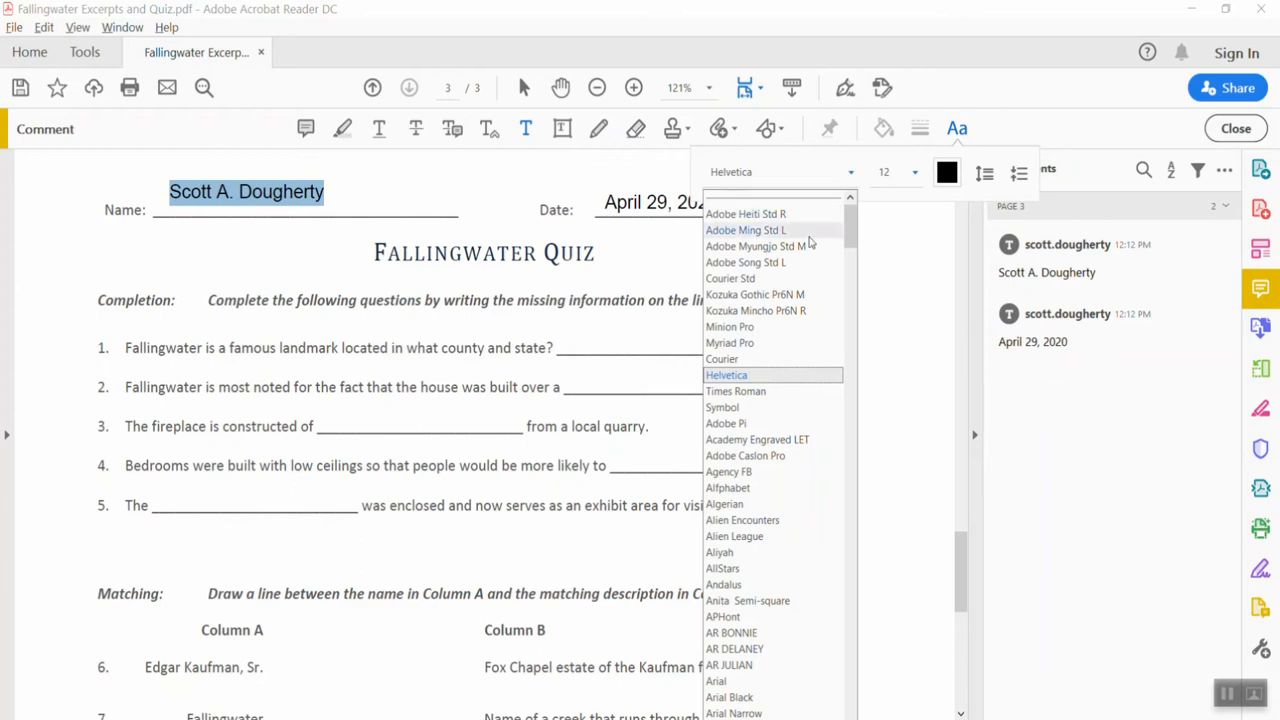
# Step: Restyle the name text to Times Roman at size 14
pyautogui.click(735, 391)
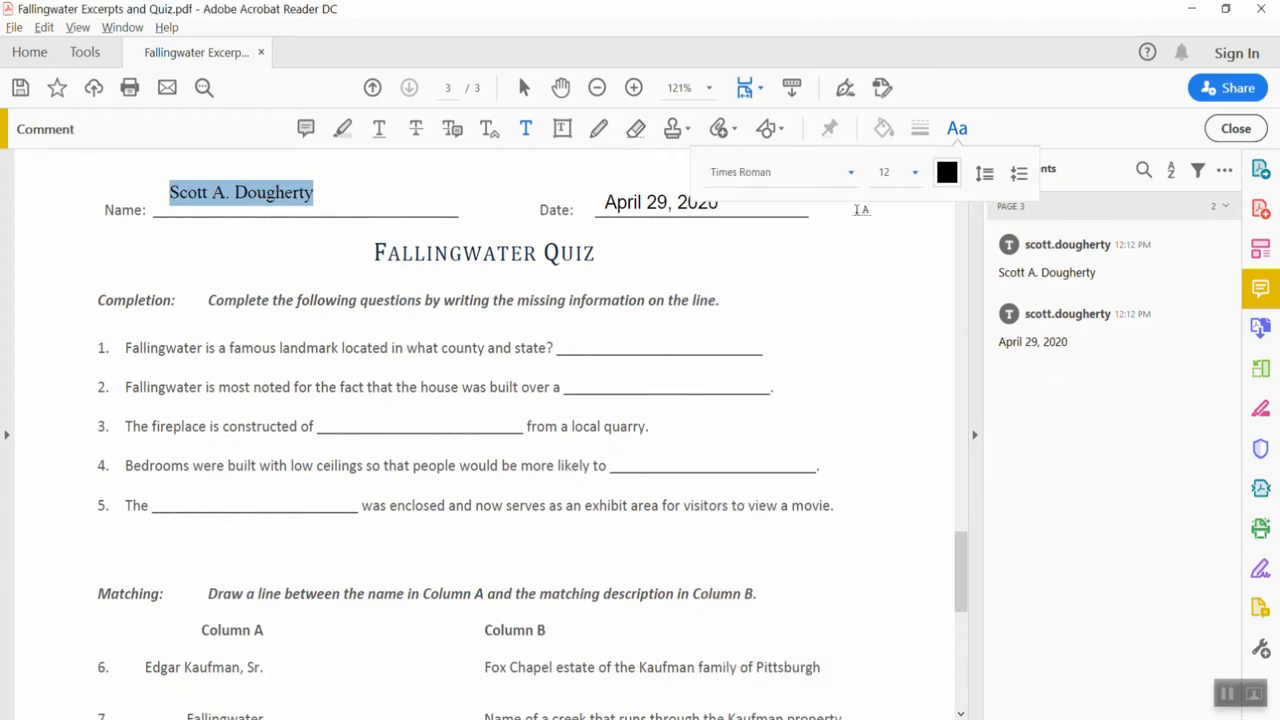
pyautogui.click(914, 172)
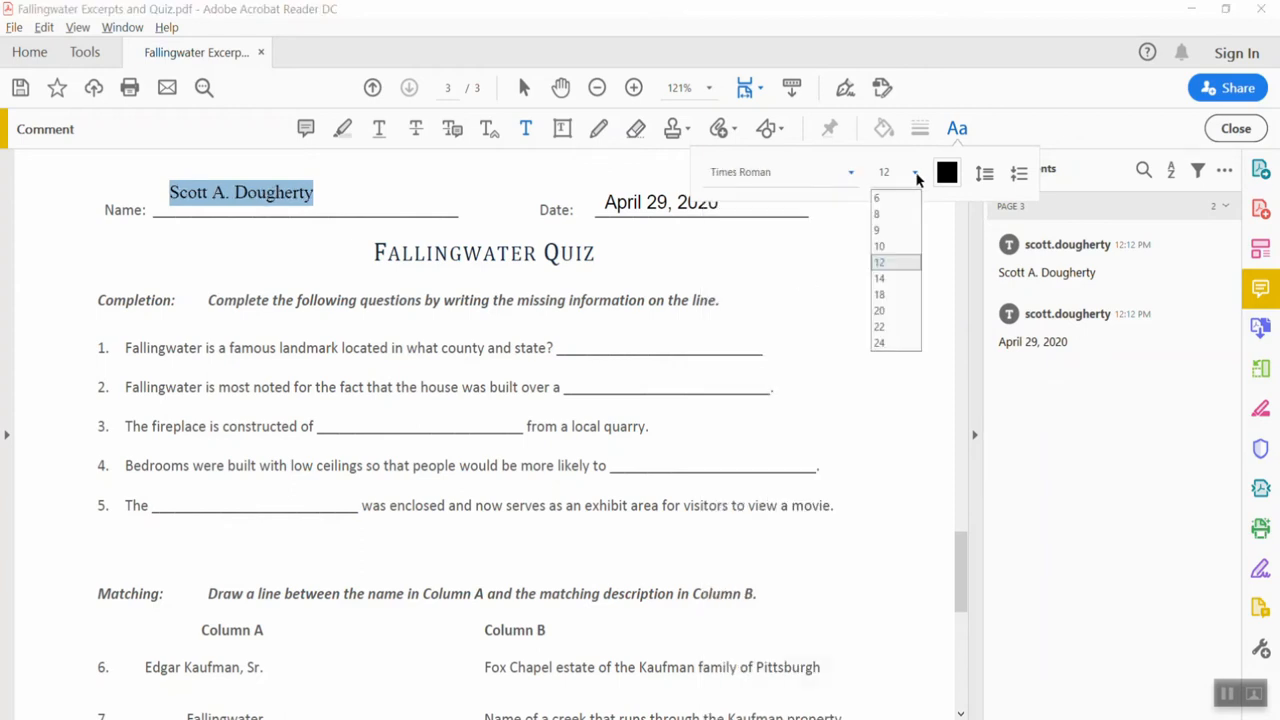
pyautogui.click(878, 278)
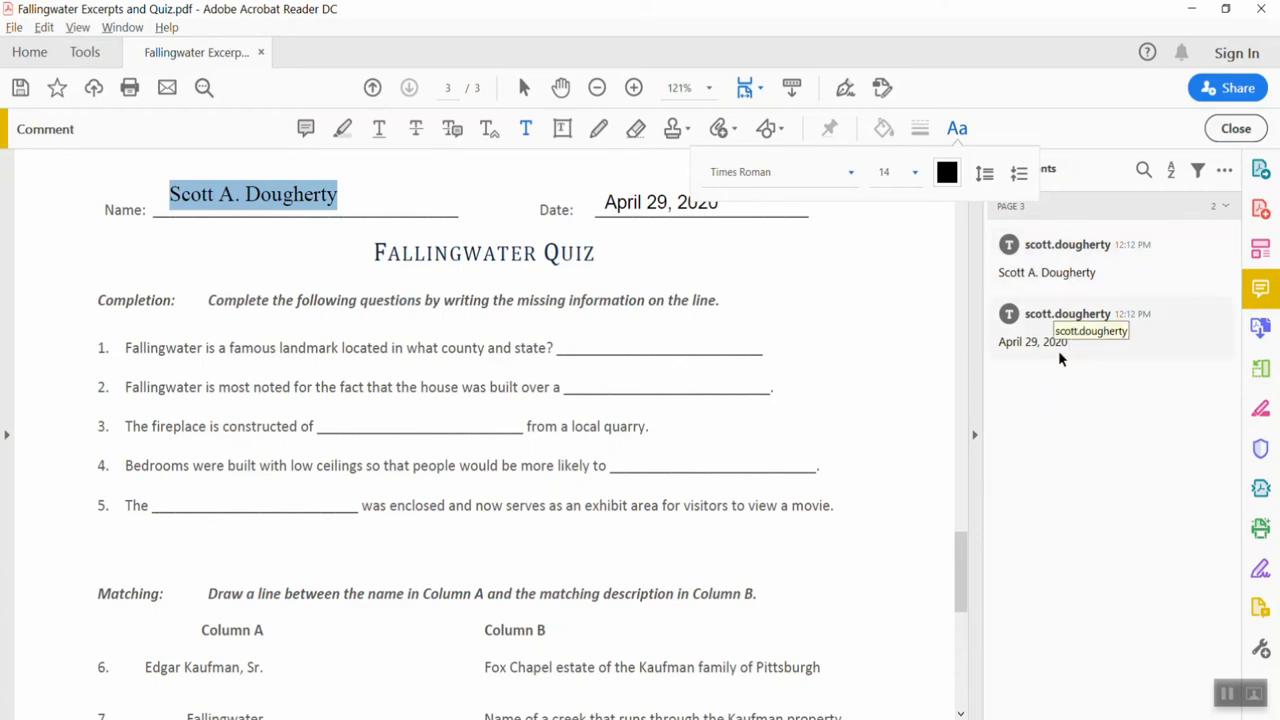
# Step: Delete the 'April 29, 2020' date comment from the Date line
pyautogui.click(660, 202)
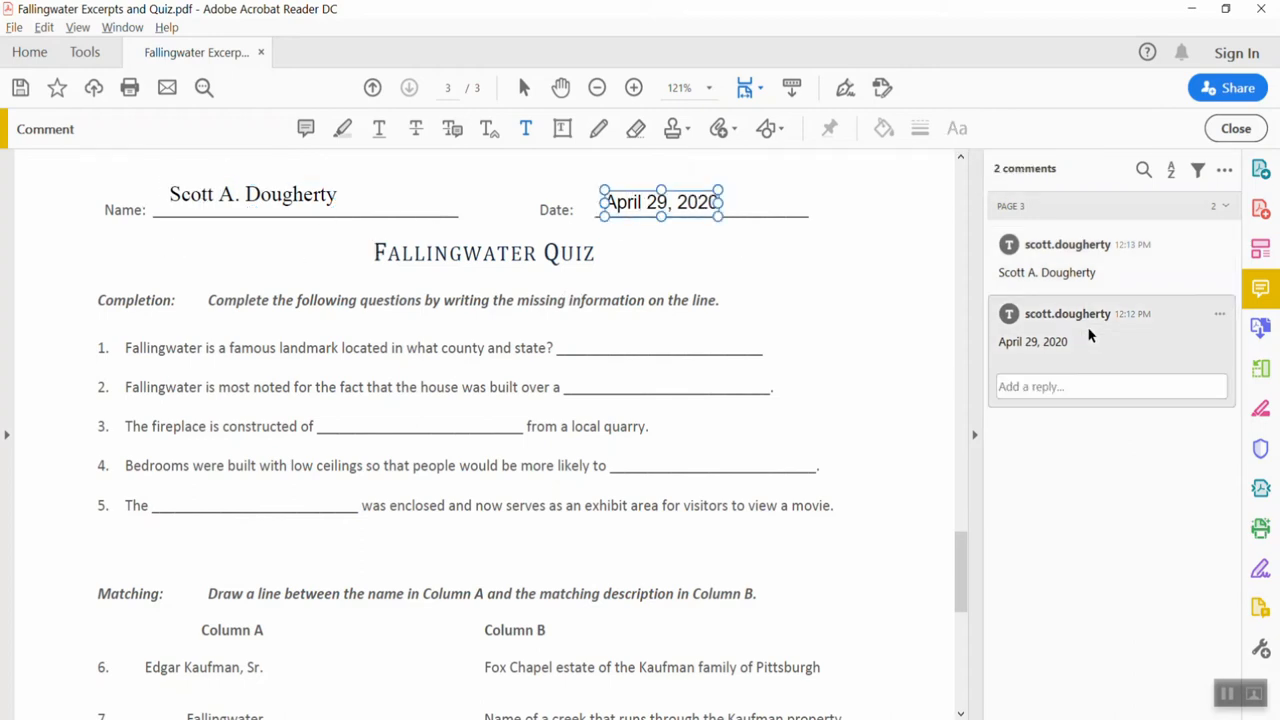
pyautogui.moveTo(1067, 313)
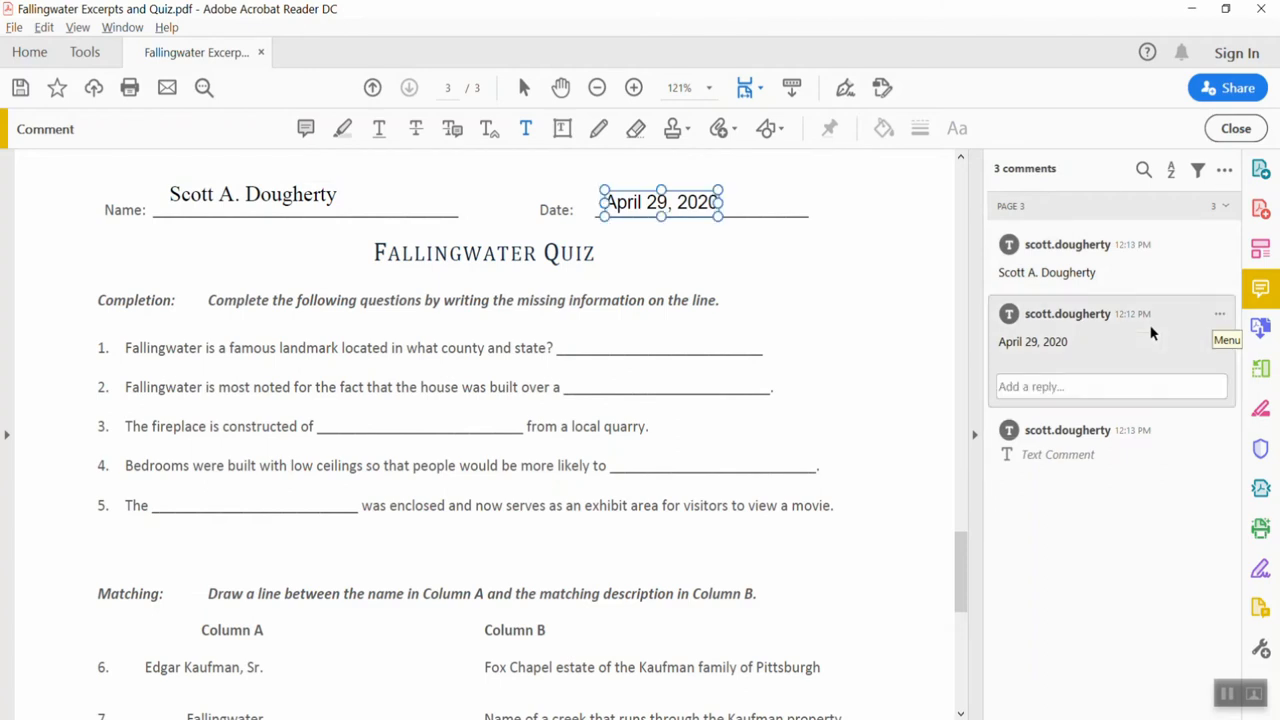
pyautogui.moveTo(1217, 311)
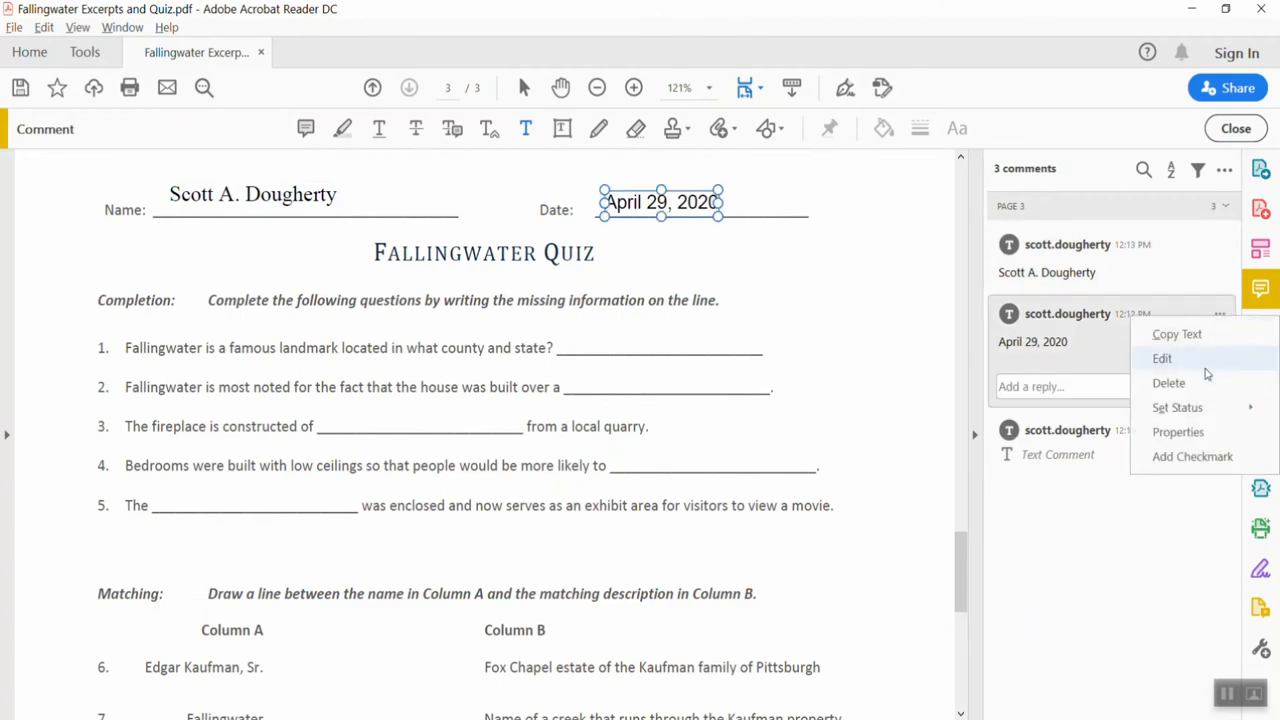
pyautogui.click(1168, 382)
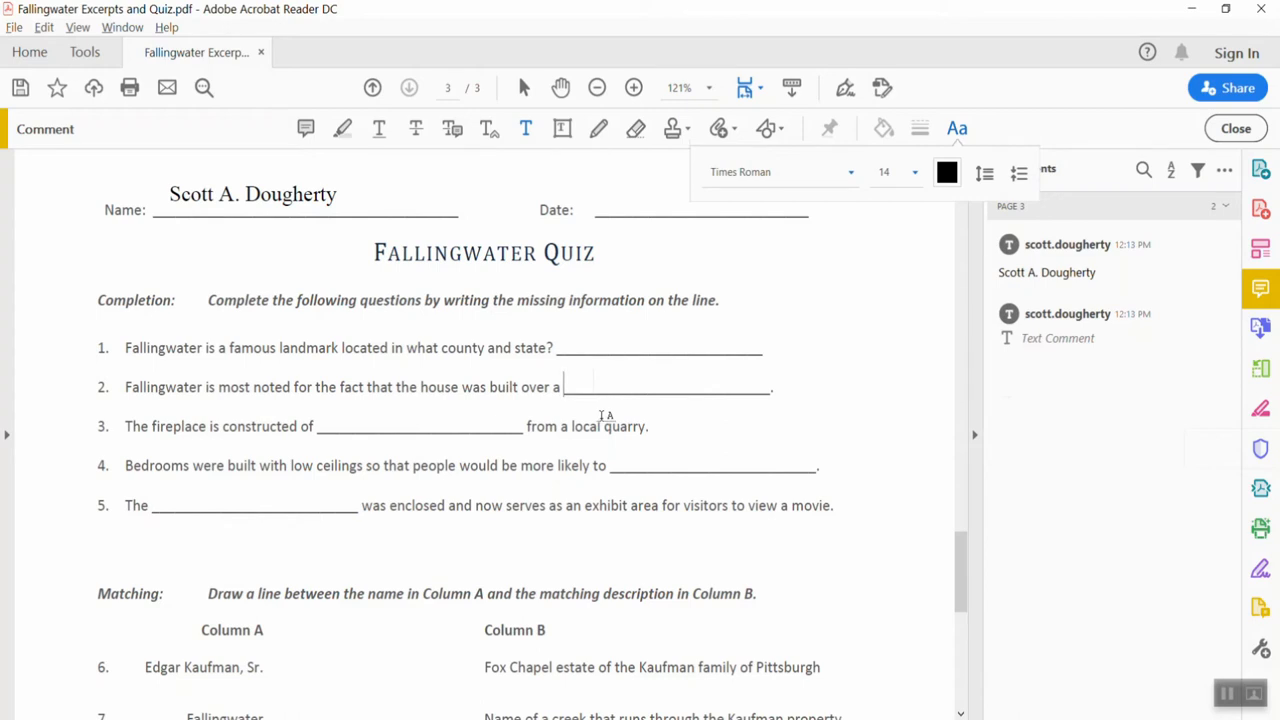
pyautogui.moveTo(627, 465)
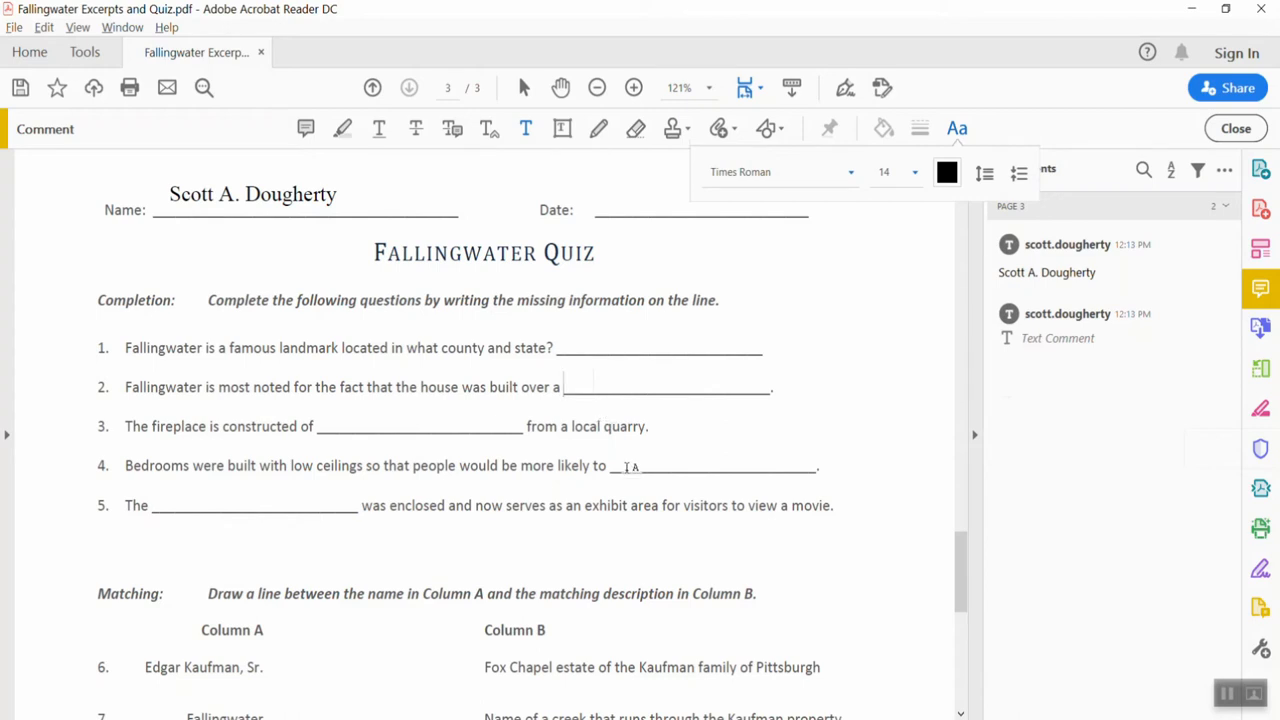
# Step: Draw a Line from La Tourelle to the Fox Chapel estate description in the Matching section
pyautogui.scroll(-3)
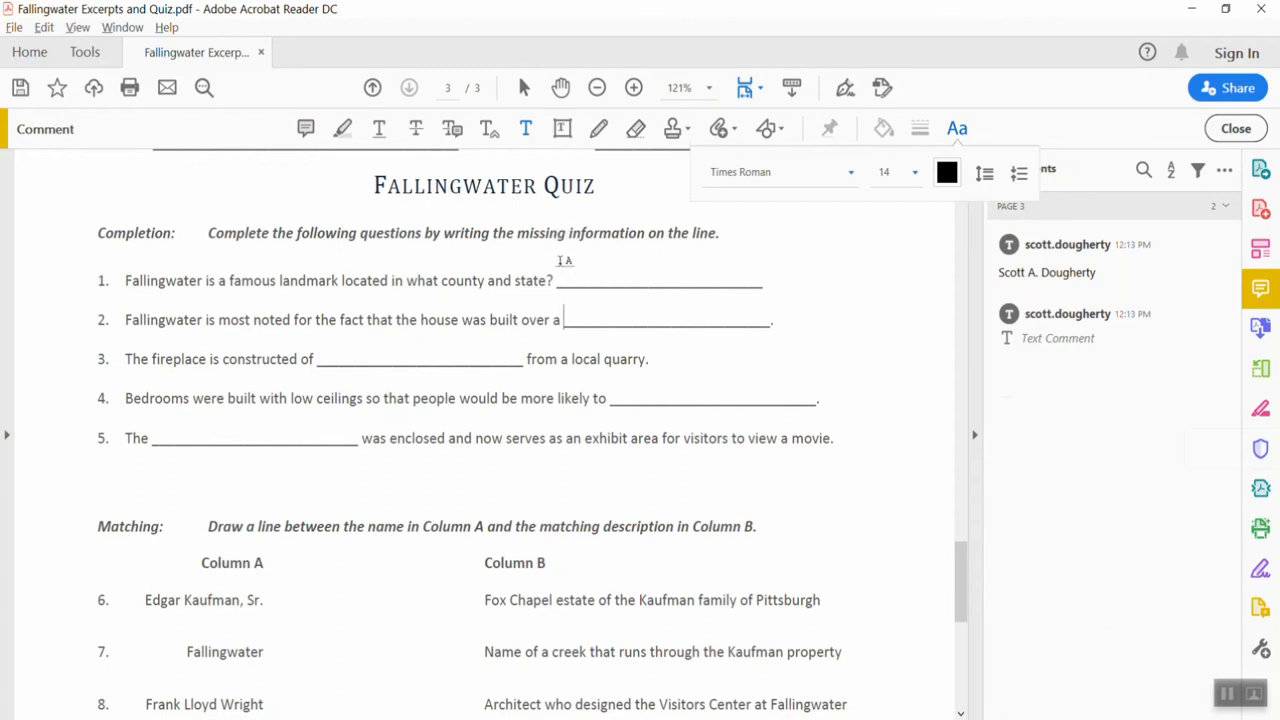
pyautogui.scroll(-3)
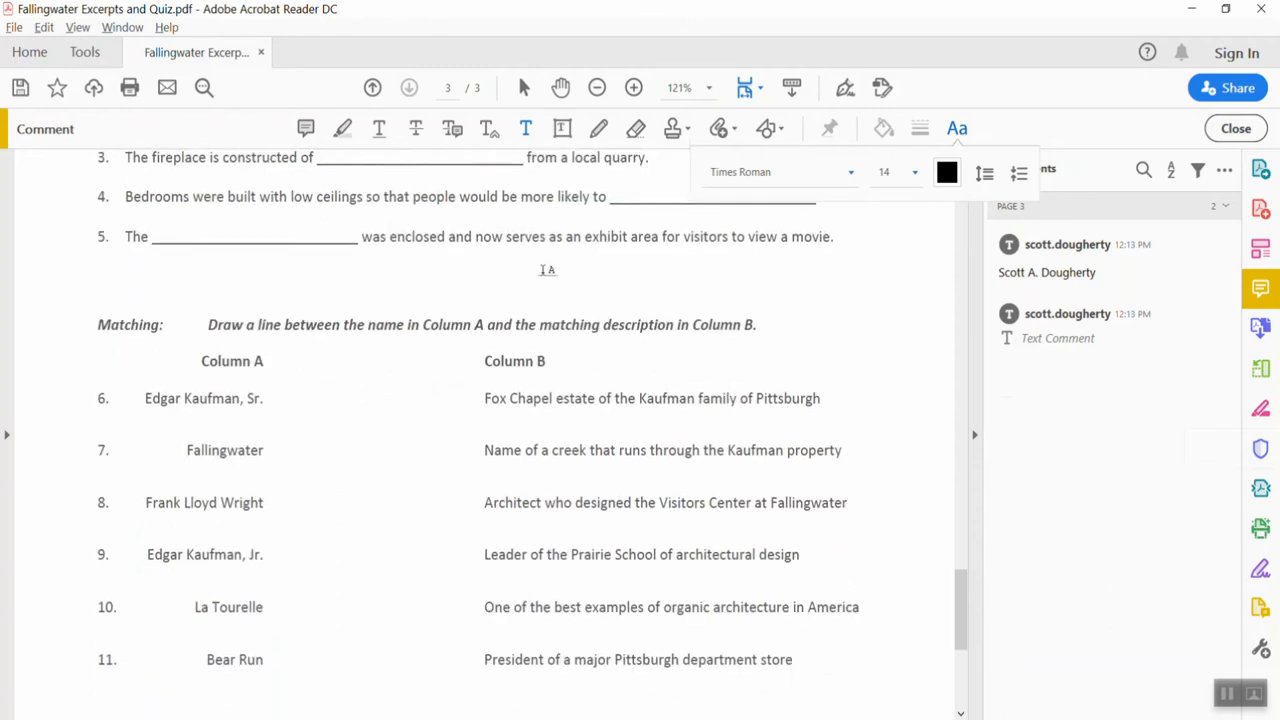
pyautogui.scroll(-3)
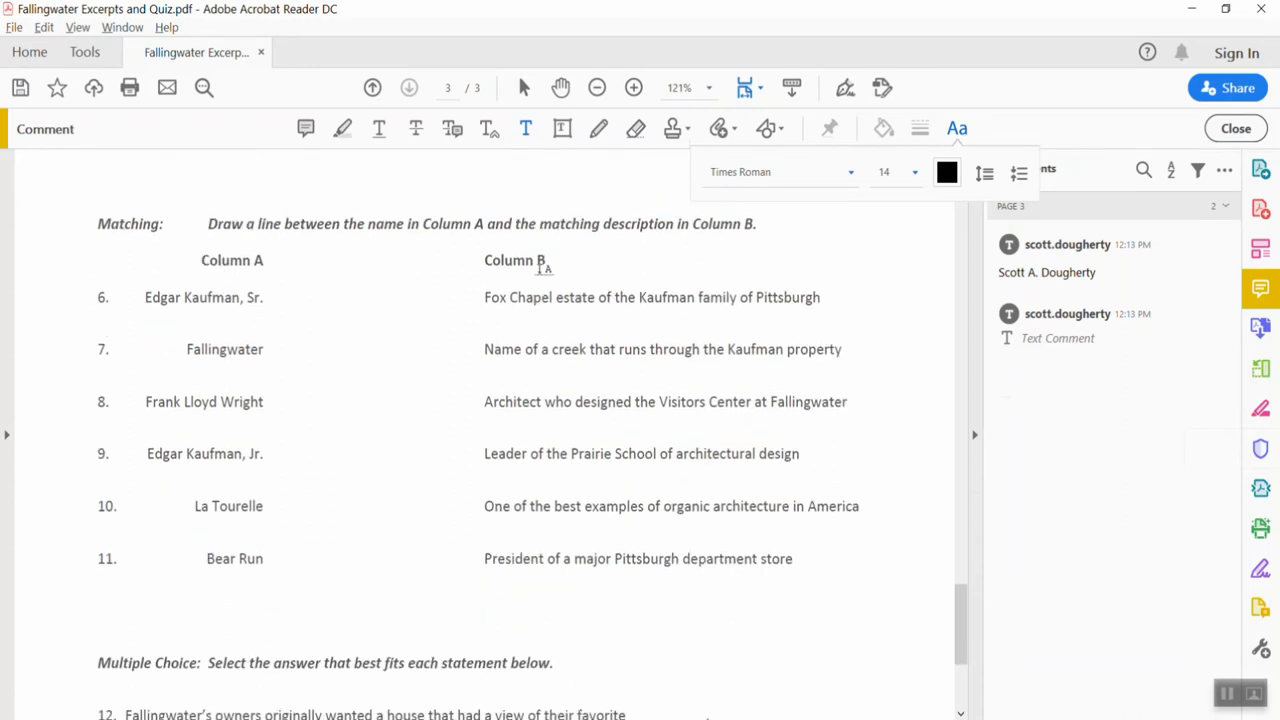
pyautogui.moveTo(765, 120)
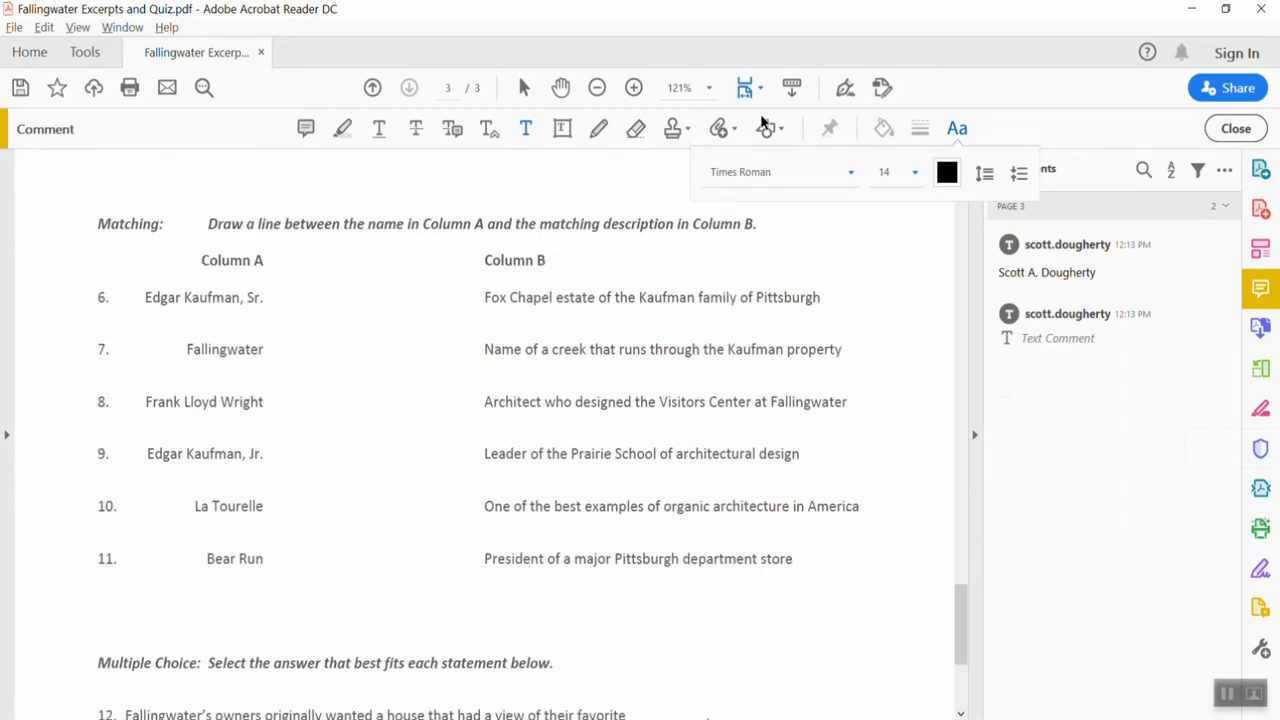
pyautogui.click(765, 128)
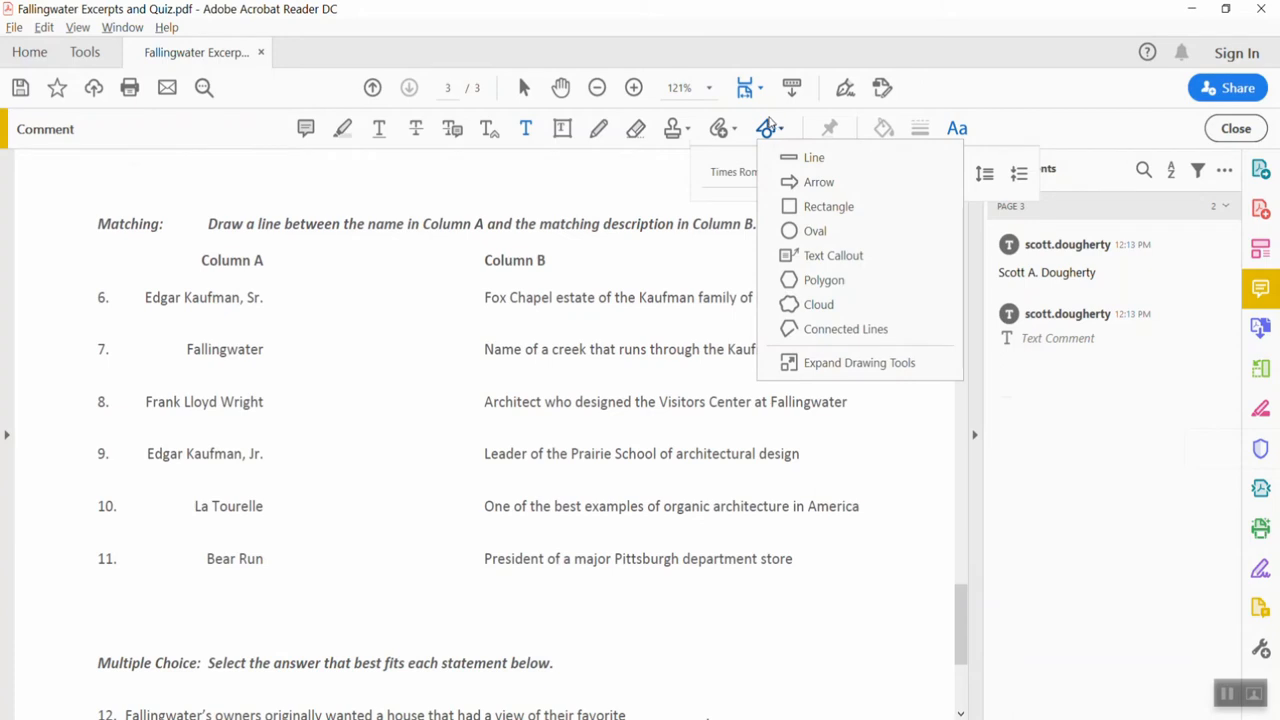
pyautogui.moveTo(767, 120)
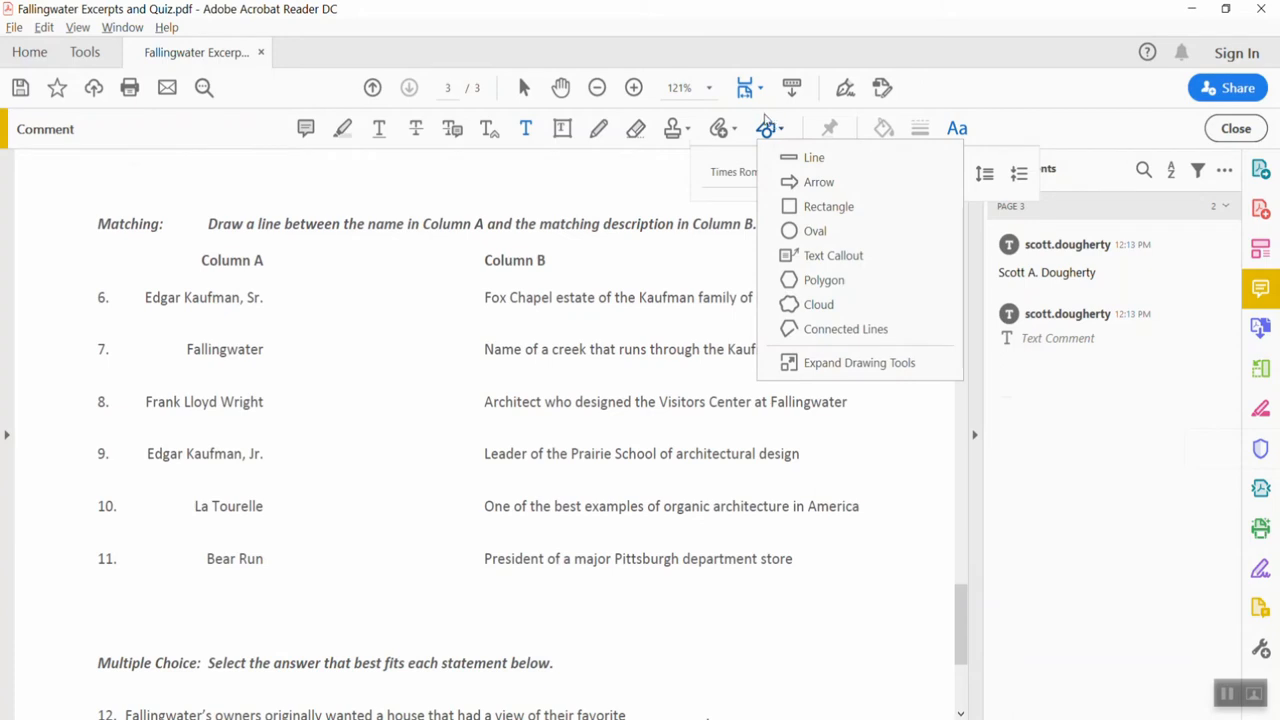
pyautogui.moveTo(788, 140)
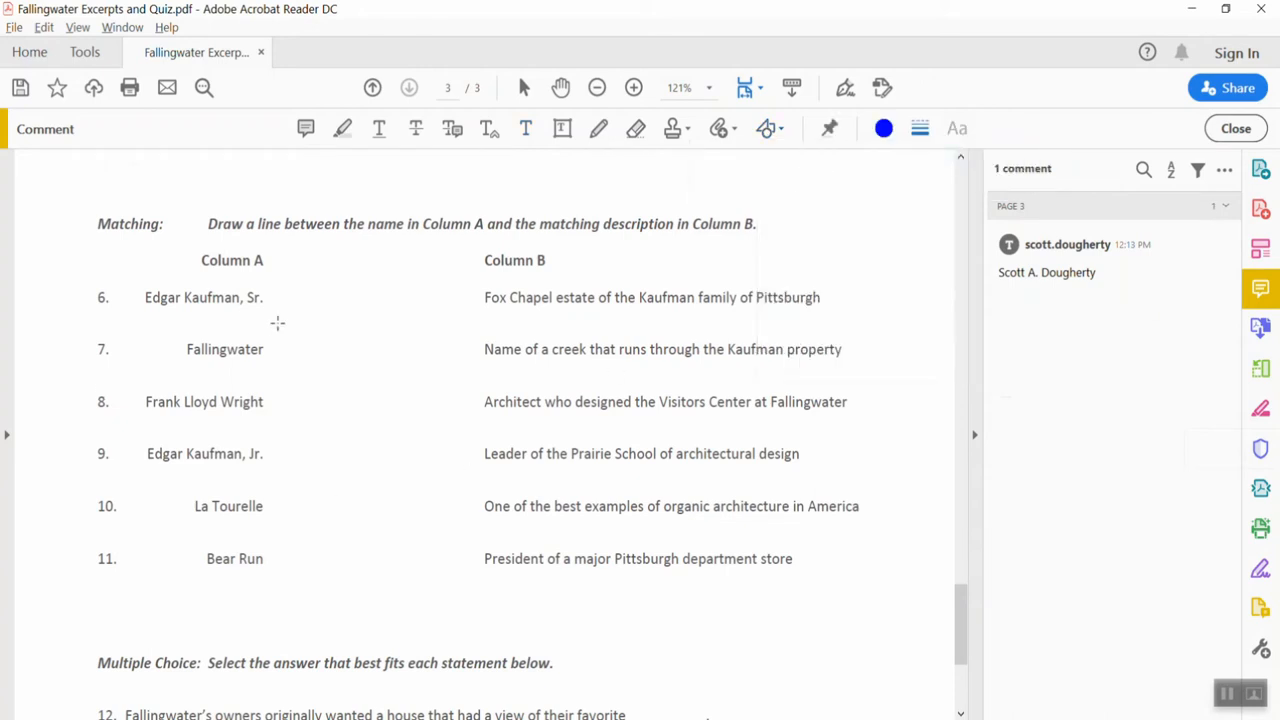
pyautogui.moveTo(268, 506)
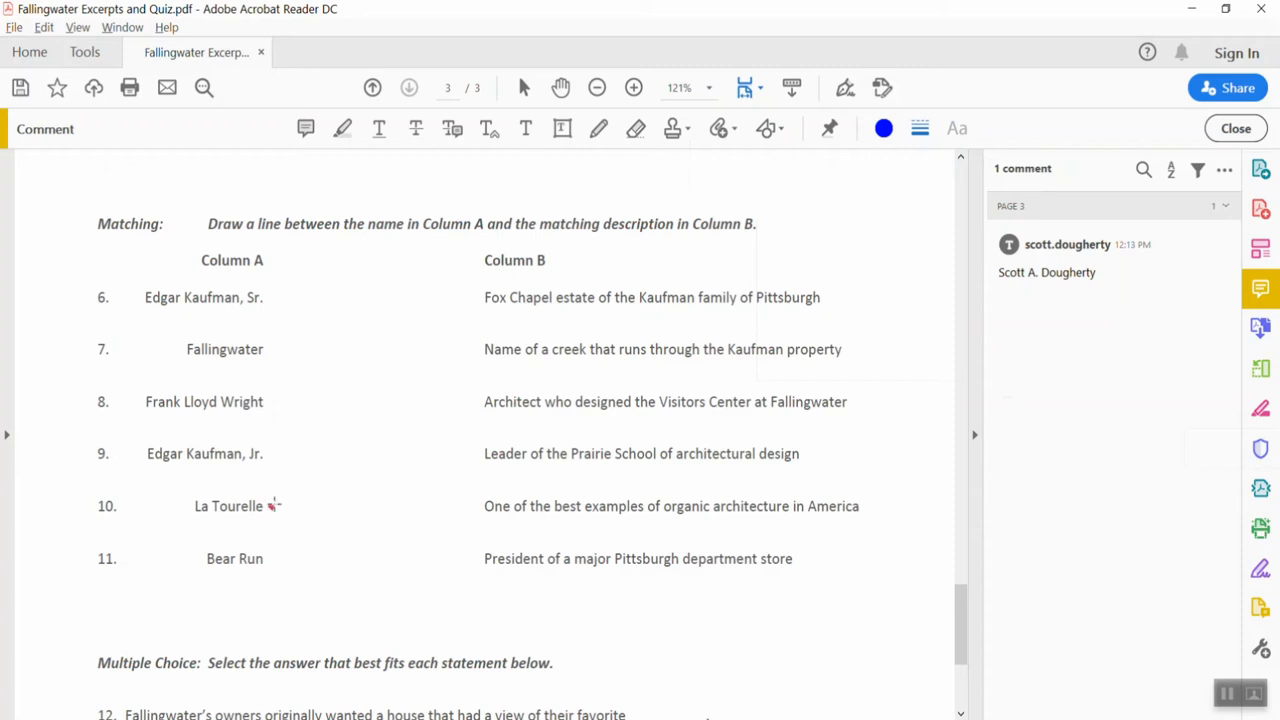
pyautogui.moveTo(270, 507); pyautogui.dragTo(472, 293)
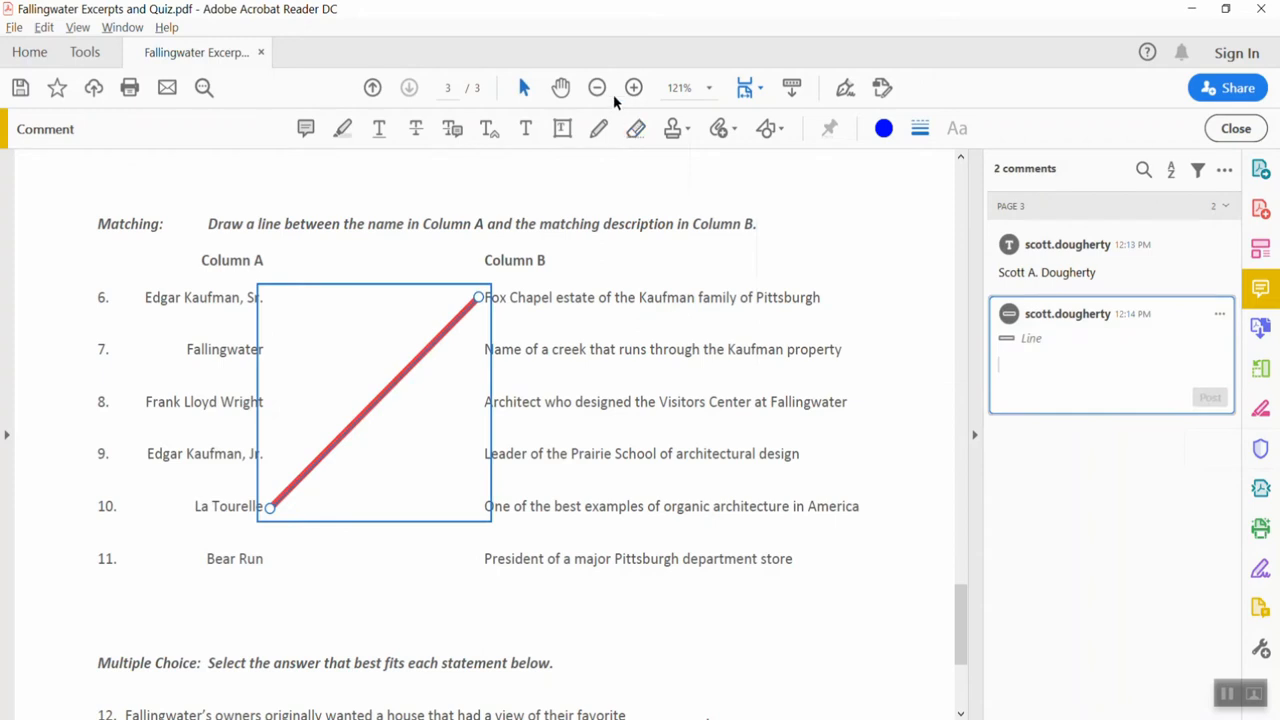
# Step: Add a freehand Pencil markup near the matching answers and return to the drawing shapes list
pyautogui.click(562, 128)
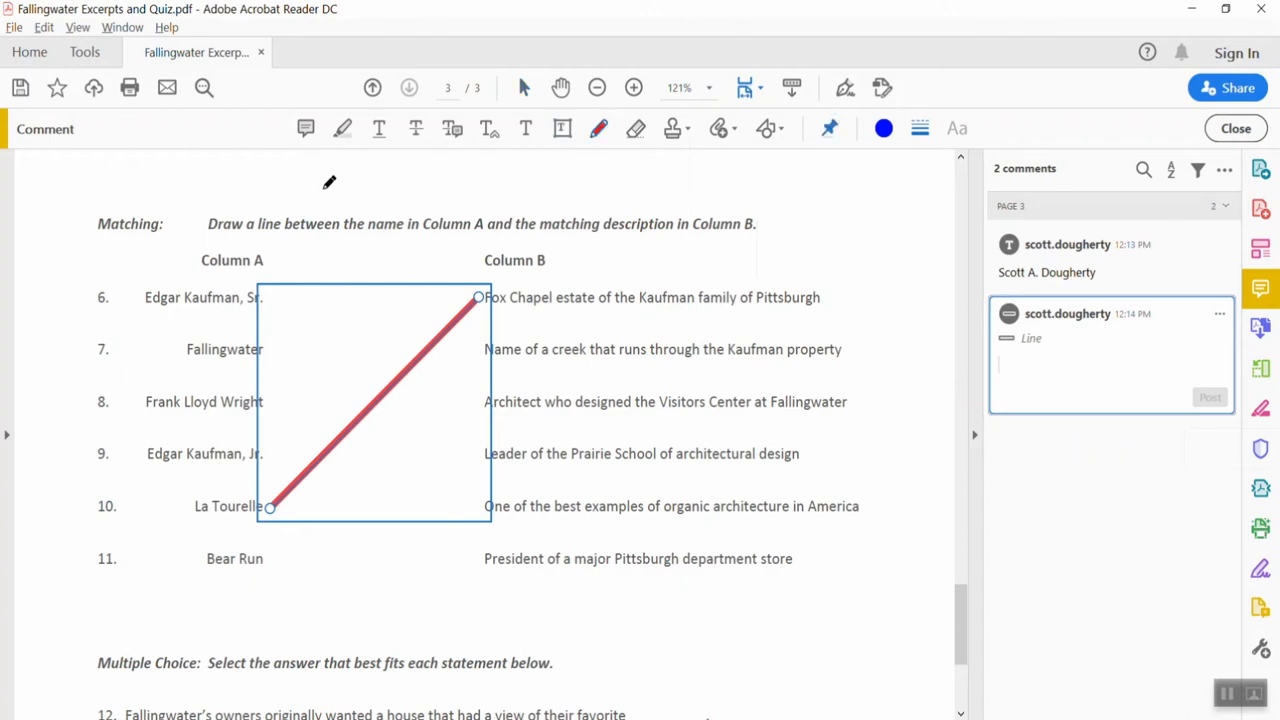
pyautogui.moveTo(328, 183); pyautogui.dragTo(505, 260)
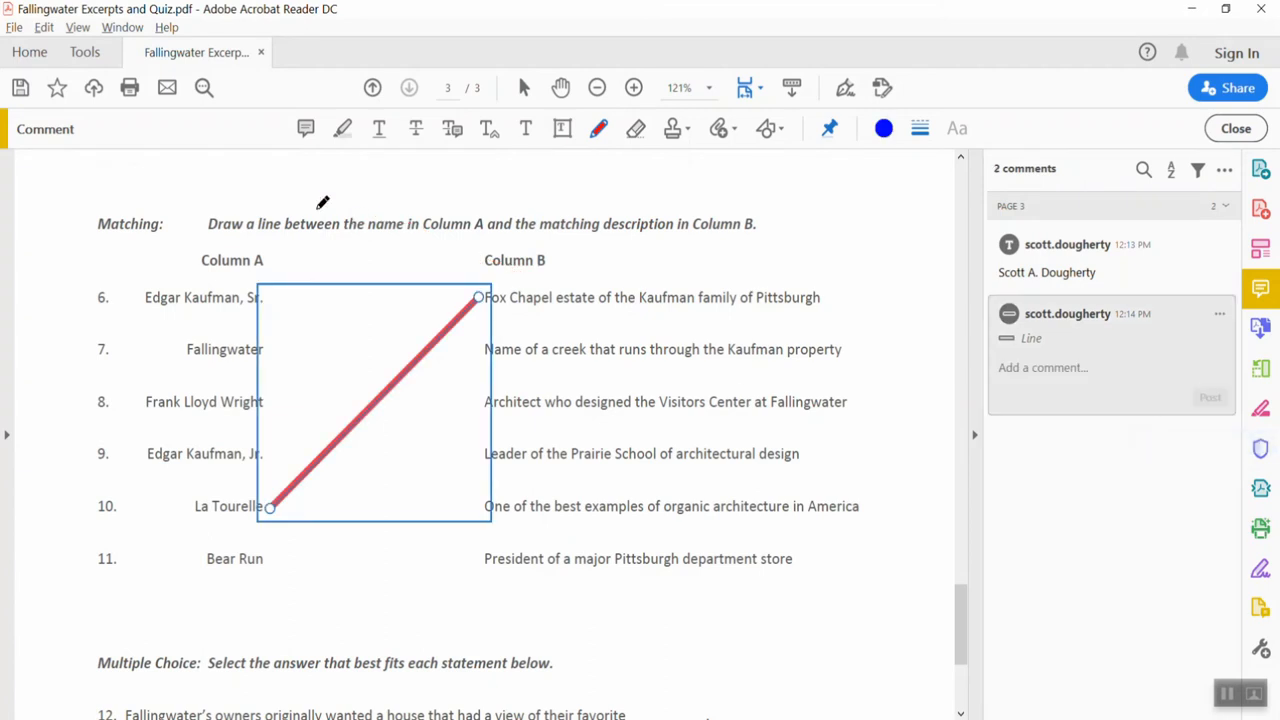
pyautogui.moveTo(285, 451)
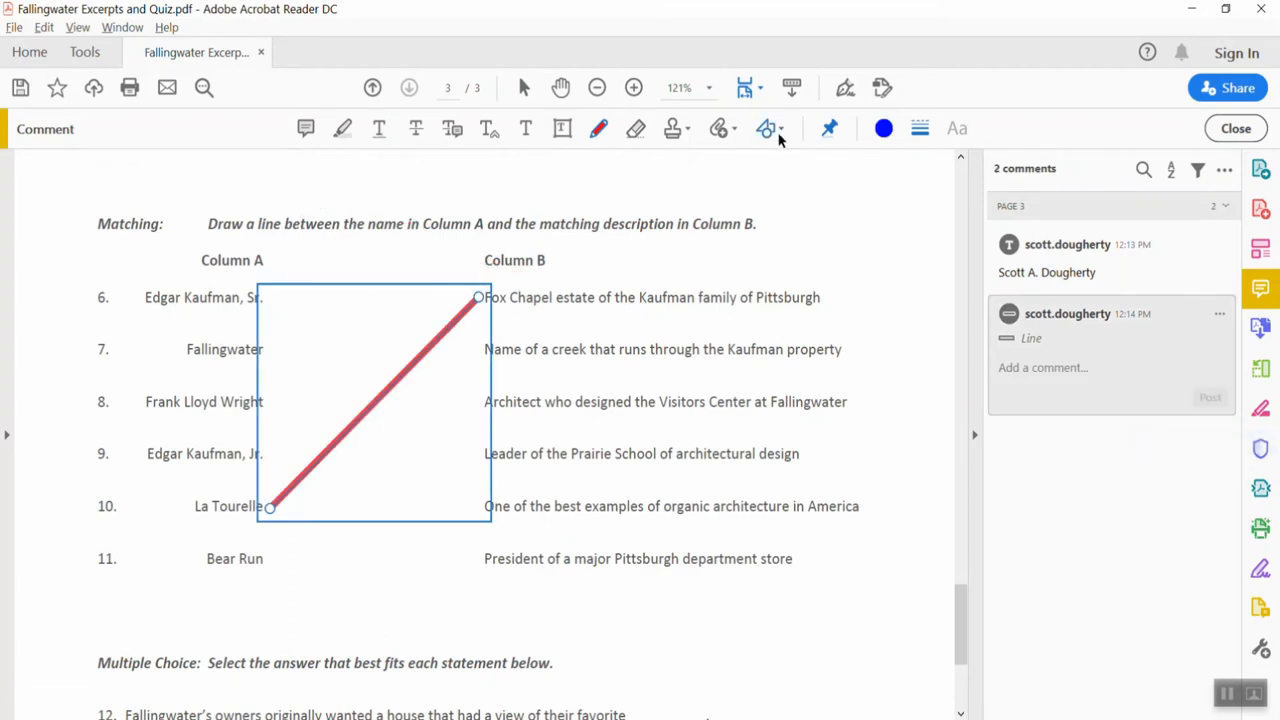
pyautogui.click(779, 128)
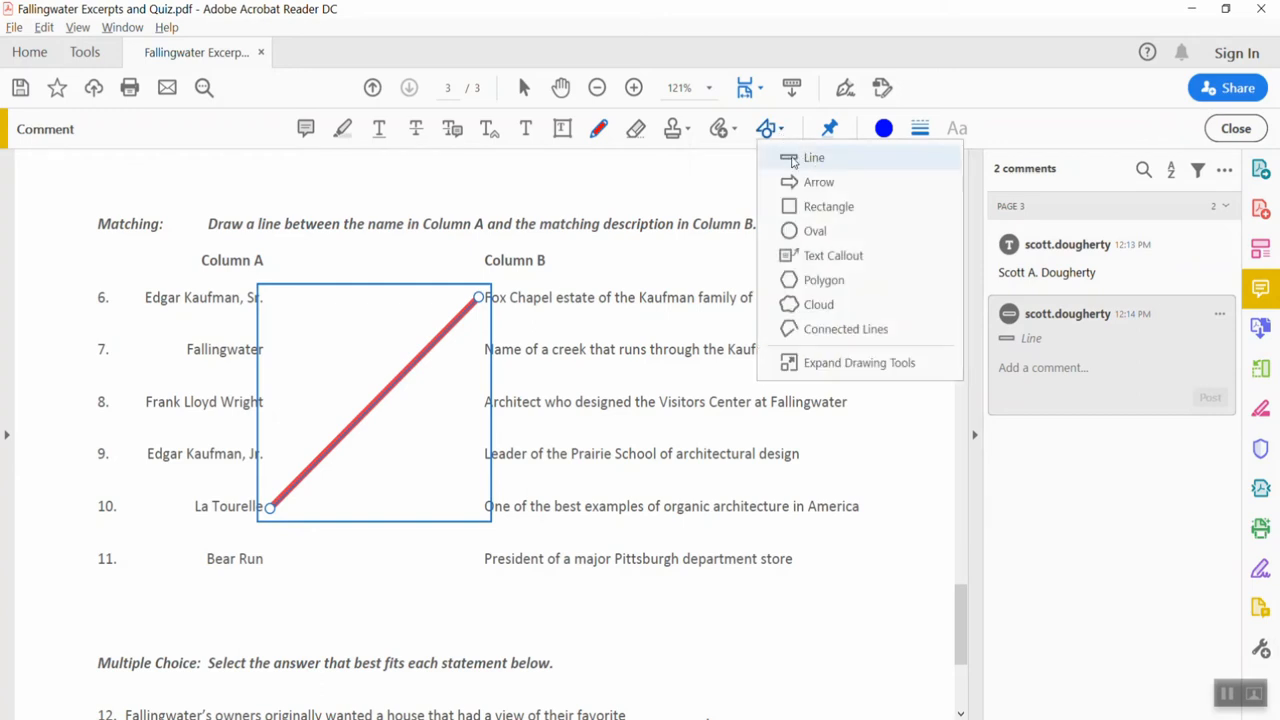
pyautogui.moveTo(810, 167)
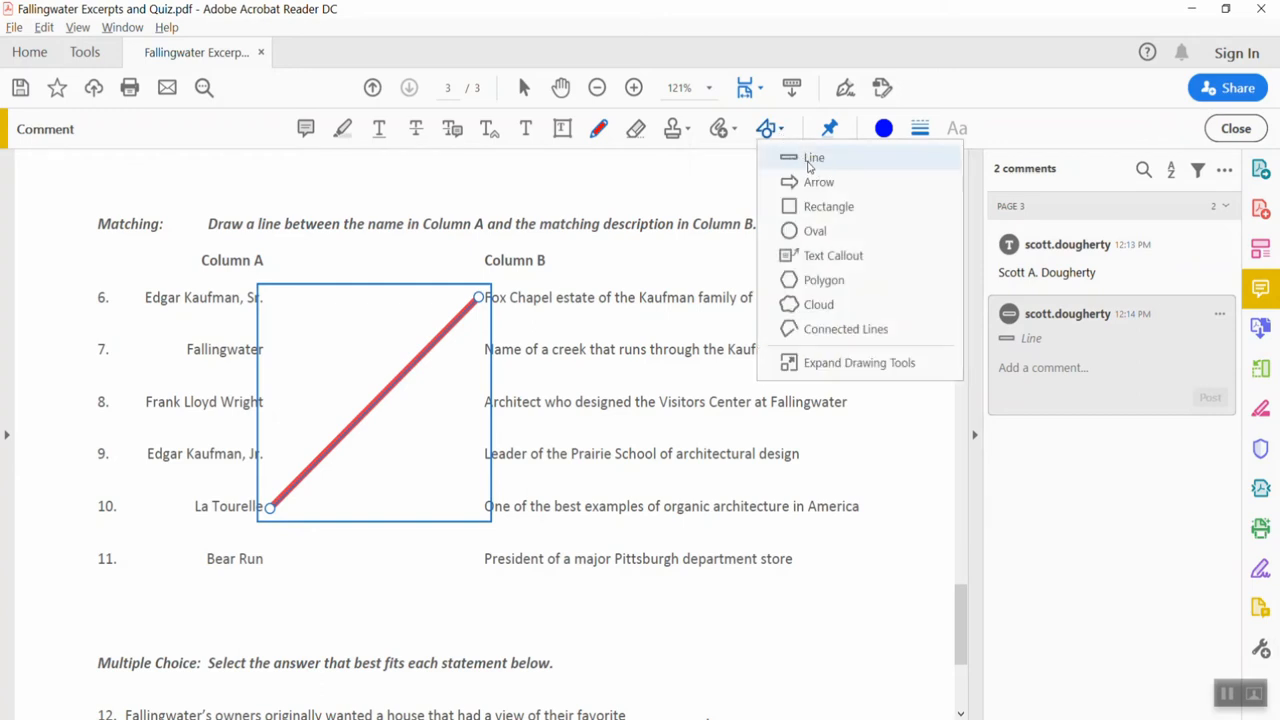
pyautogui.moveTo(418, 306)
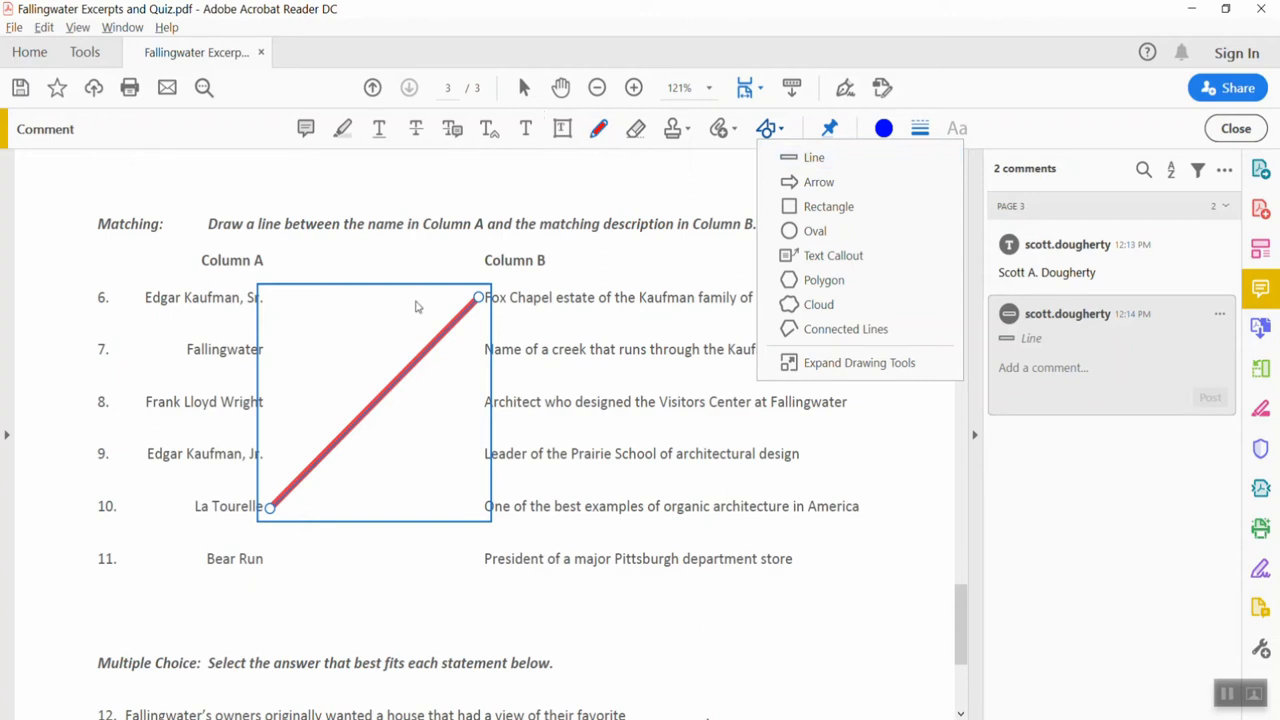
pyautogui.moveTo(359, 440)
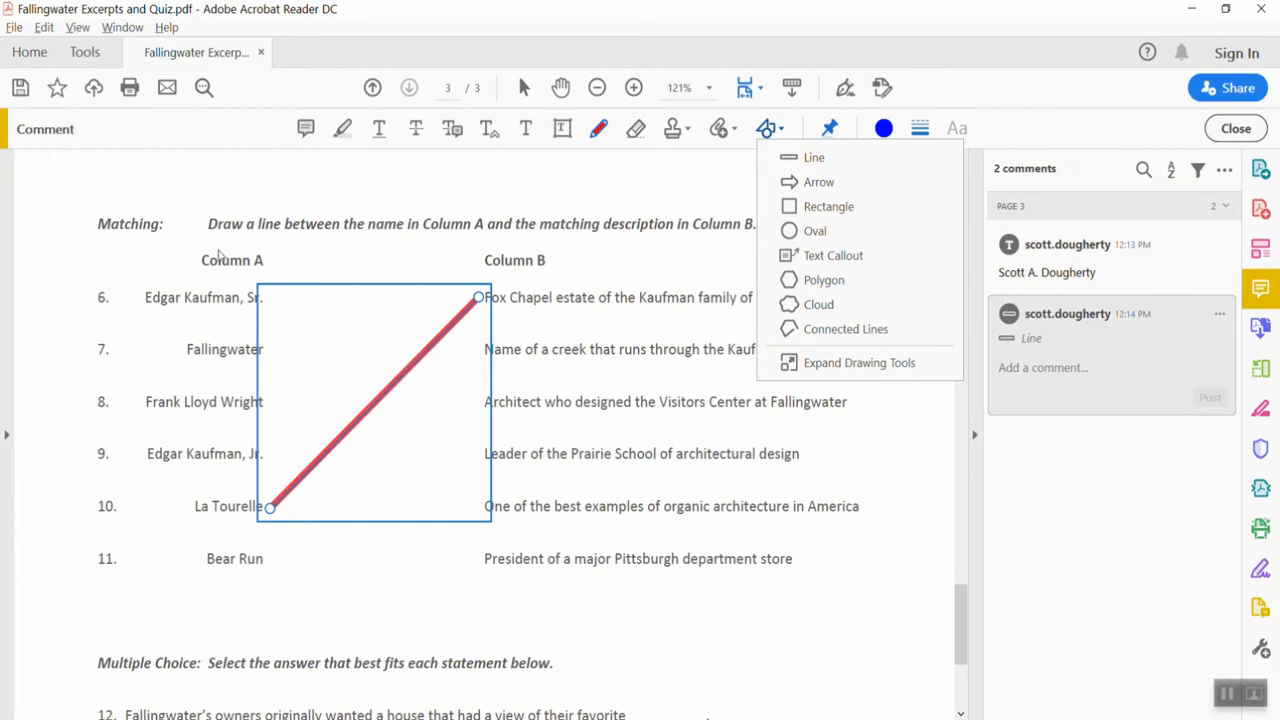
pyautogui.moveTo(478, 576)
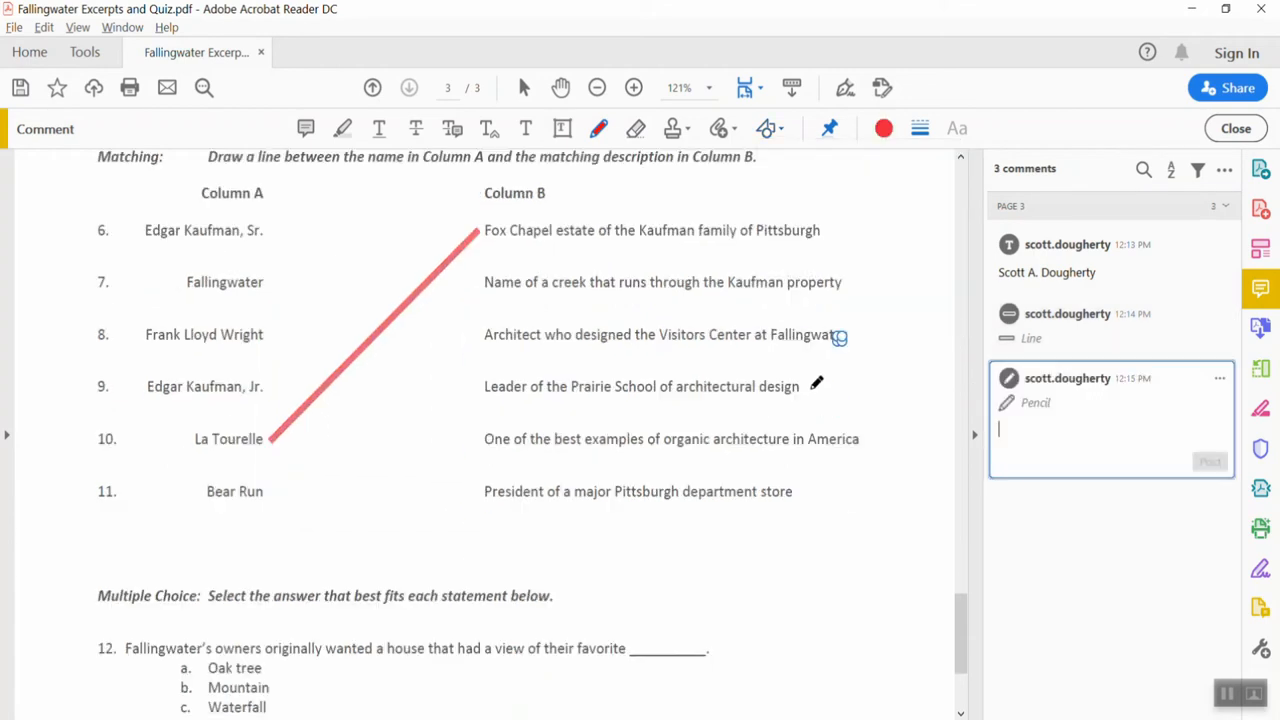
# Step: Circle answer c. Waterfall in question 12 with the Oval tool
pyautogui.scroll(-3)
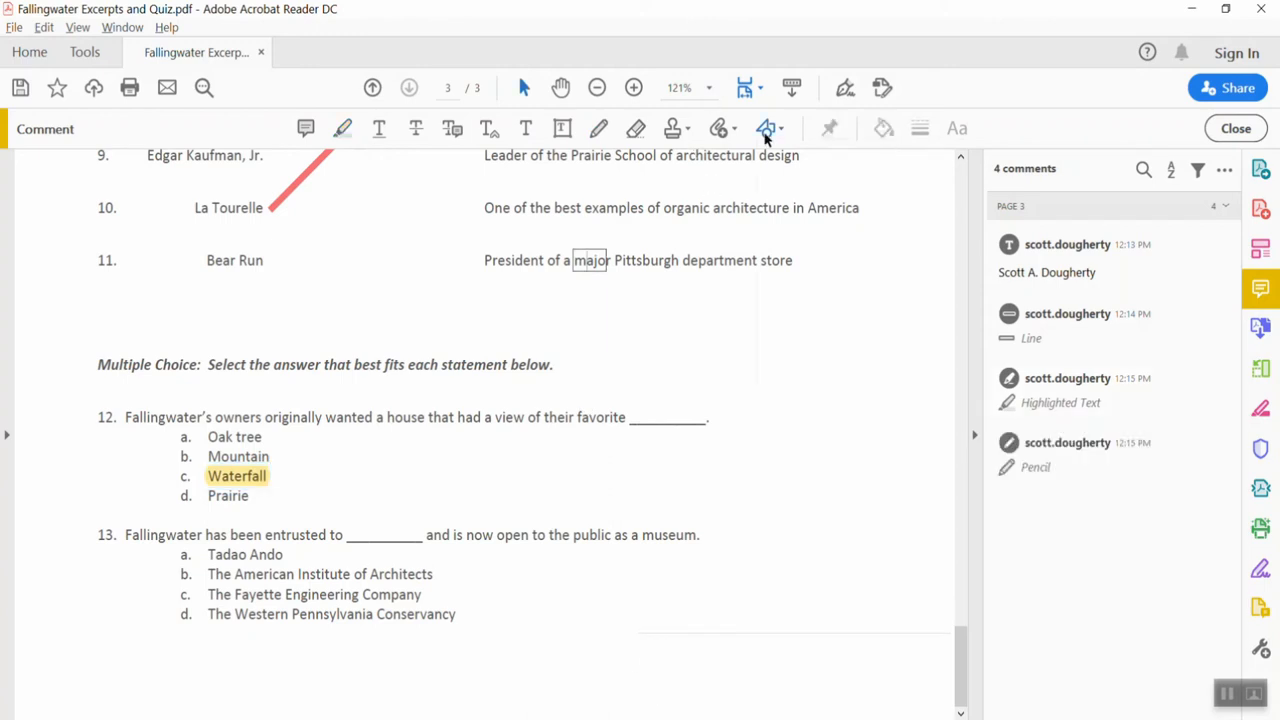
pyautogui.click(767, 128)
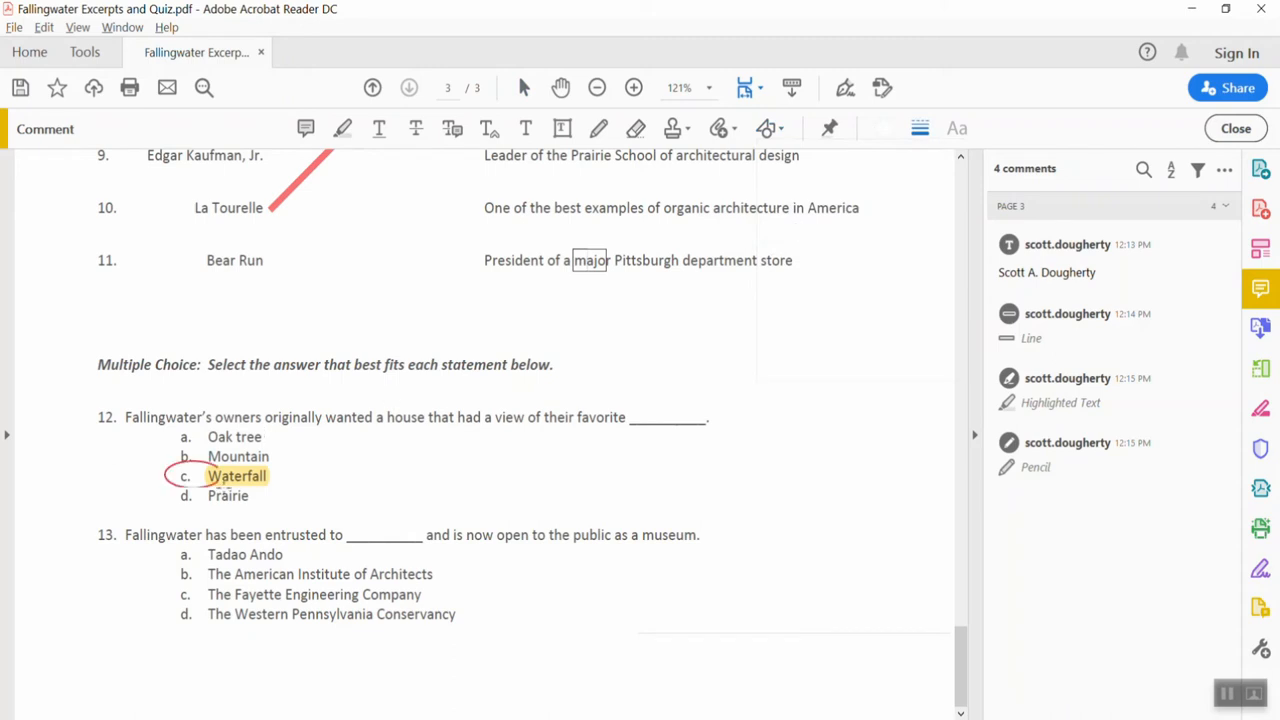
pyautogui.moveTo(165, 475); pyautogui.dragTo(293, 475)
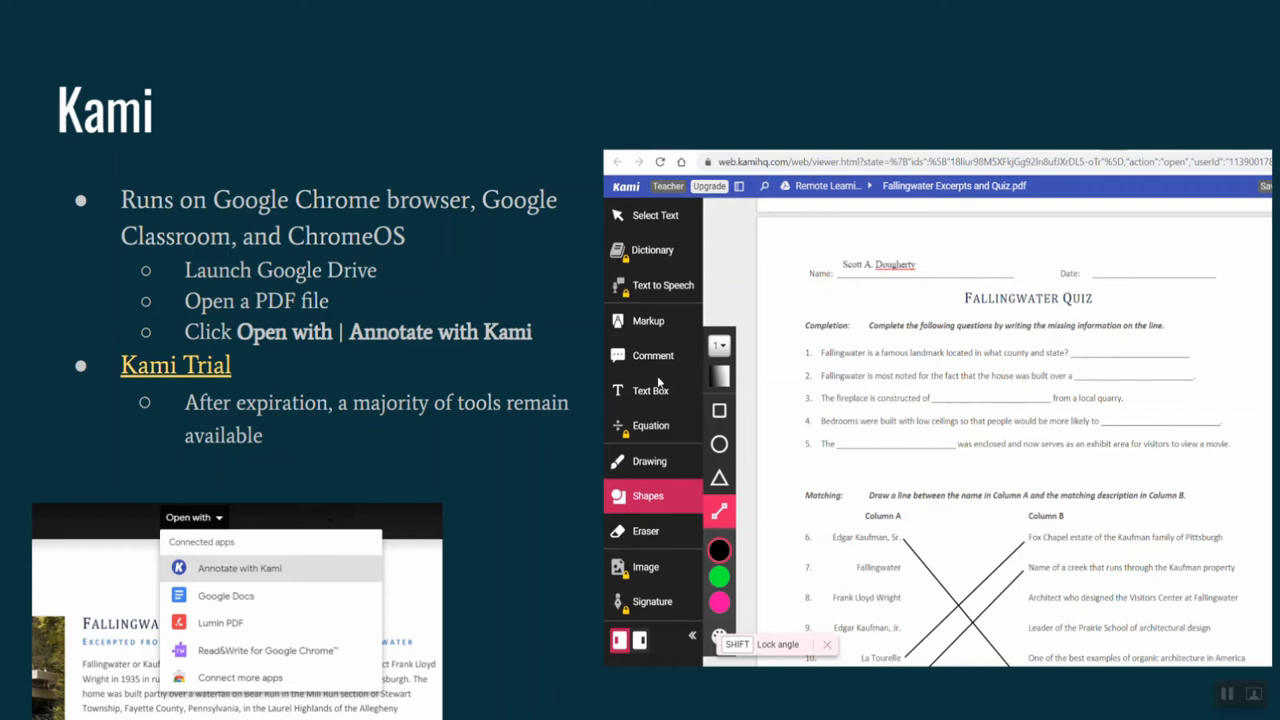
pyautogui.moveTo(838, 265)
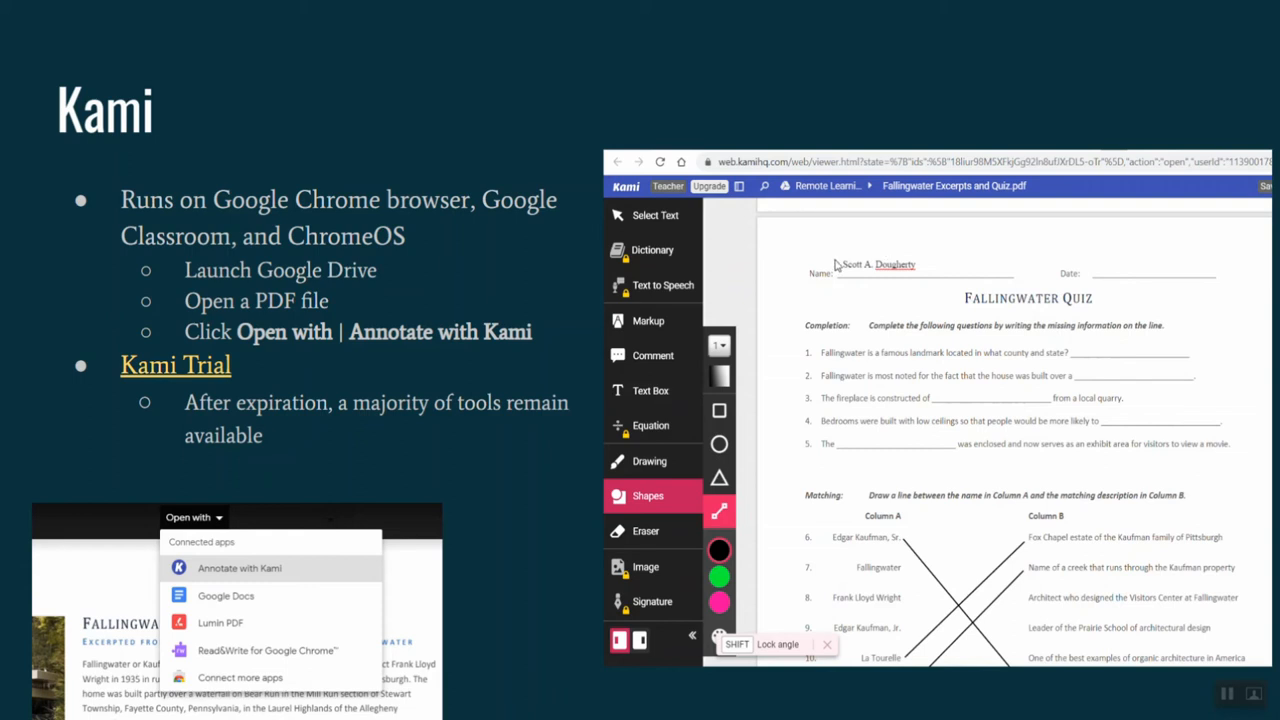
pyautogui.moveTo(758, 497)
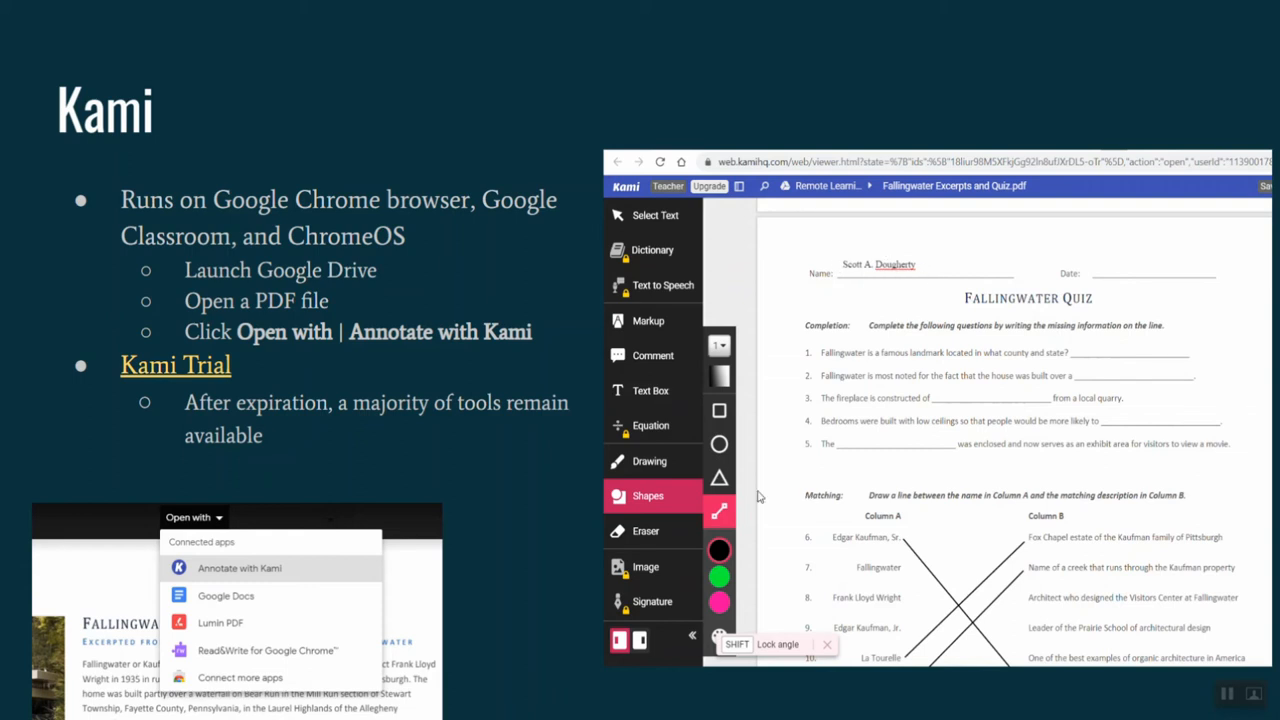
pyautogui.moveTo(718, 528)
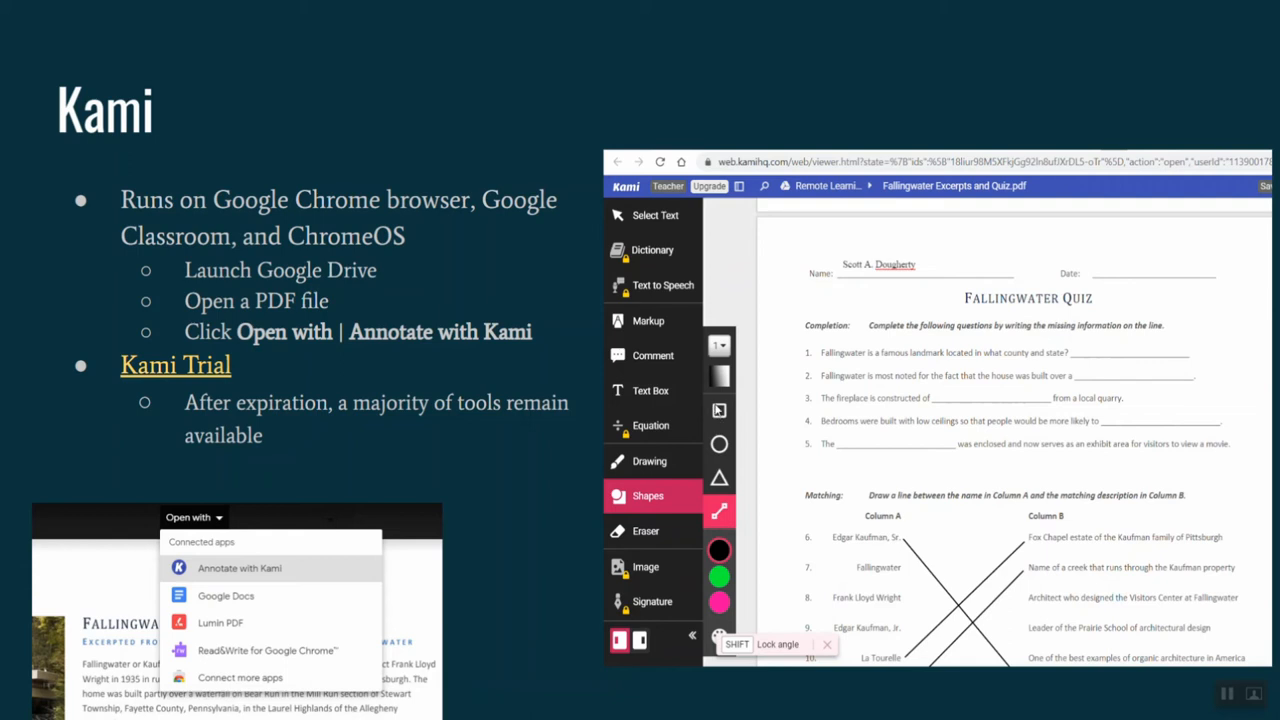
pyautogui.moveTo(726, 423)
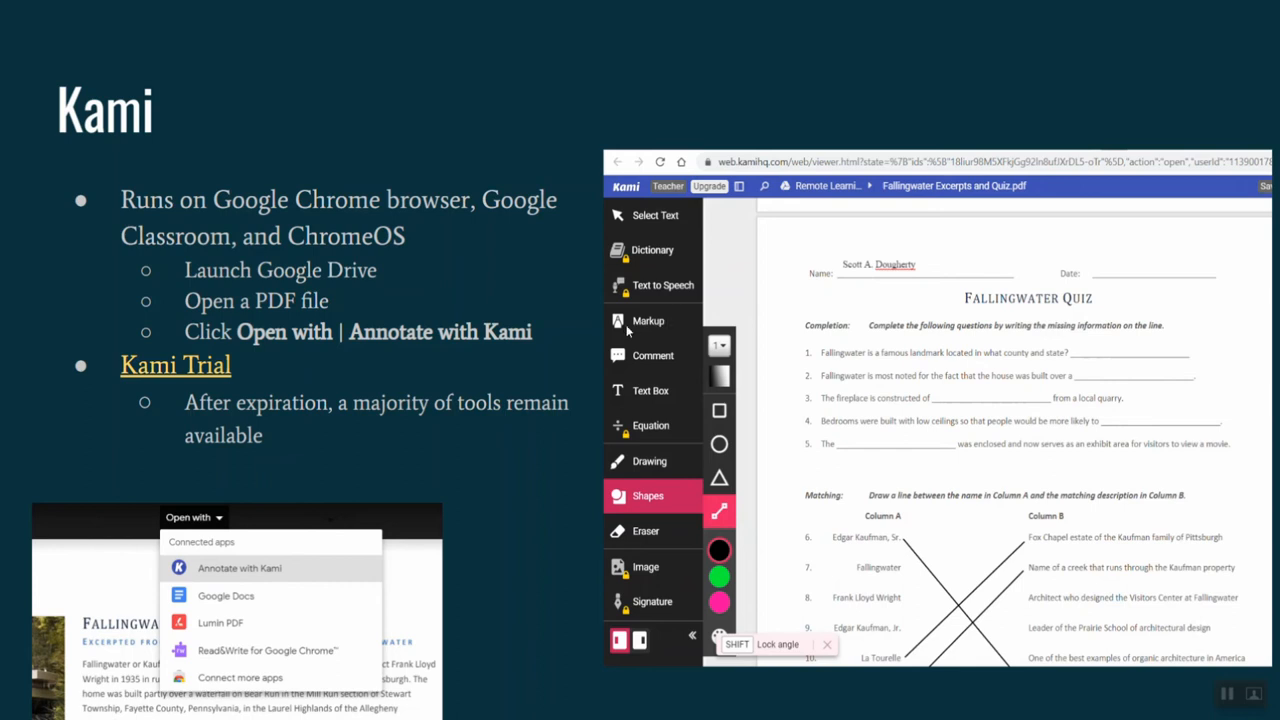
pyautogui.moveTo(686, 517)
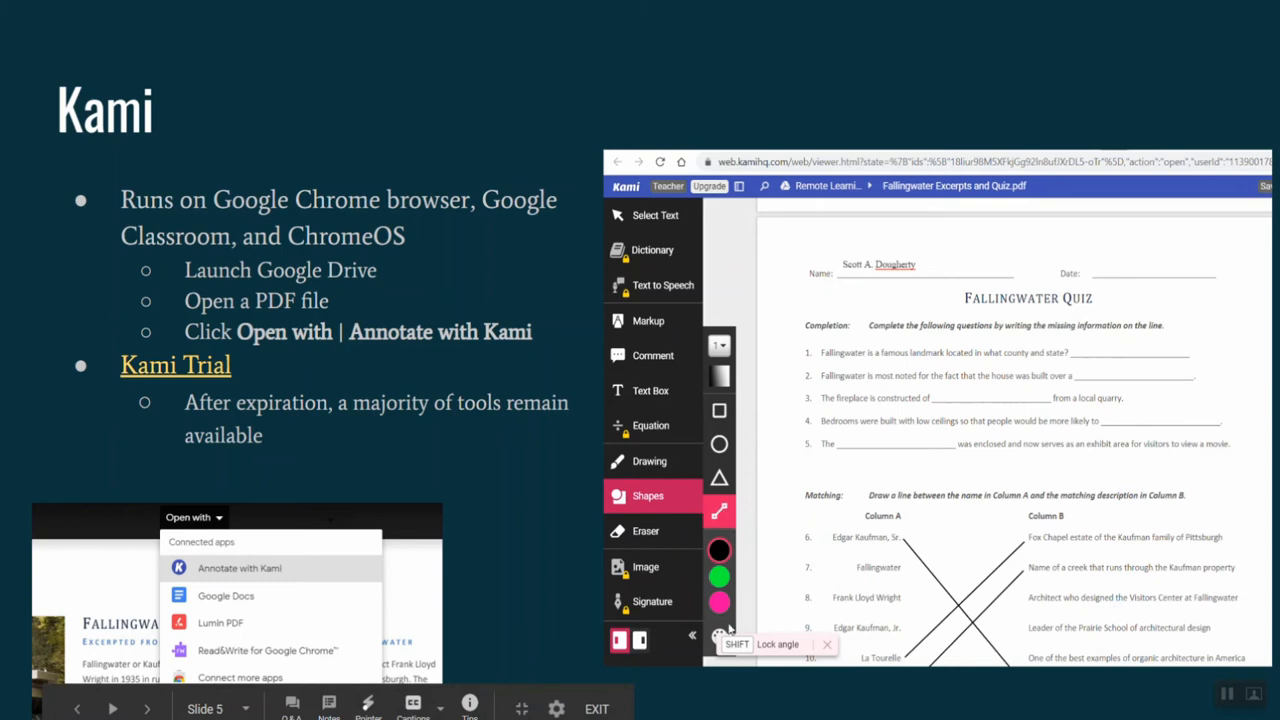
pyautogui.moveTo(707, 488)
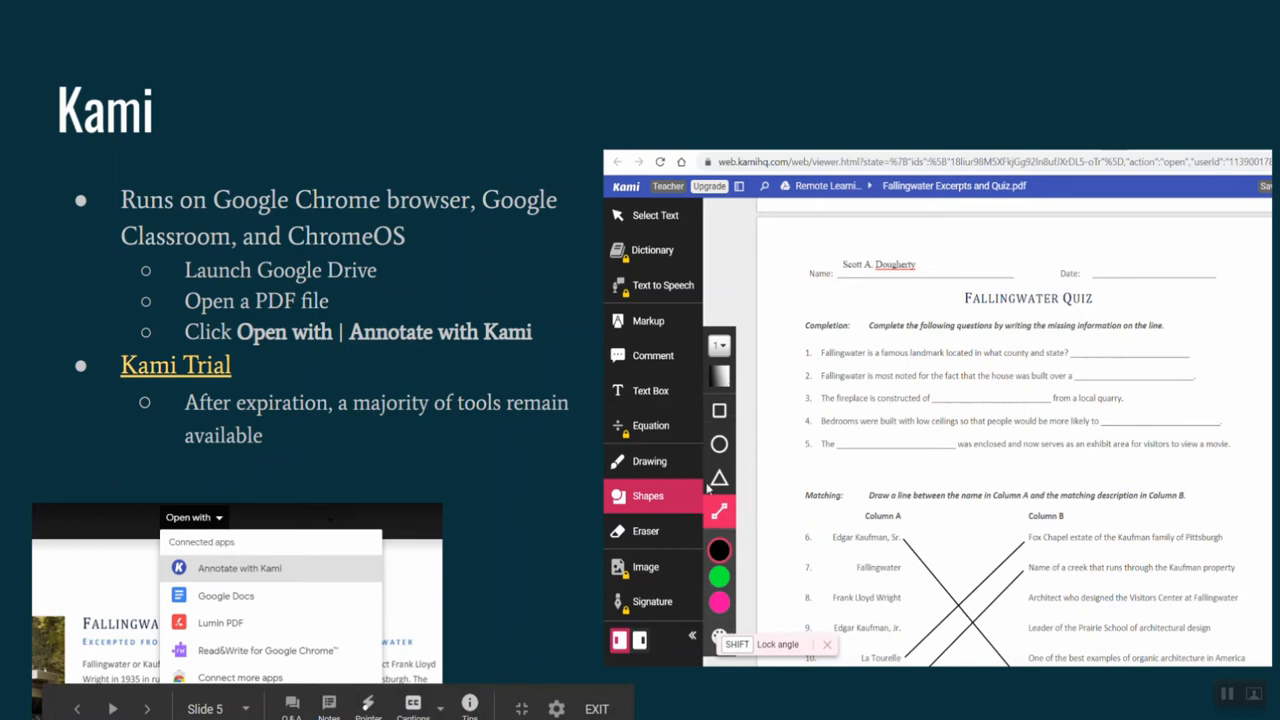
pyautogui.moveTo(675, 512)
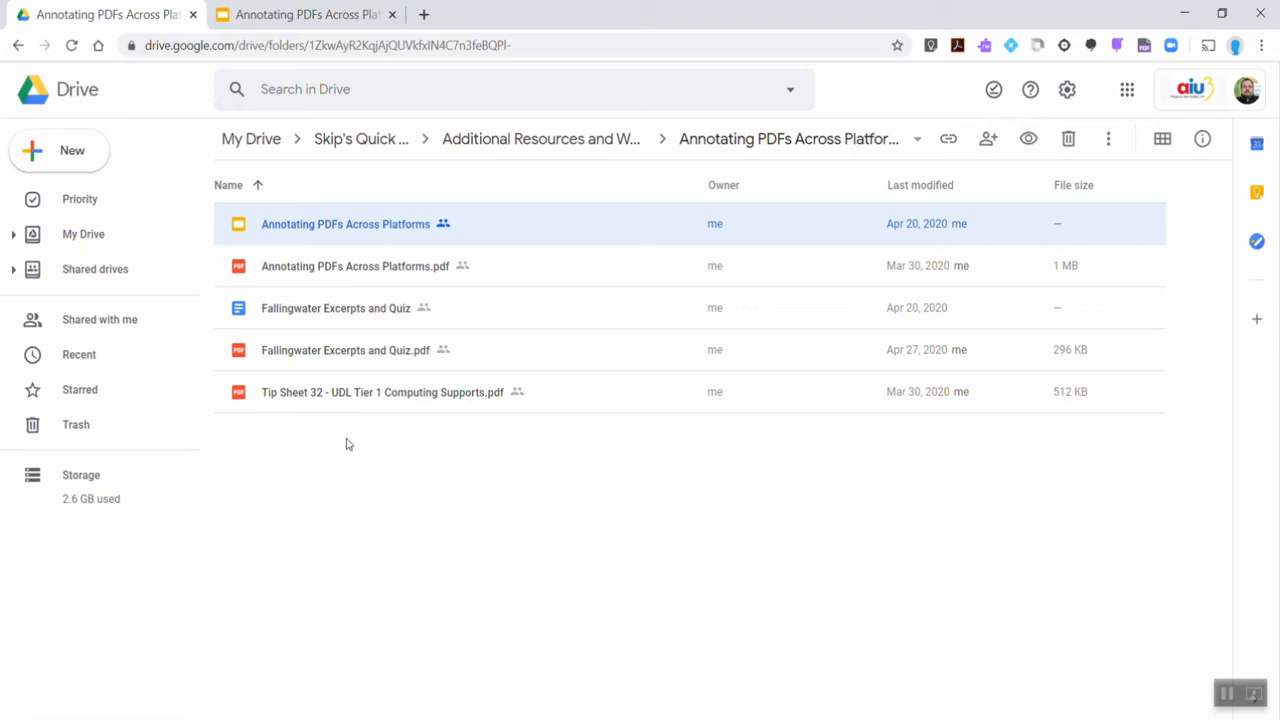
pyautogui.moveTo(408, 284)
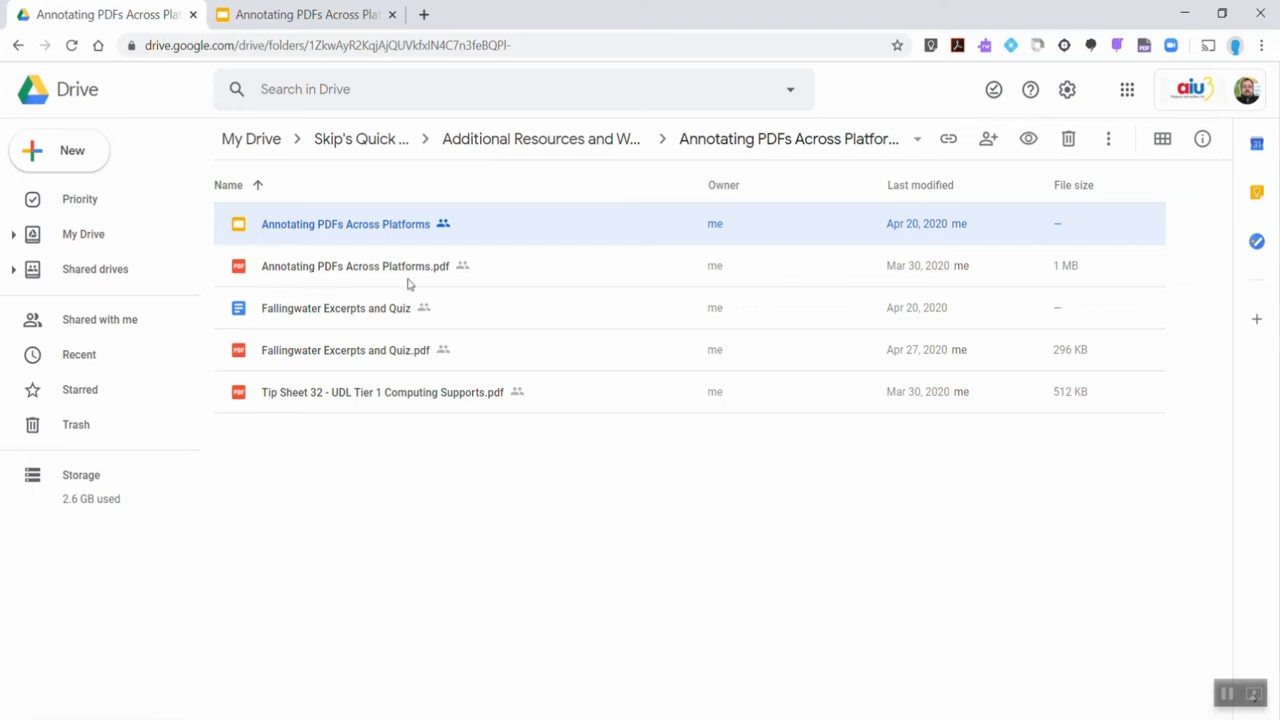
pyautogui.moveTo(362, 252)
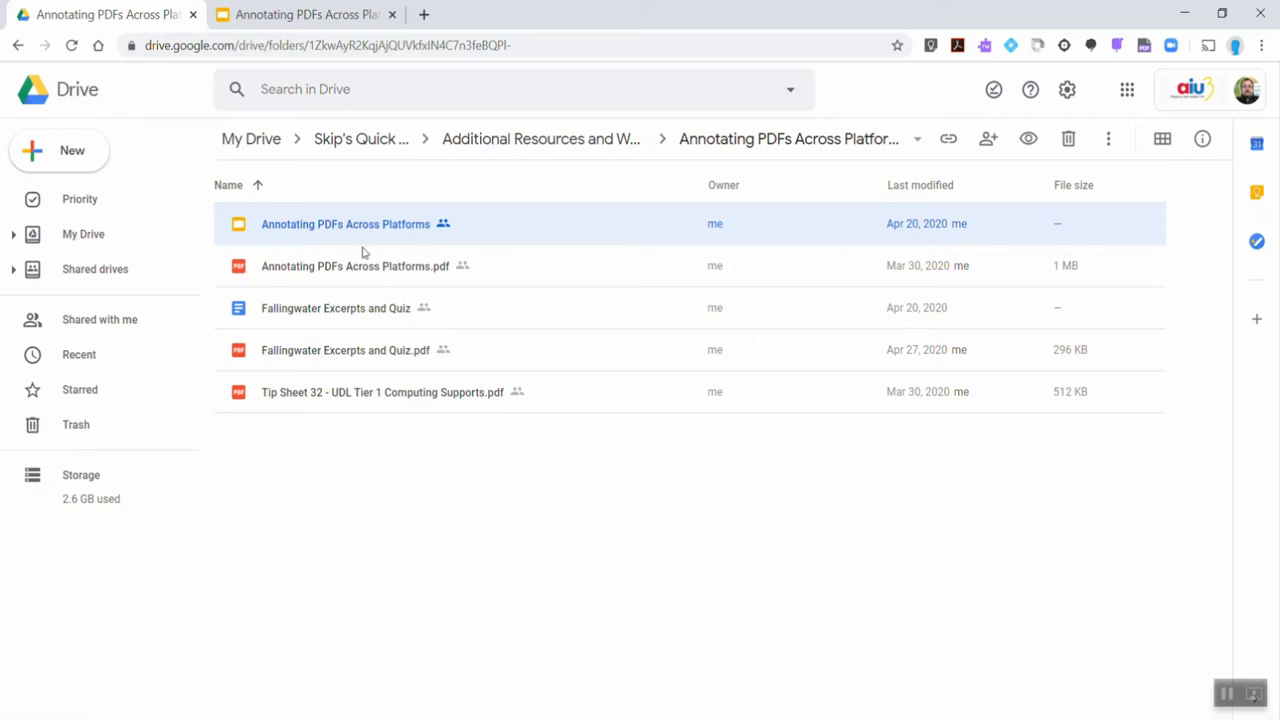
pyautogui.moveTo(345, 350)
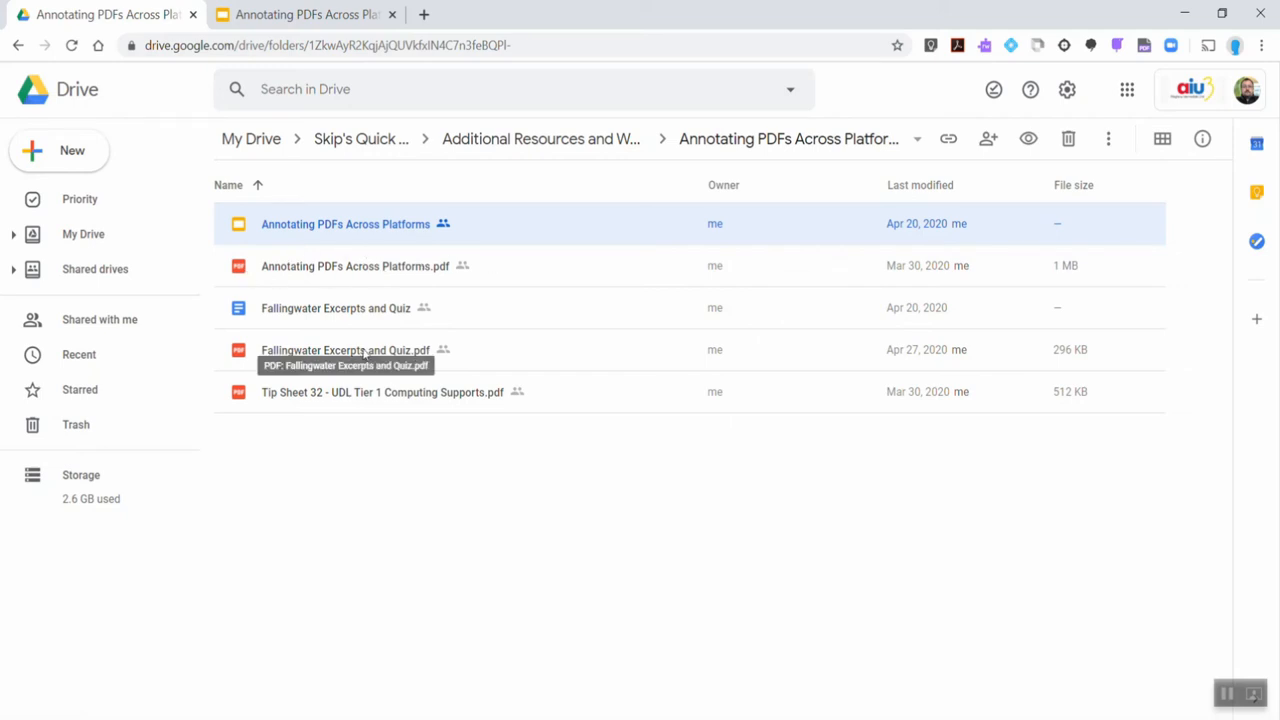
# Step: Preview Fallingwater Excerpts and Quiz.pdf in Drive and list its Open with apps
pyautogui.click(345, 349)
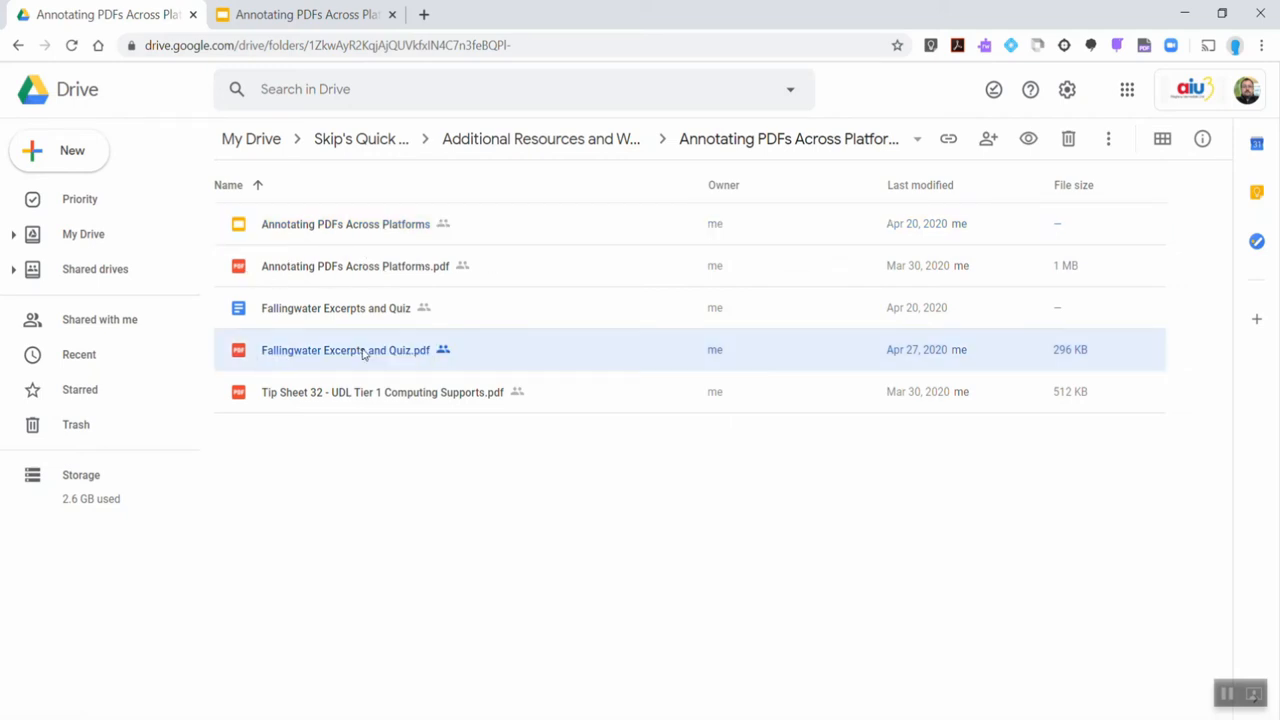
pyautogui.doubleClick(345, 349)
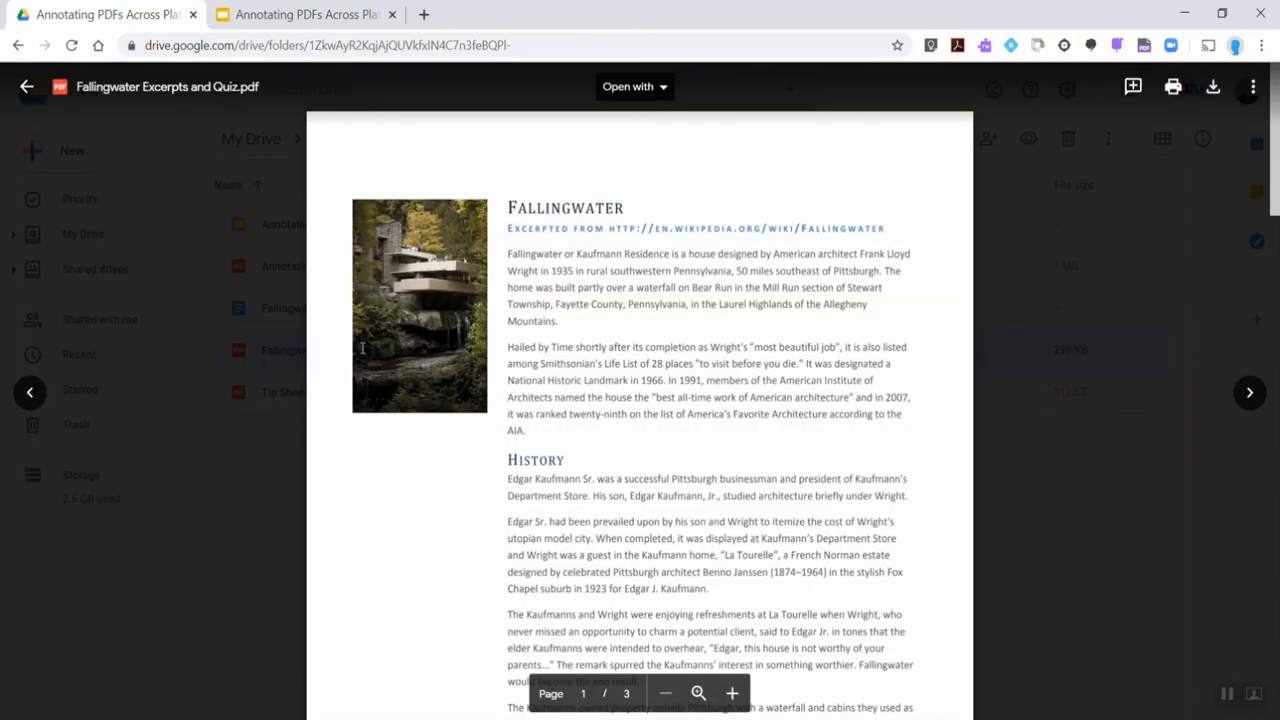
pyautogui.moveTo(213, 260)
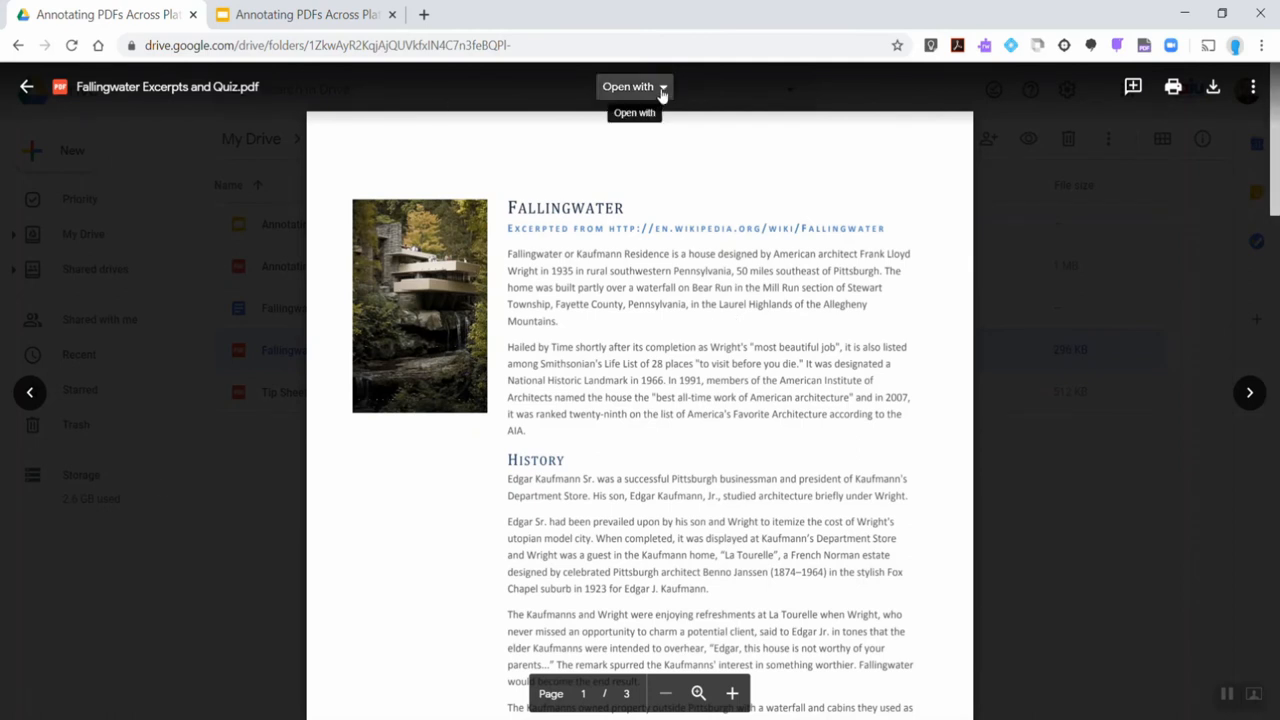
pyautogui.click(628, 86)
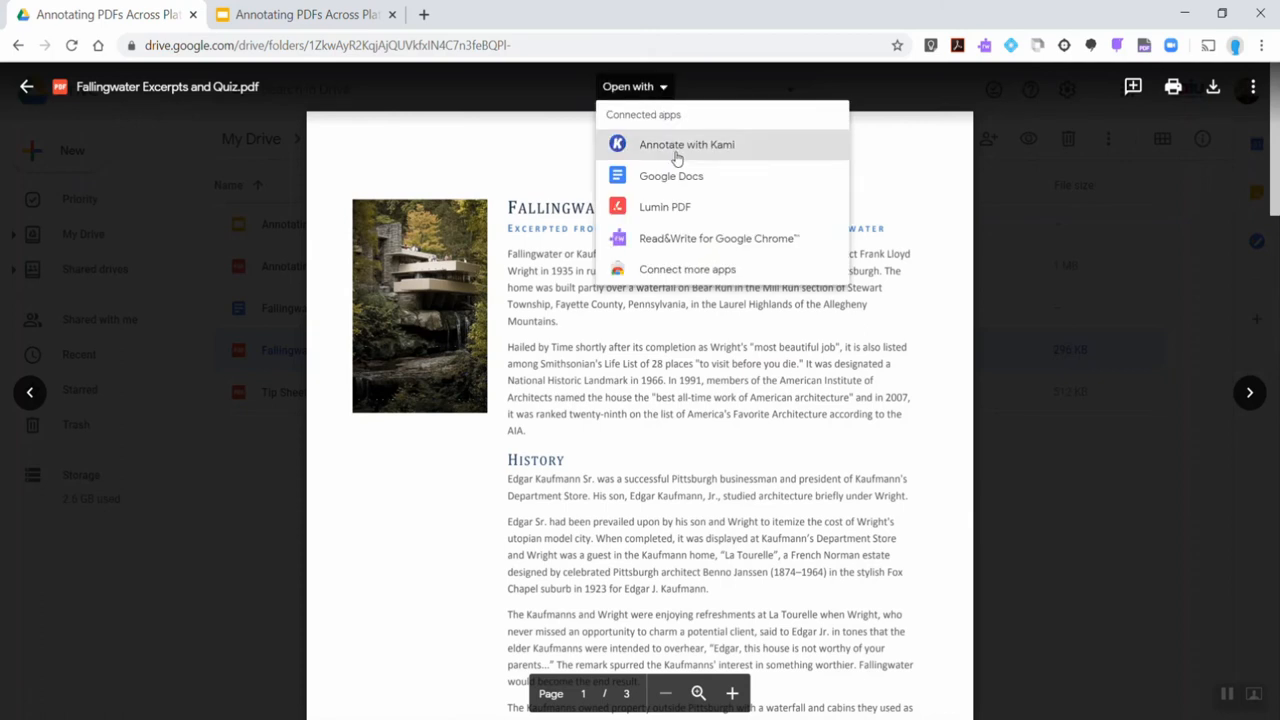
pyautogui.moveTo(680, 206)
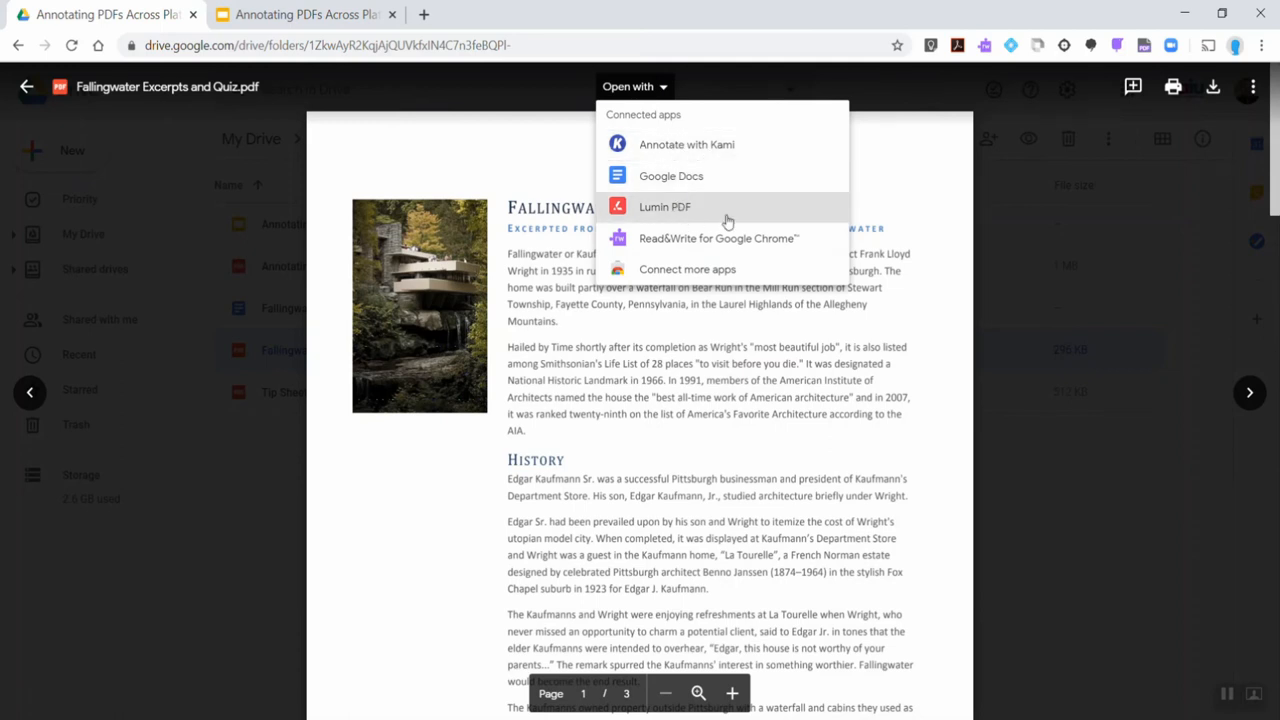
pyautogui.moveTo(685, 207)
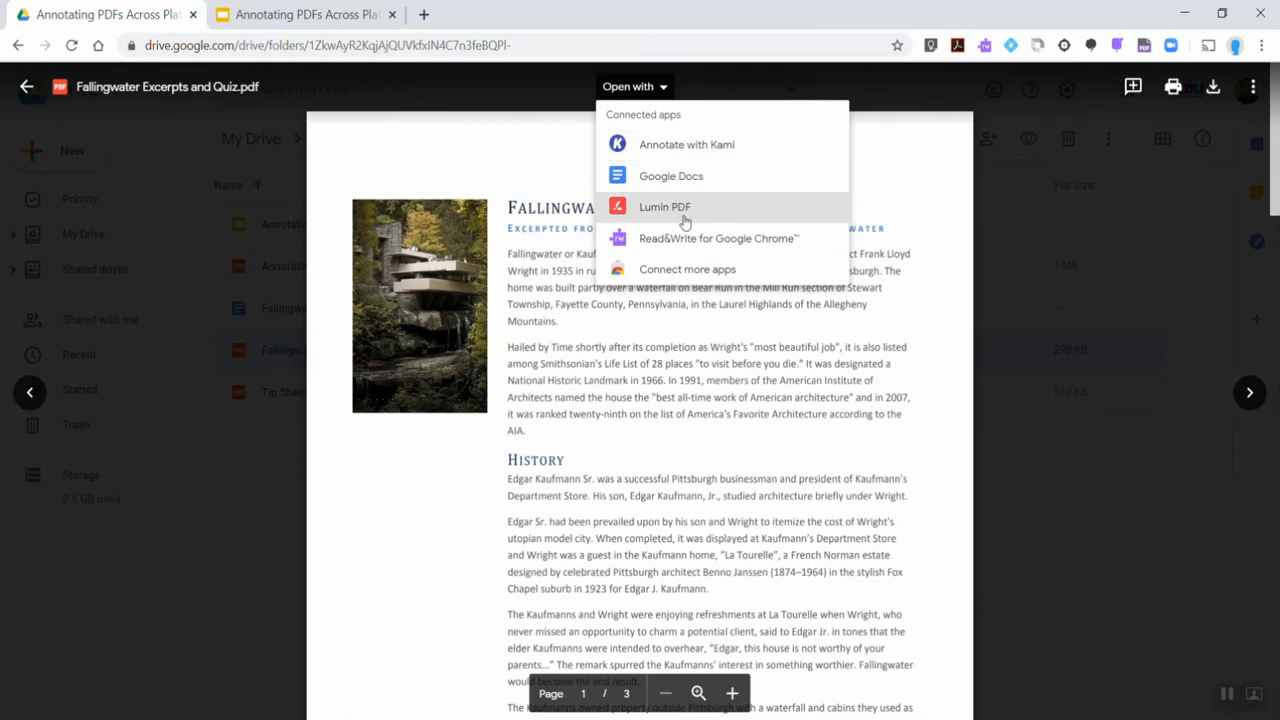
pyautogui.moveTo(688, 212)
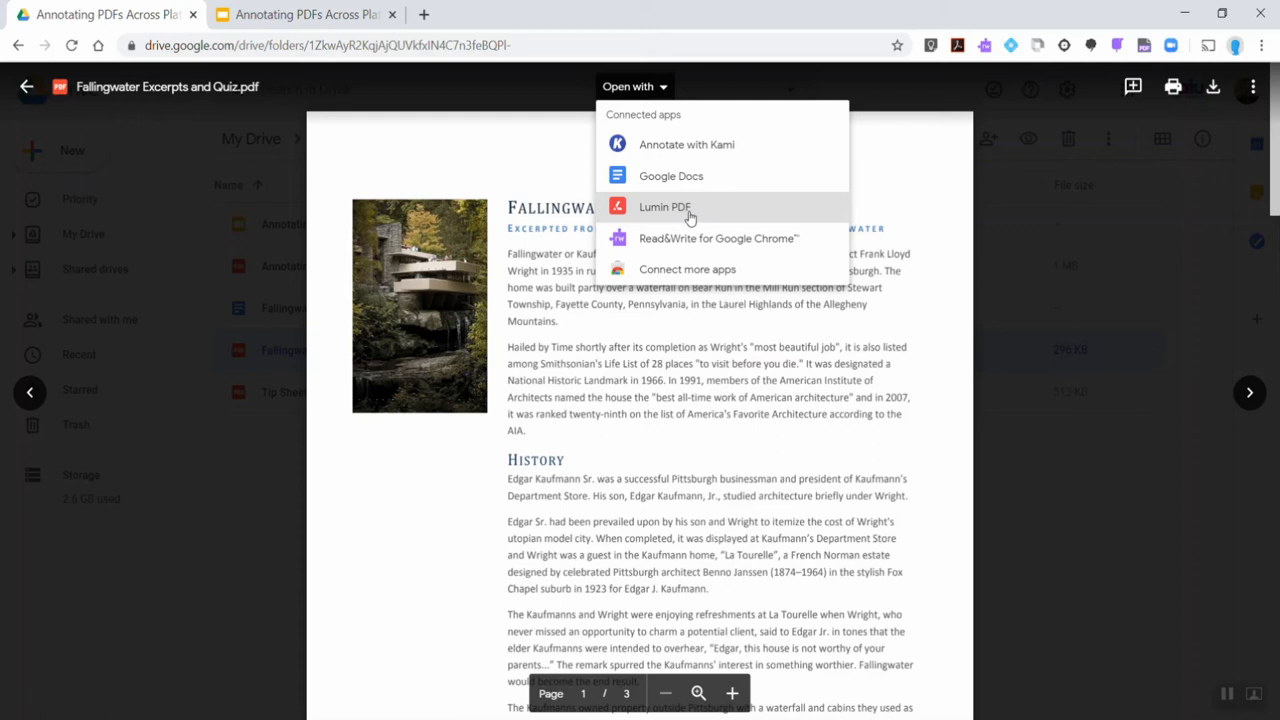
pyautogui.moveTo(686, 144)
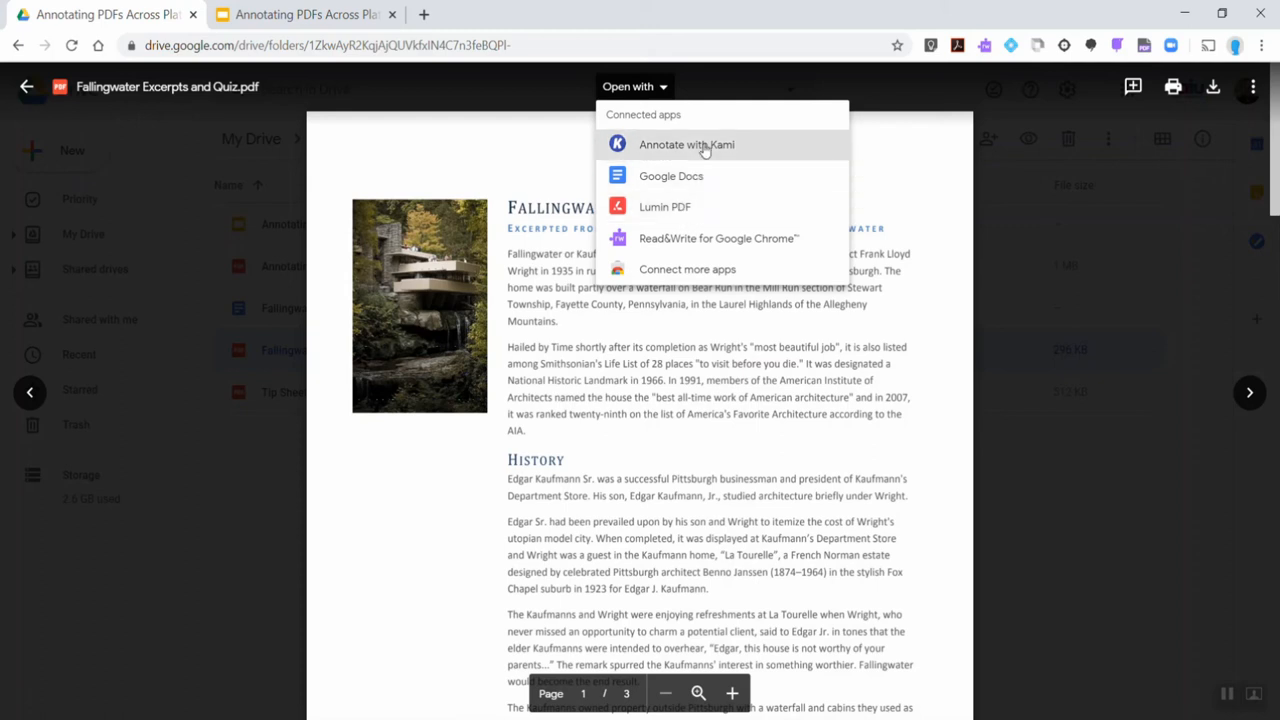
pyautogui.moveTo(701, 148)
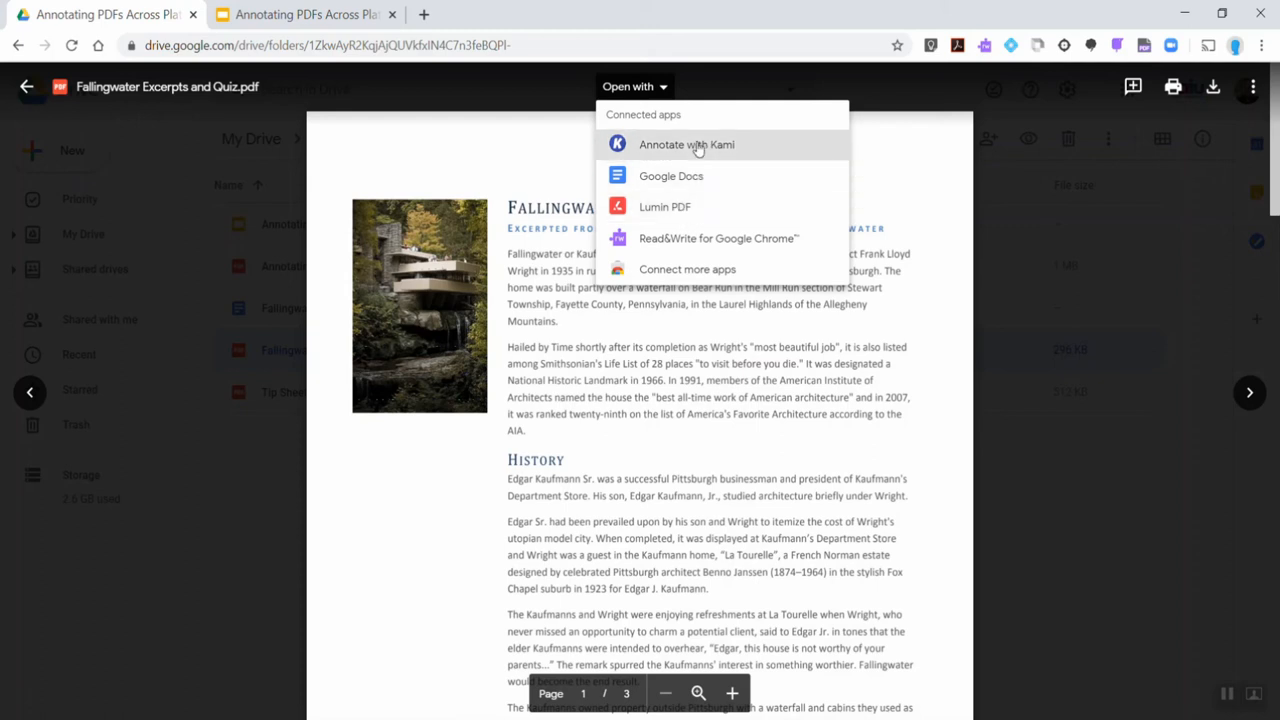
# Step: Annotate the quiz in Kami, typing 'Waterfall' into the question 2 blank with the Text Box tool
pyautogui.click(686, 144)
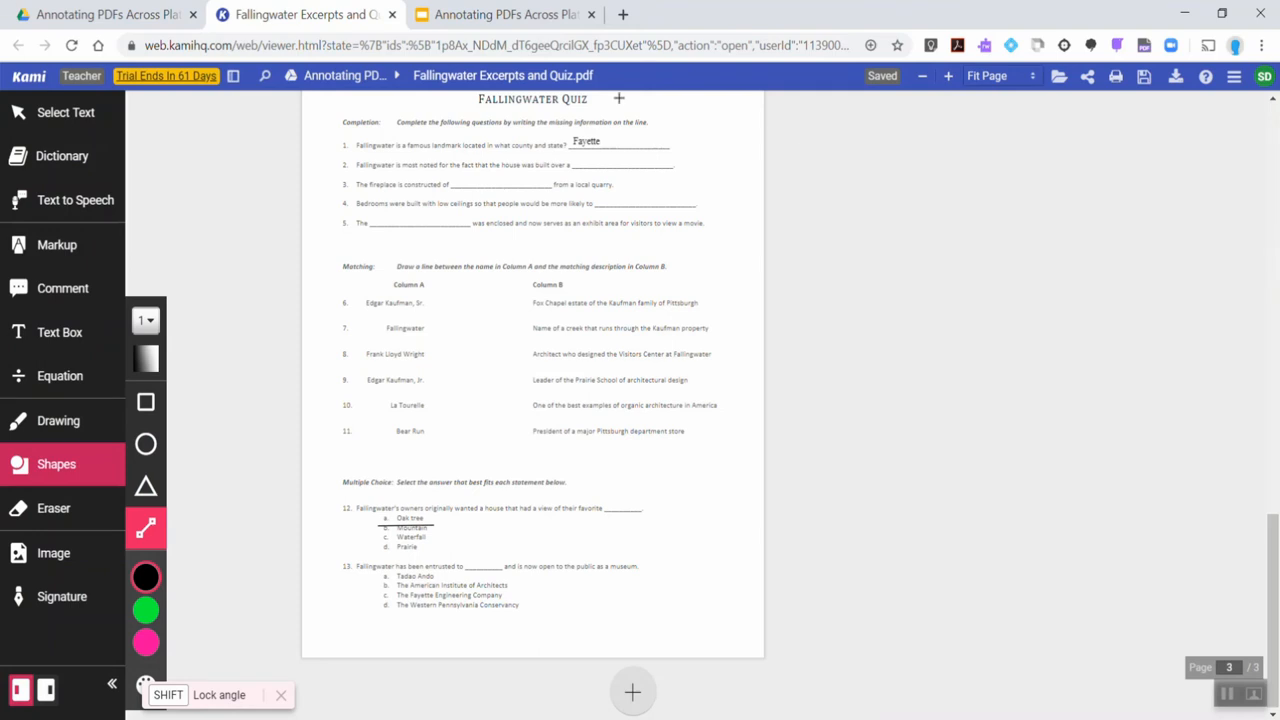
pyautogui.moveTo(233, 76)
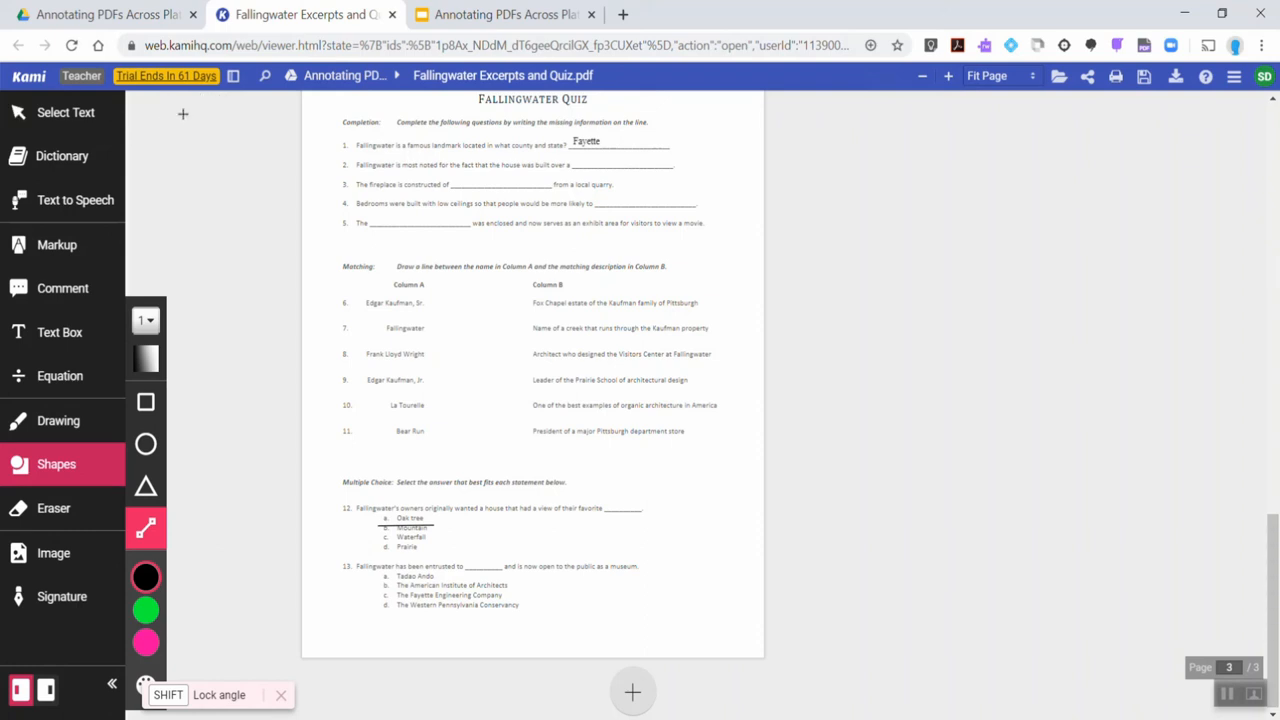
pyautogui.moveTo(222, 105)
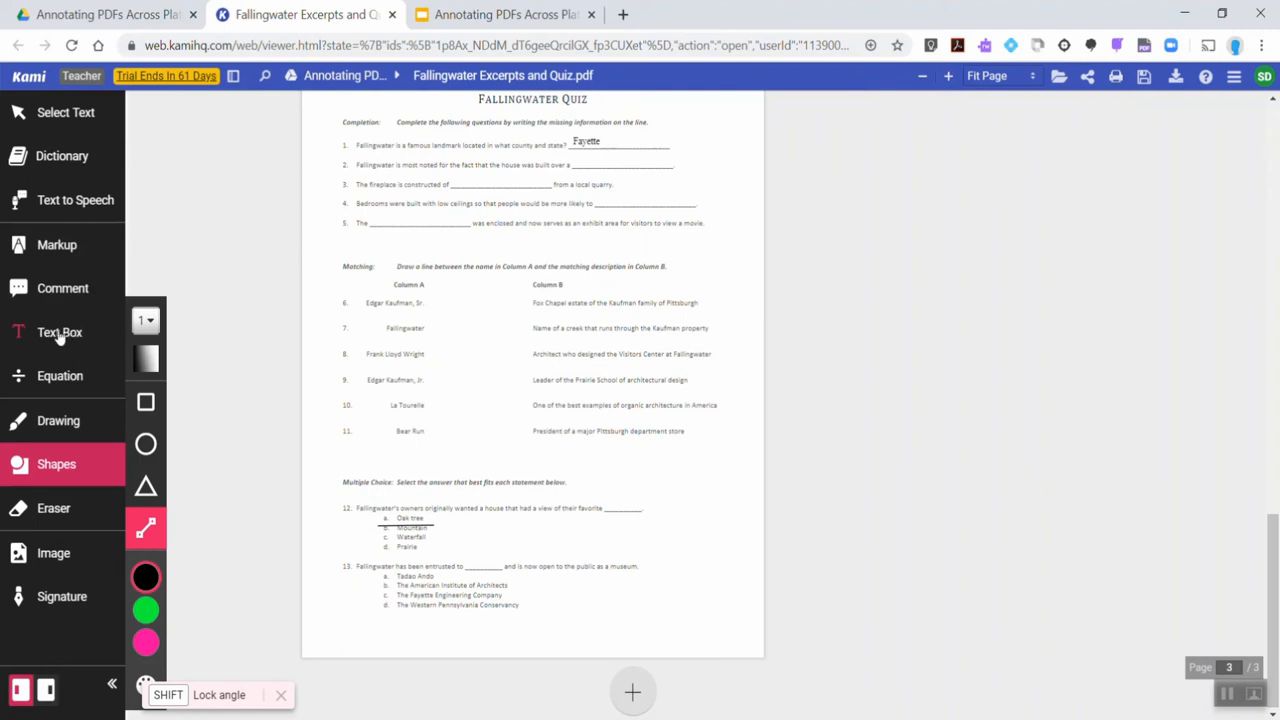
pyautogui.click(59, 332)
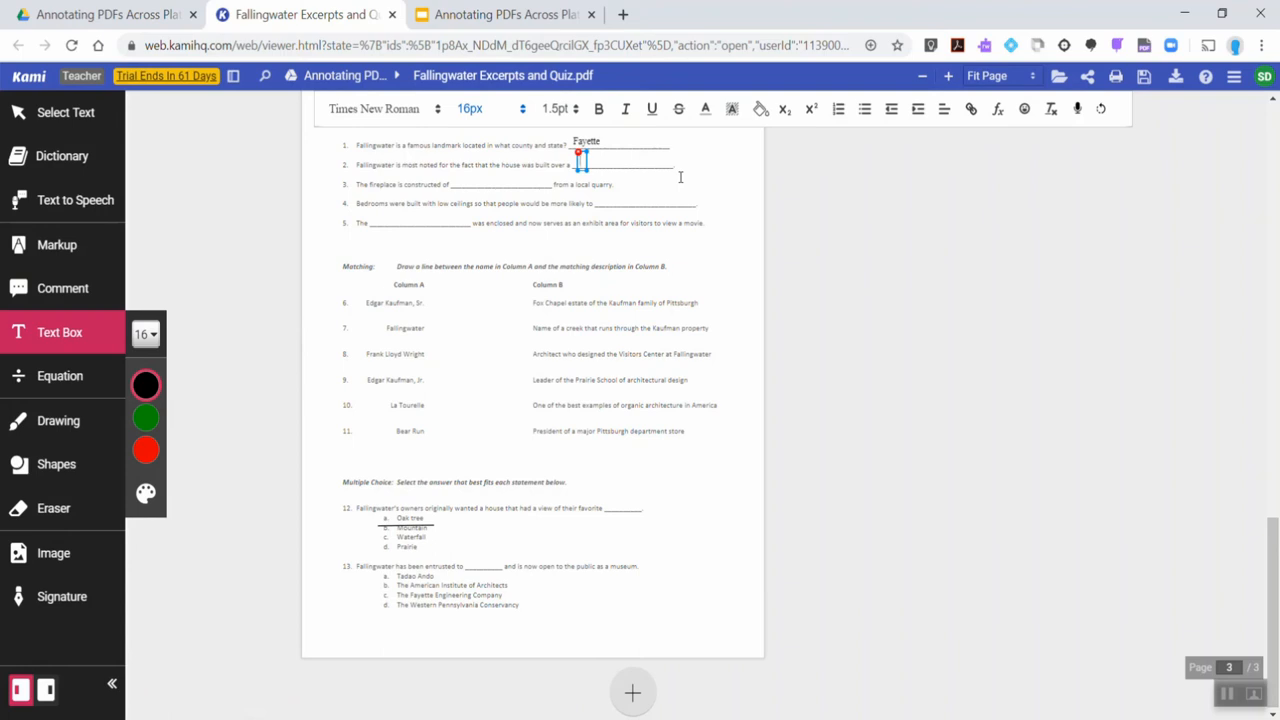
pyautogui.write('Waterfall')
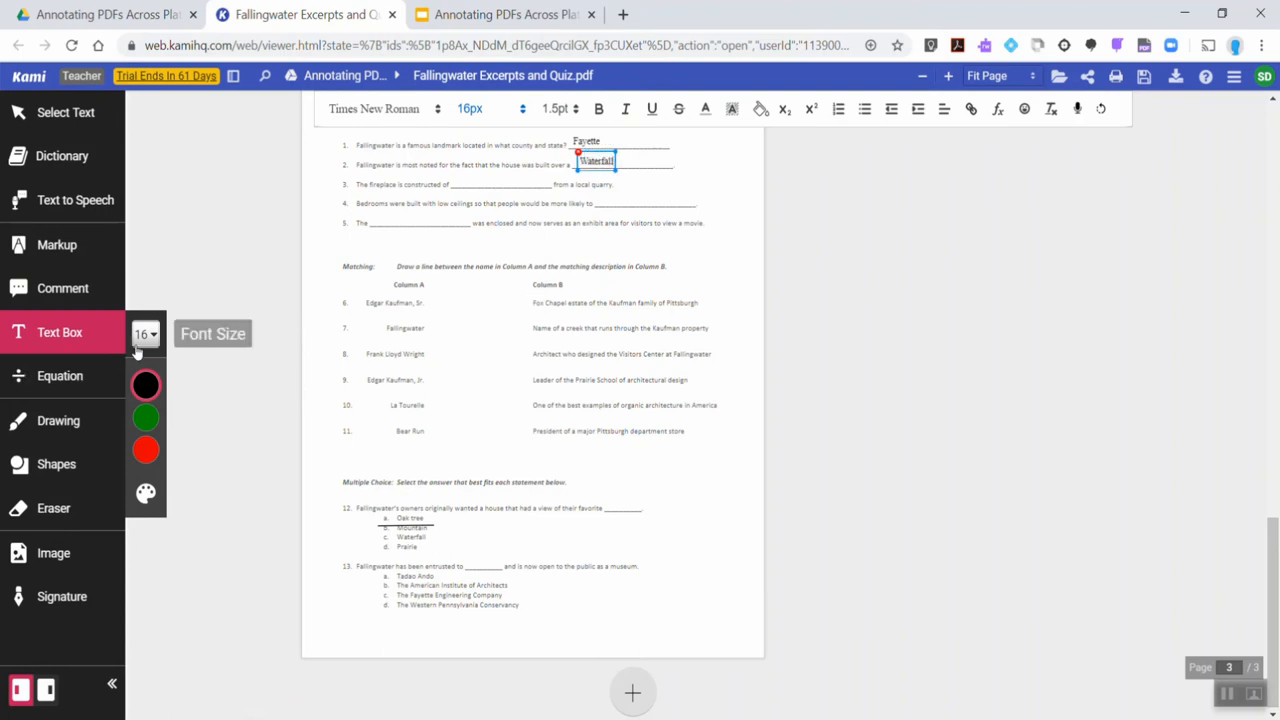
pyautogui.click(145, 493)
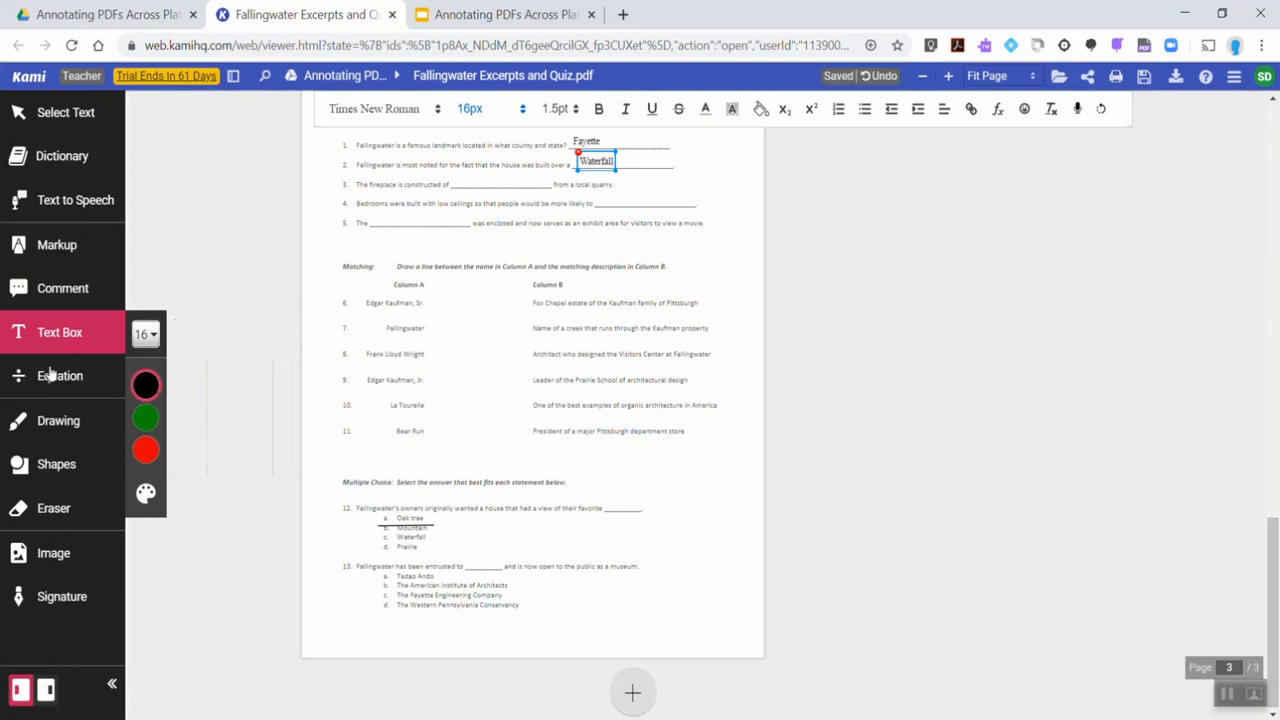
# Step: Circle the opening words of question 5 with a freehand loop after visiting the equation symbols
pyautogui.click(60, 375)
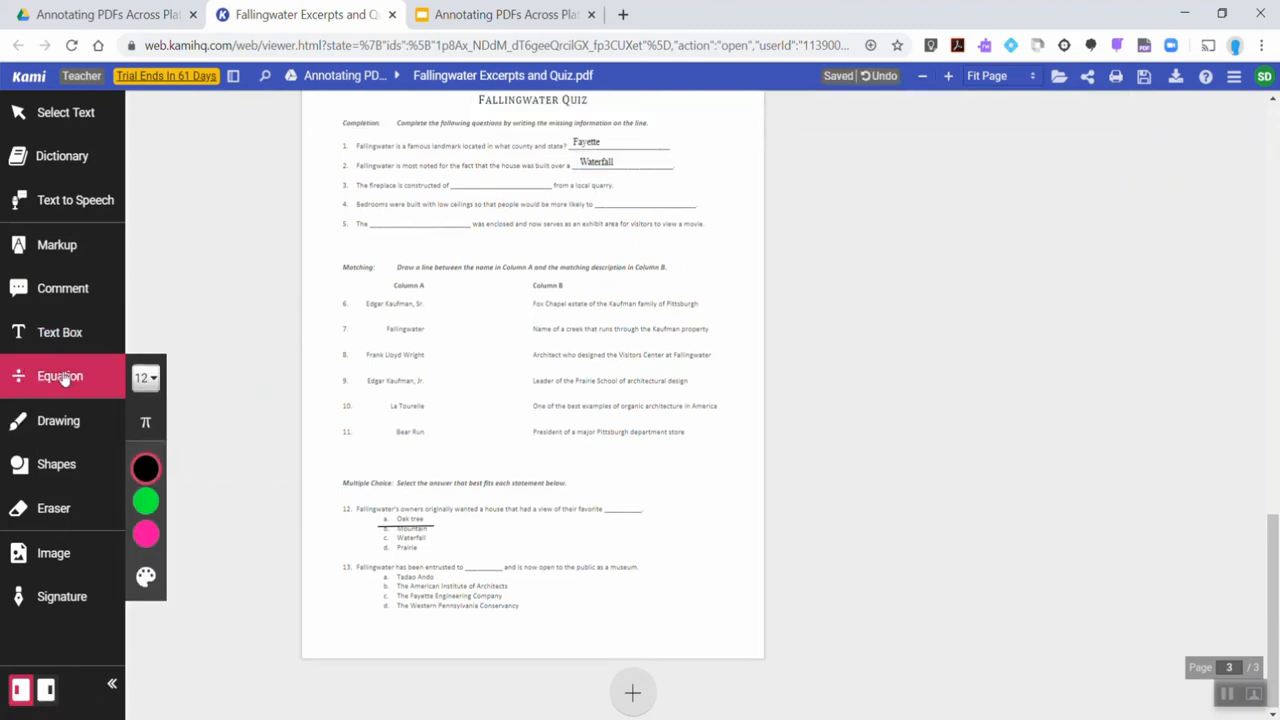
pyautogui.click(145, 421)
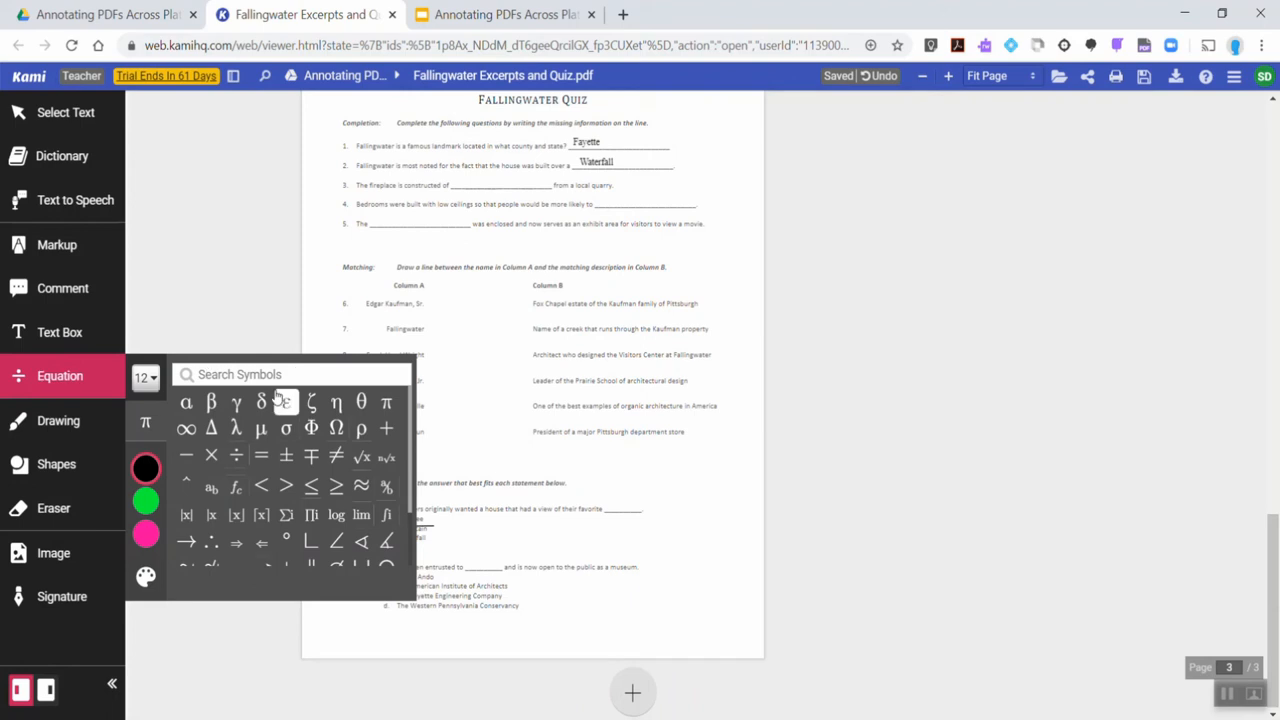
pyautogui.click(58, 420)
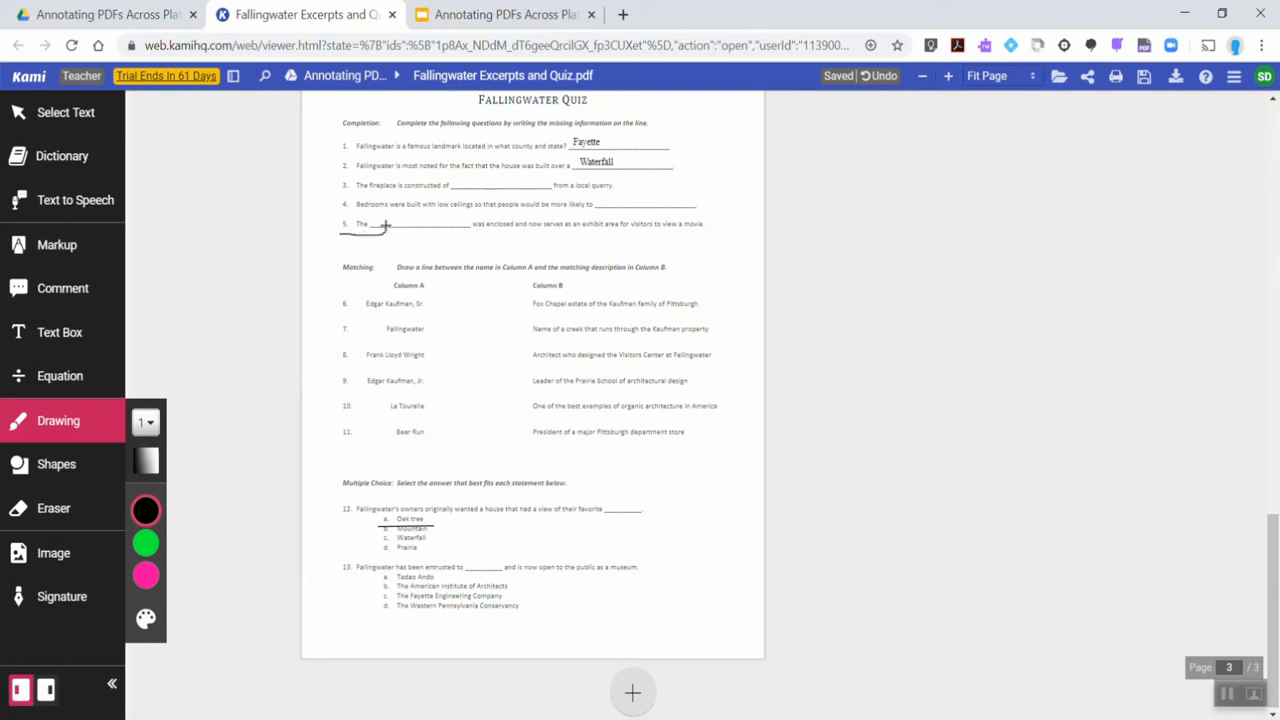
pyautogui.moveTo(330, 230); pyautogui.dragTo(385, 222)
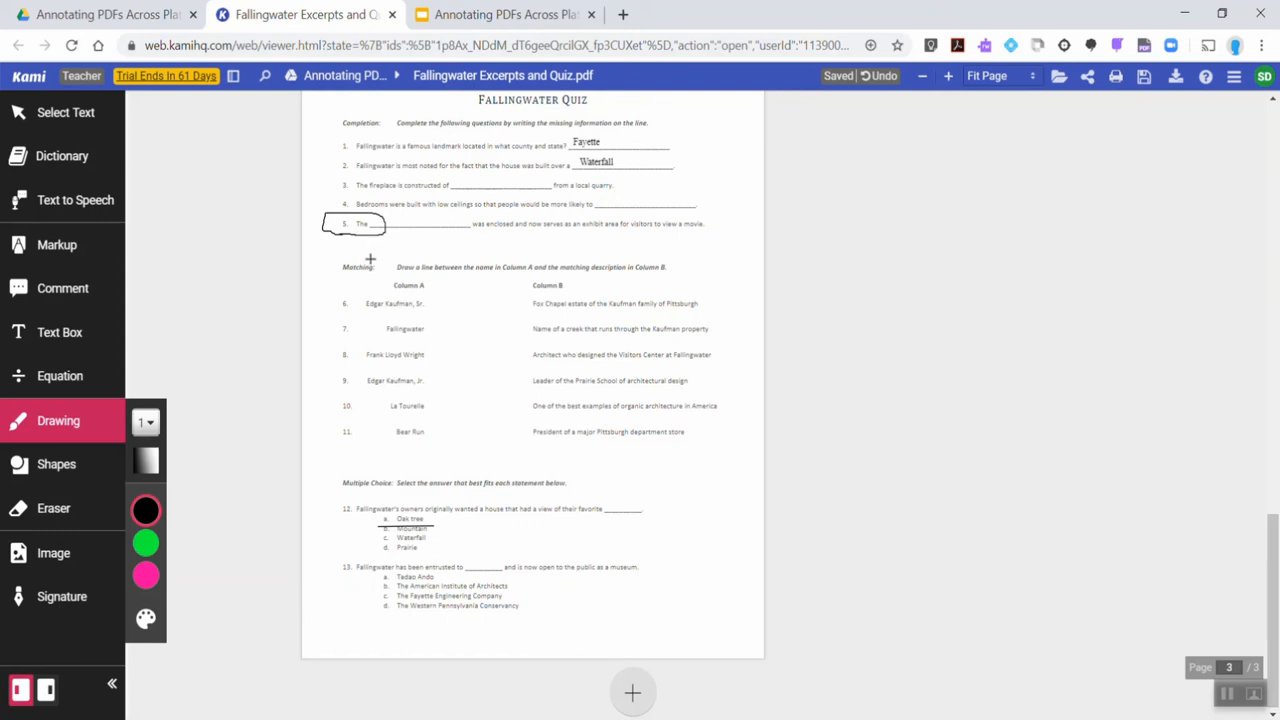
pyautogui.click(56, 463)
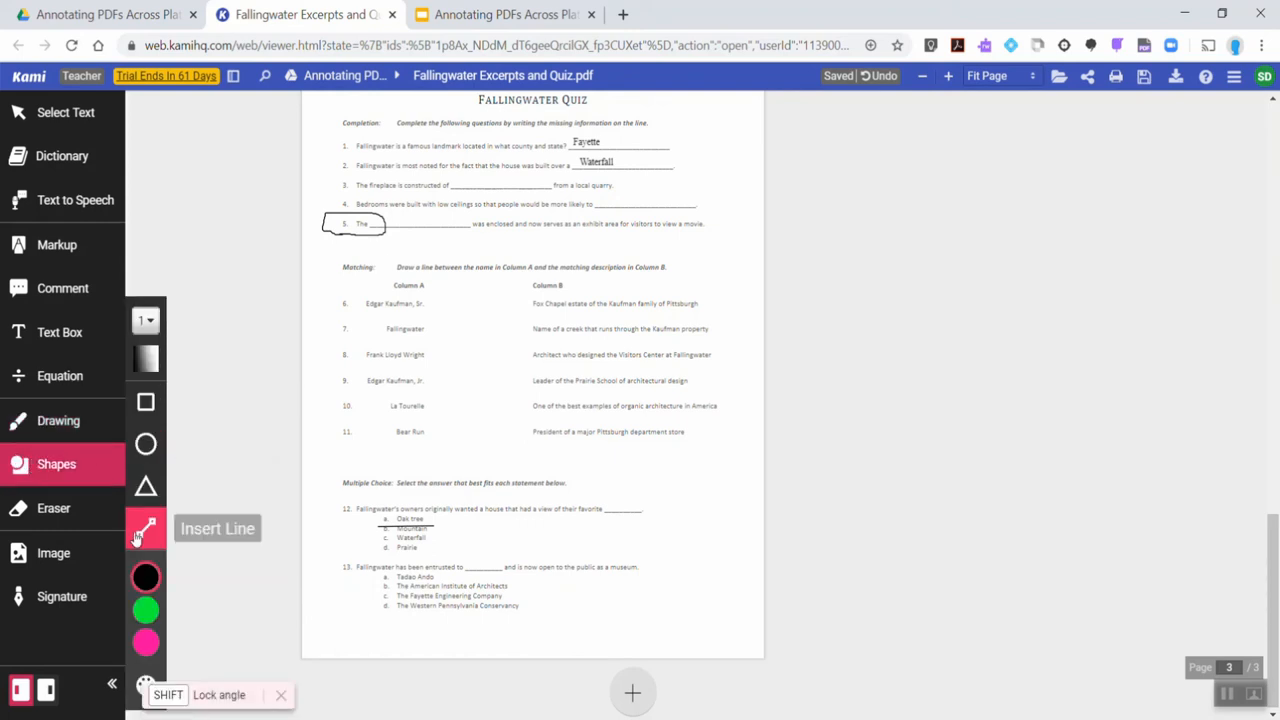
pyautogui.moveTo(145, 402)
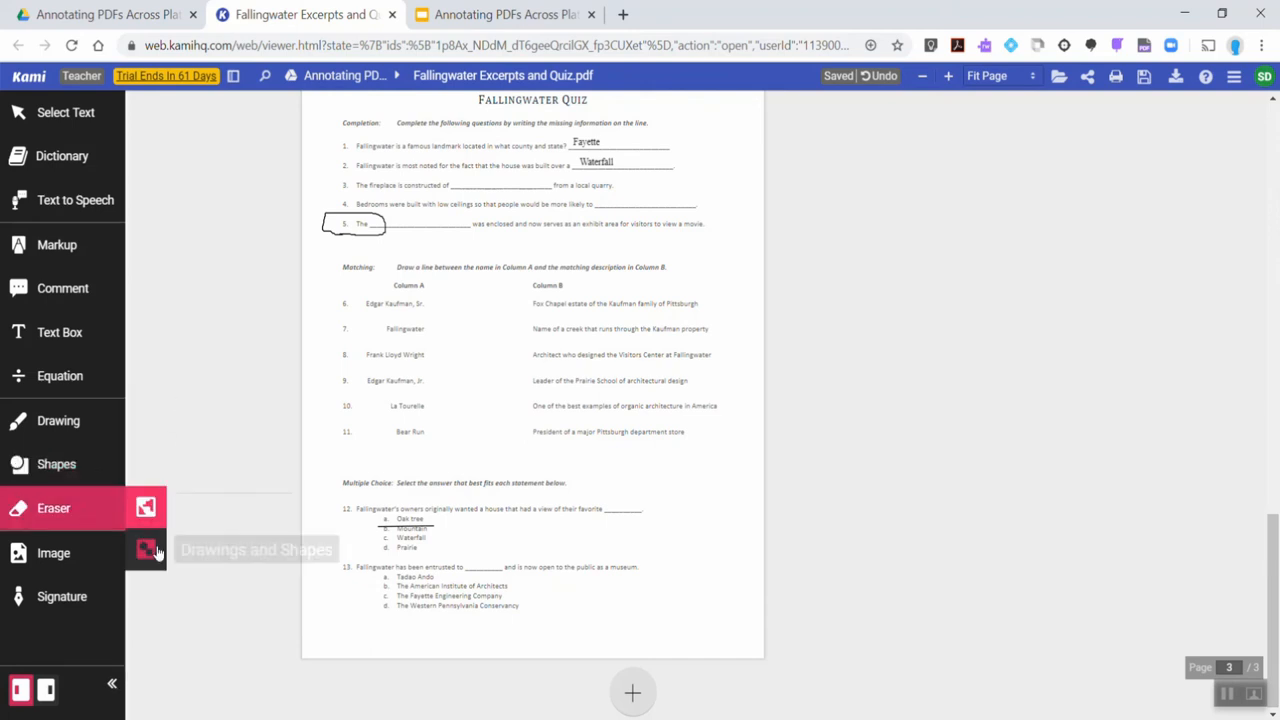
pyautogui.moveTo(146, 507)
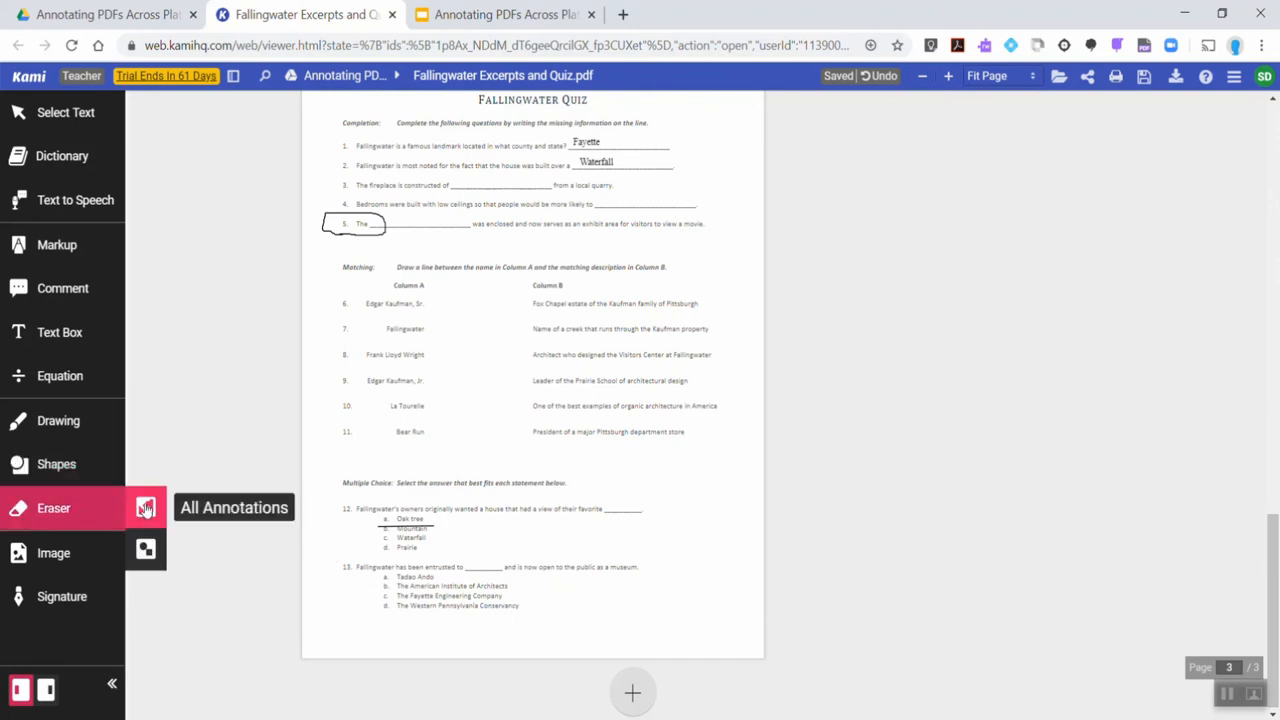
pyautogui.moveTo(145, 550)
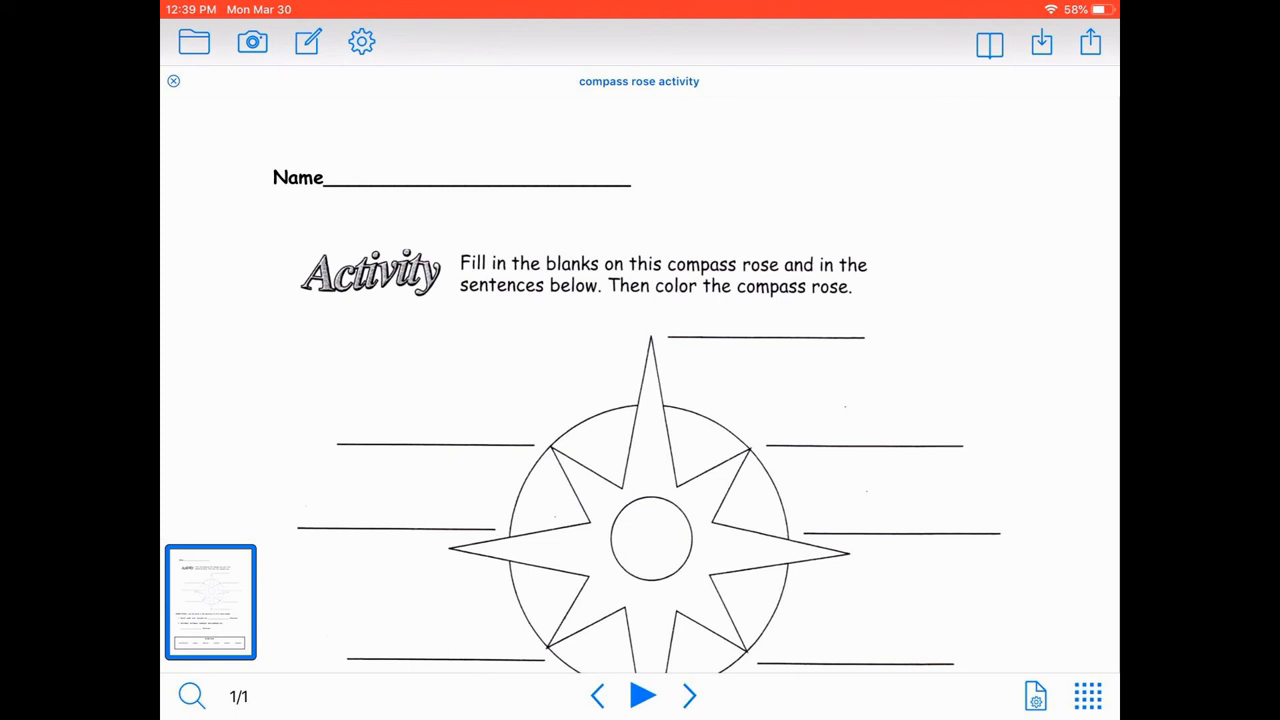
# Step: Place a text box on the worksheet's Name line using the annotation Text tool
pyautogui.click(308, 42)
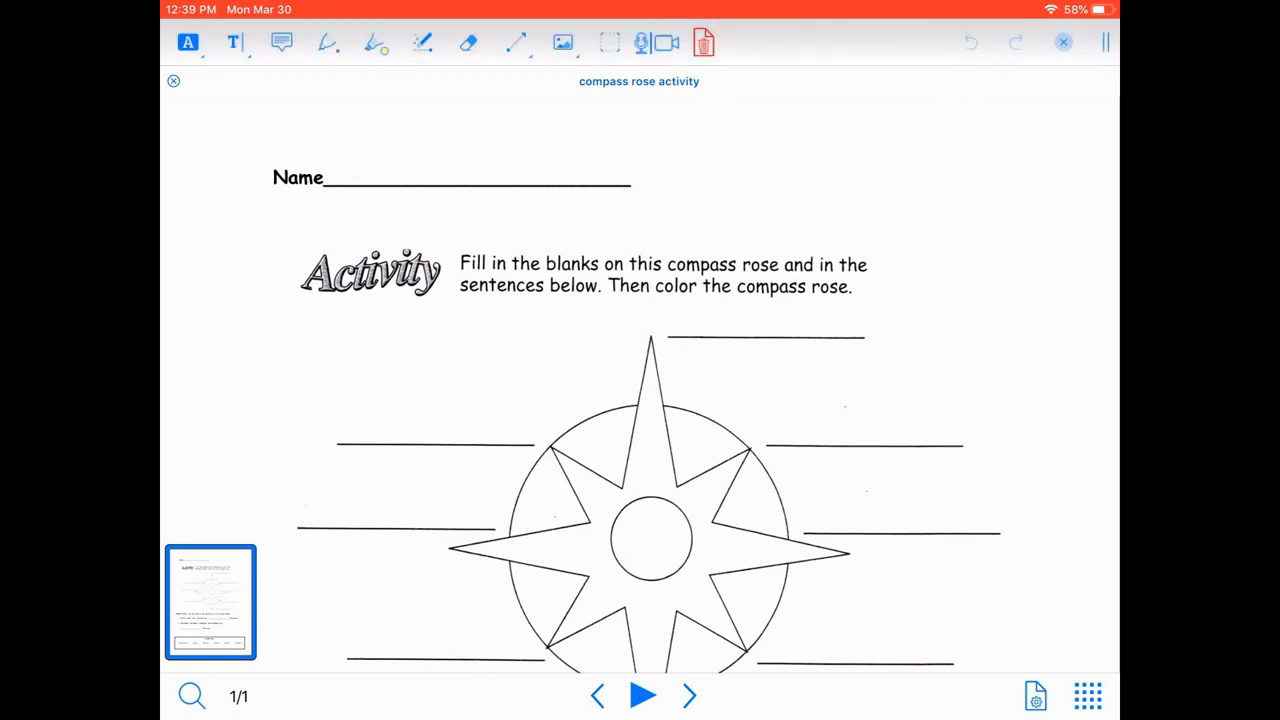
pyautogui.click(234, 42)
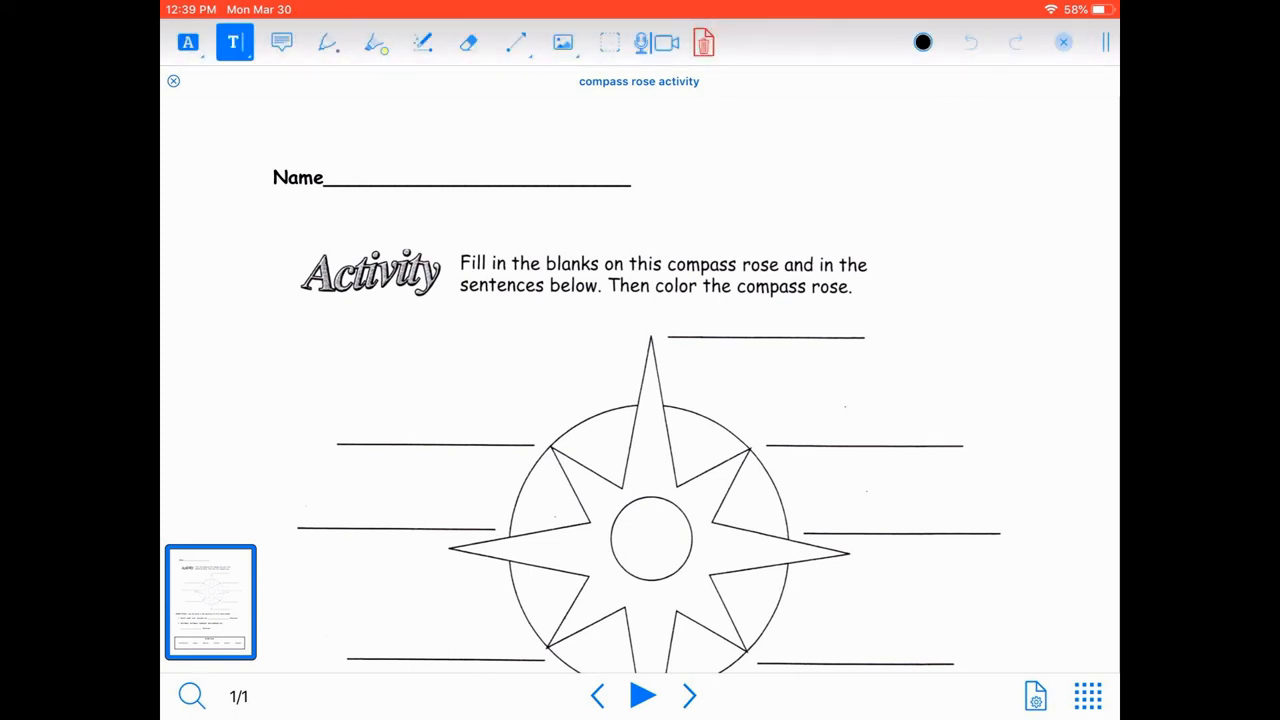
pyautogui.click(398, 155)
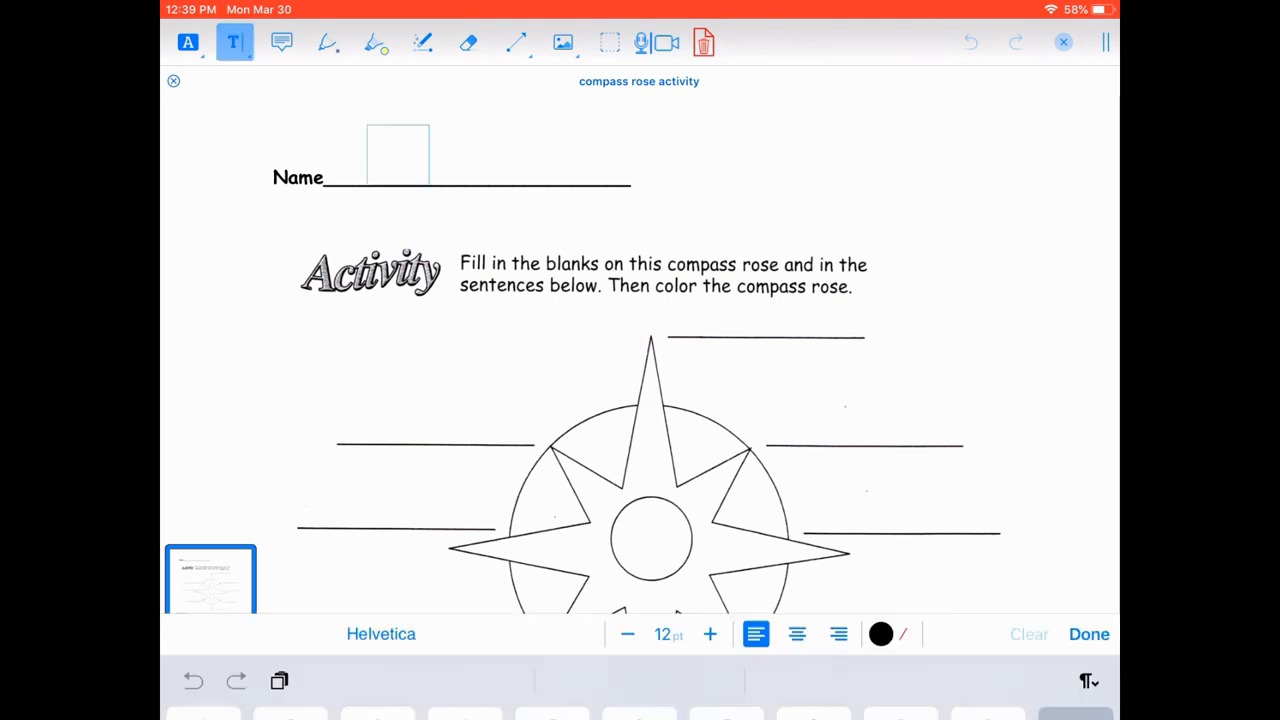
pyautogui.click(398, 155)
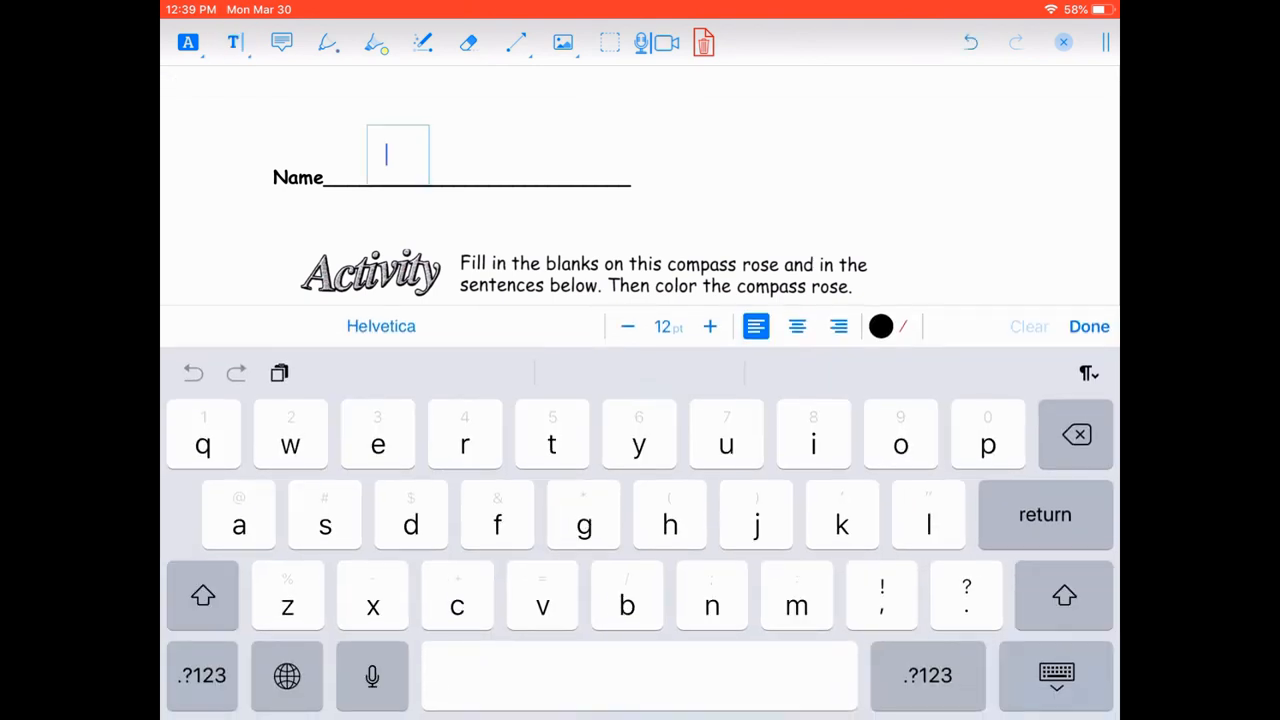
pyautogui.write('cott A.')
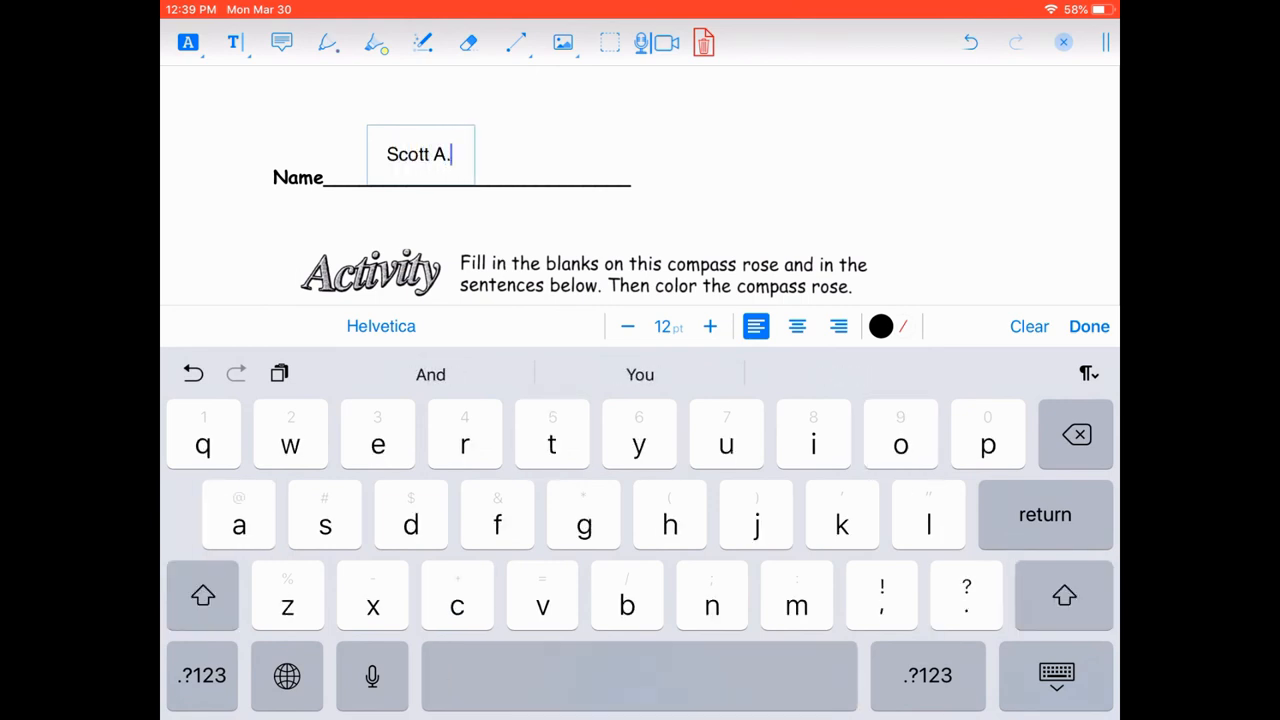
pyautogui.write('Doughe')
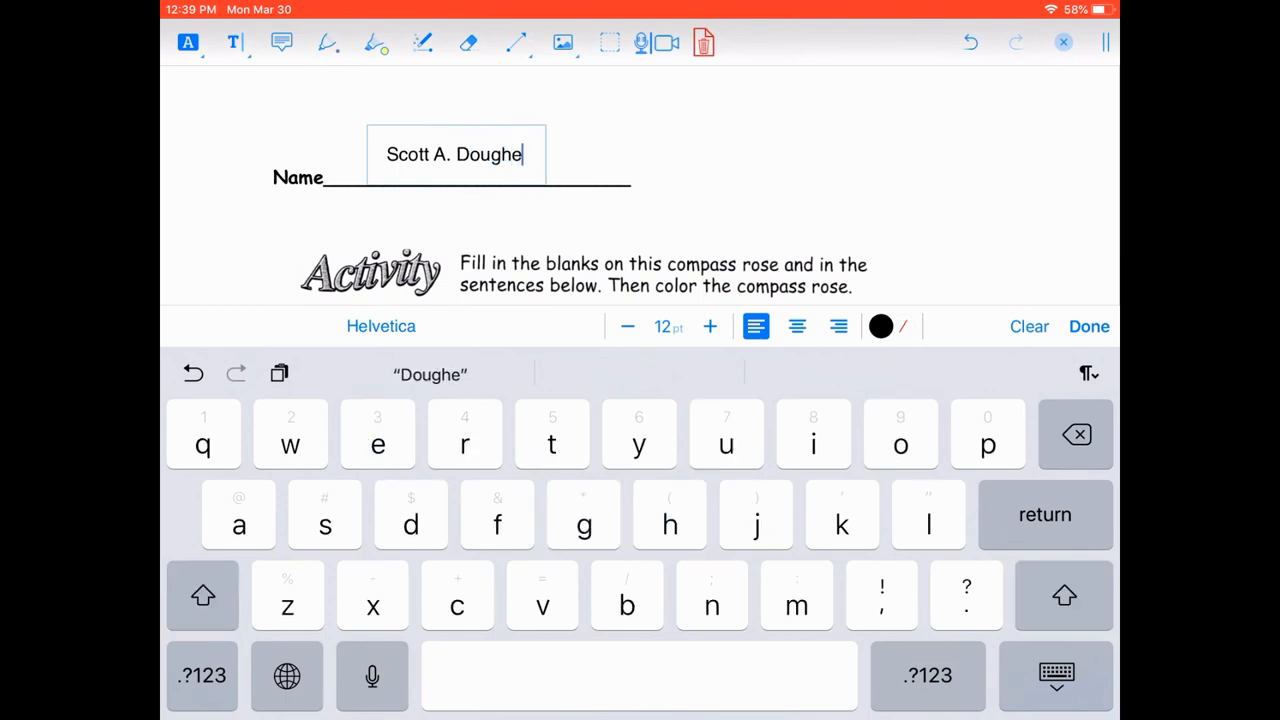
pyautogui.write('rty')
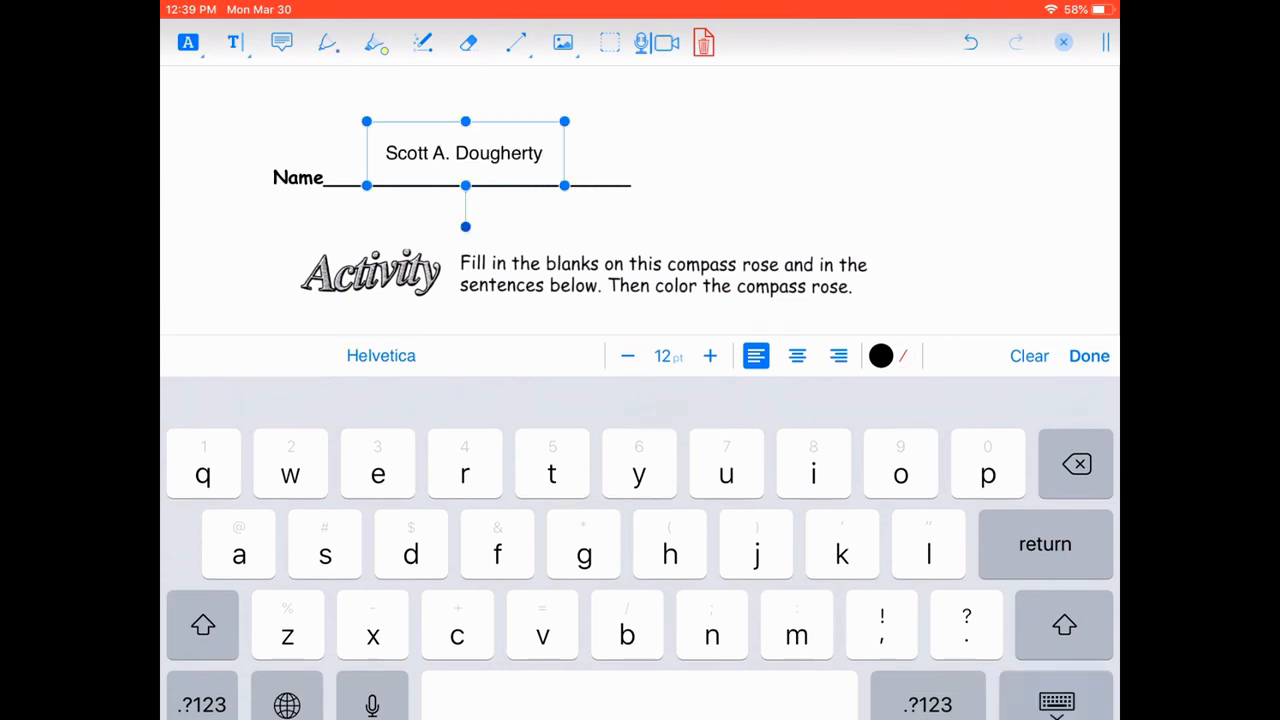
pyautogui.click(1088, 355)
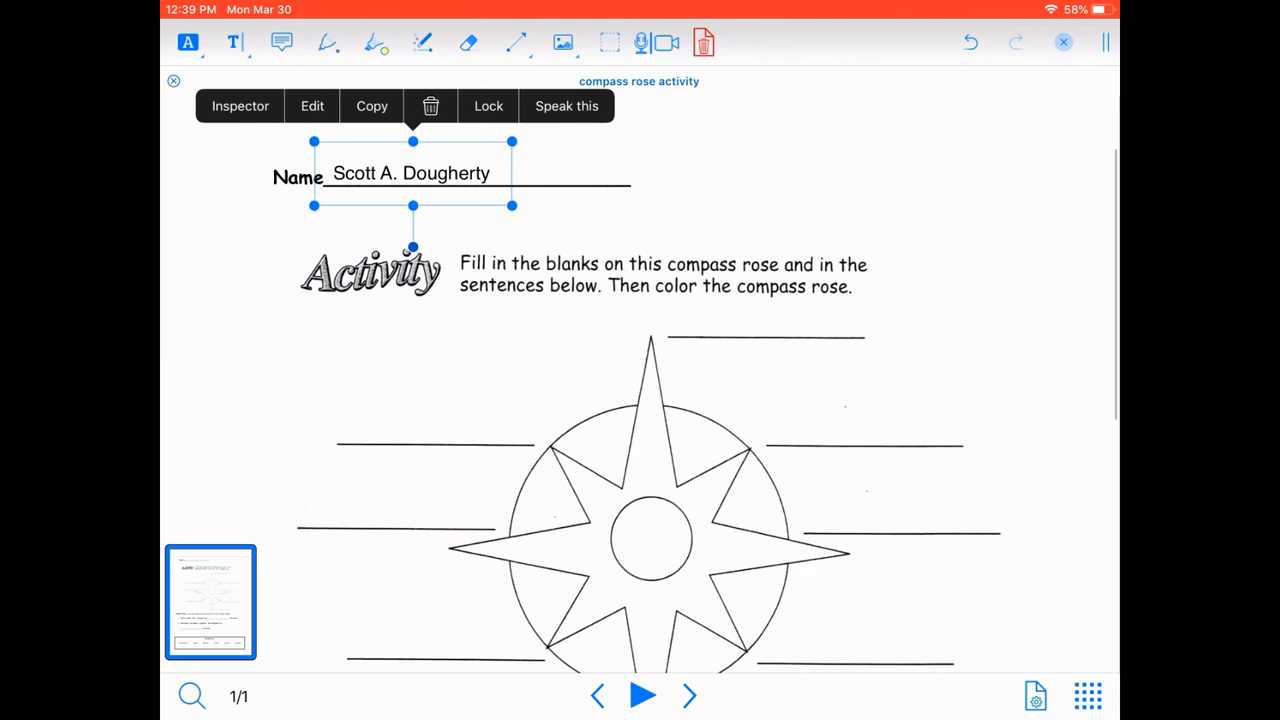
# Step: Fill blank 1 with 'Cardinal' and scribble in red over 'cardinal' in the word box
pyautogui.scroll(-3)
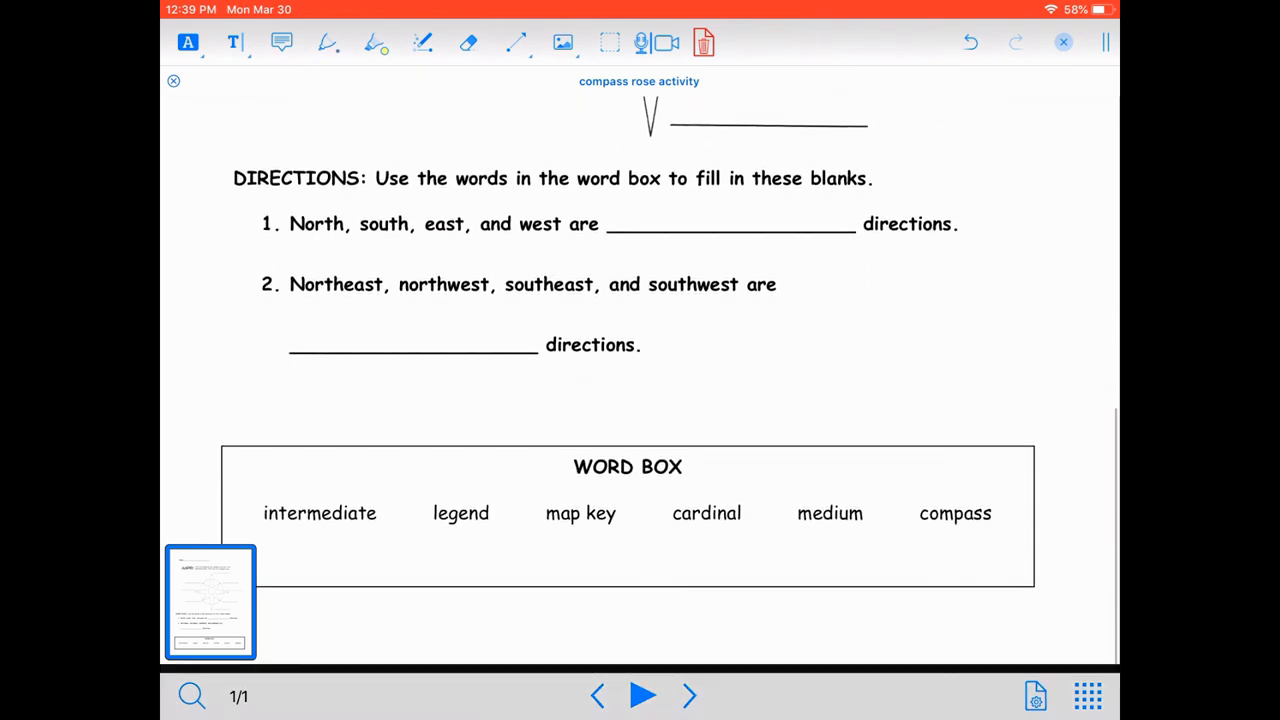
pyautogui.click(233, 42)
pyautogui.write('Cardinal')
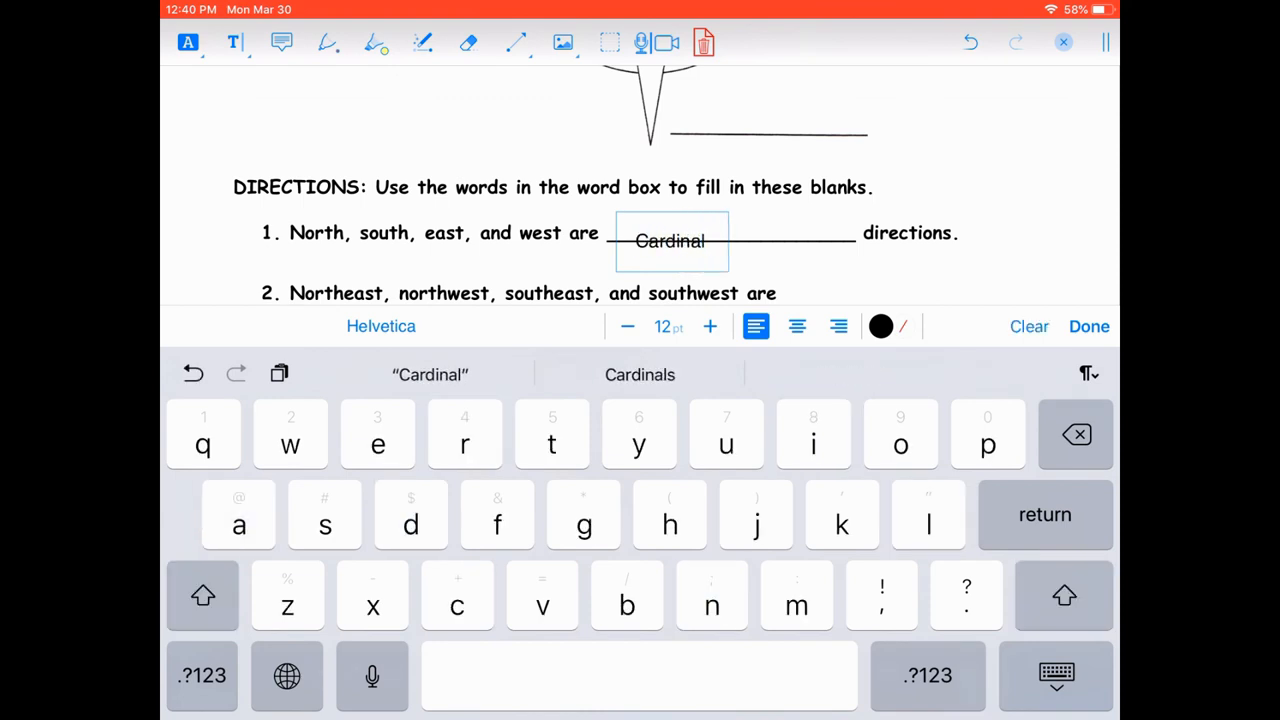
pyautogui.click(1088, 326)
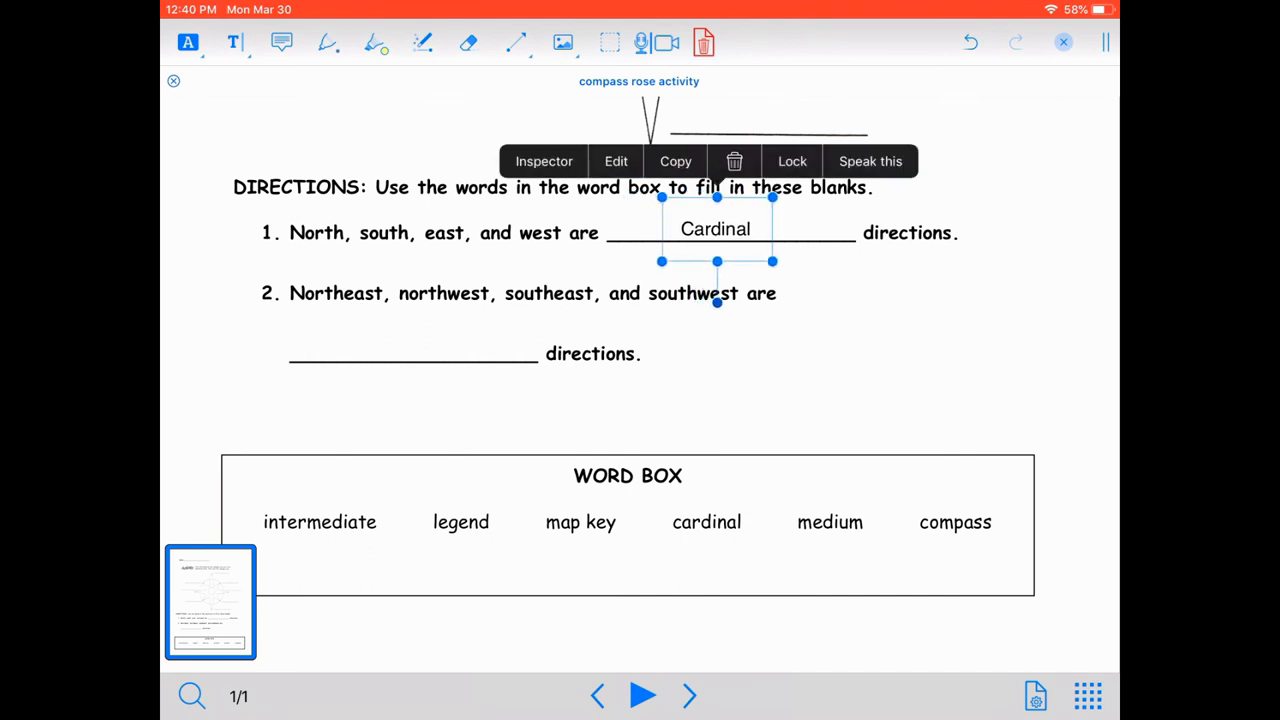
pyautogui.click(328, 42)
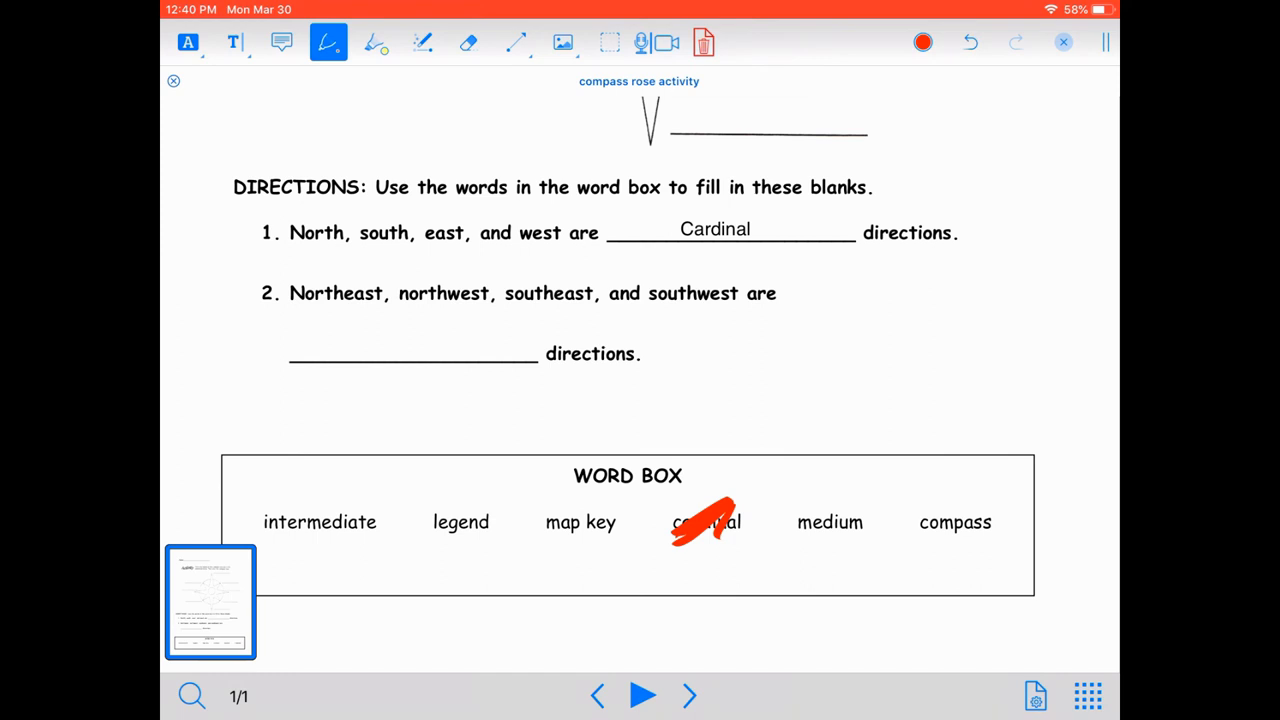
# Step: Cancel clearing the whole page and undo the red scribble, leaving 'Cardinal' in blank 1
pyautogui.click(704, 42)
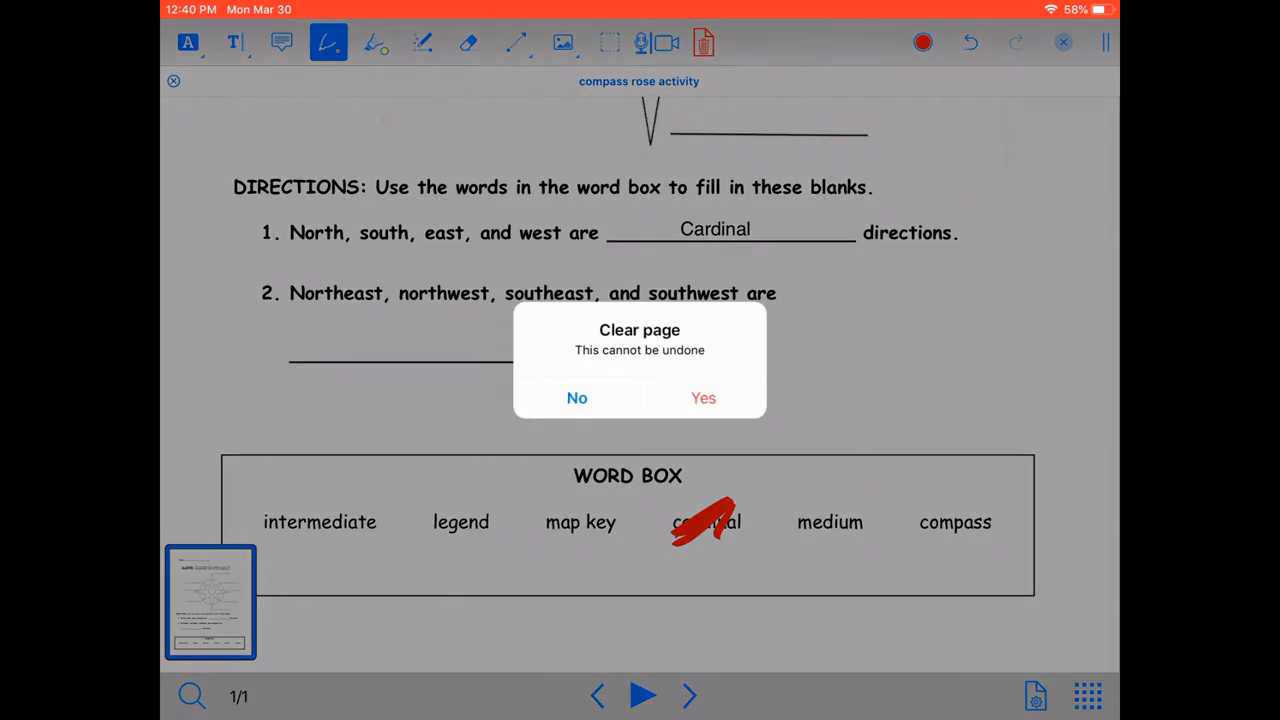
pyautogui.click(576, 397)
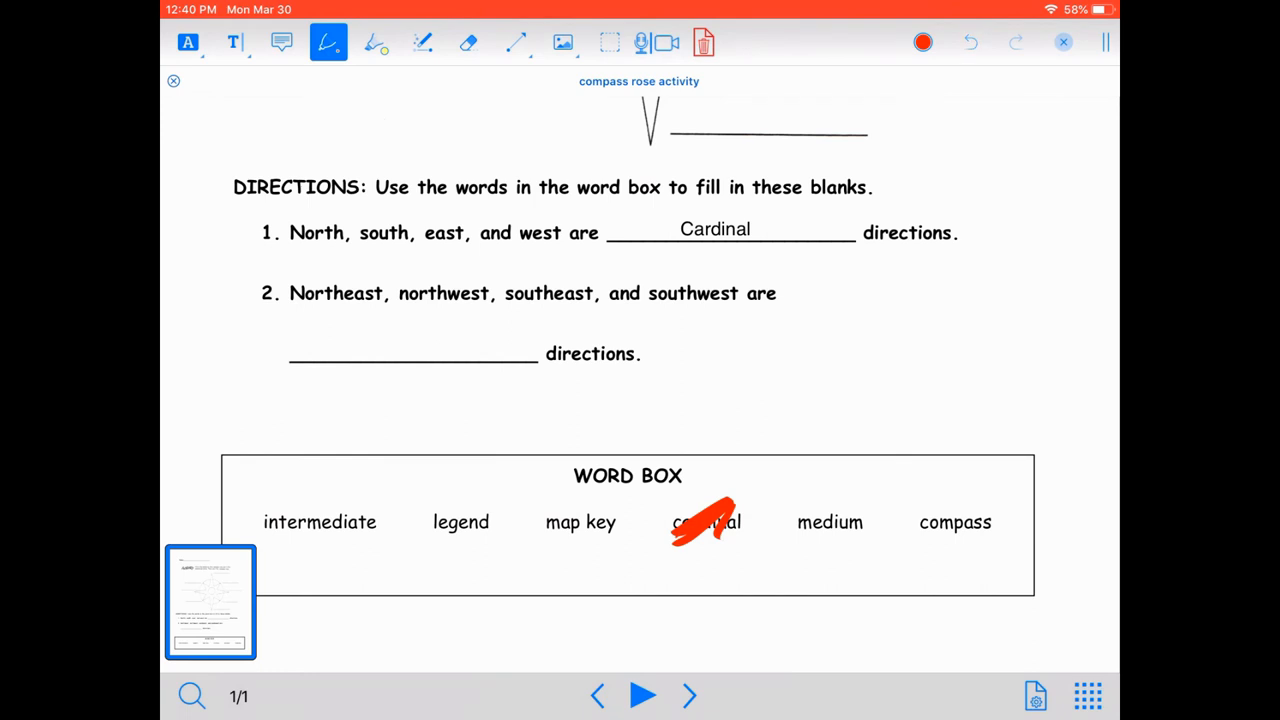
pyautogui.click(969, 42)
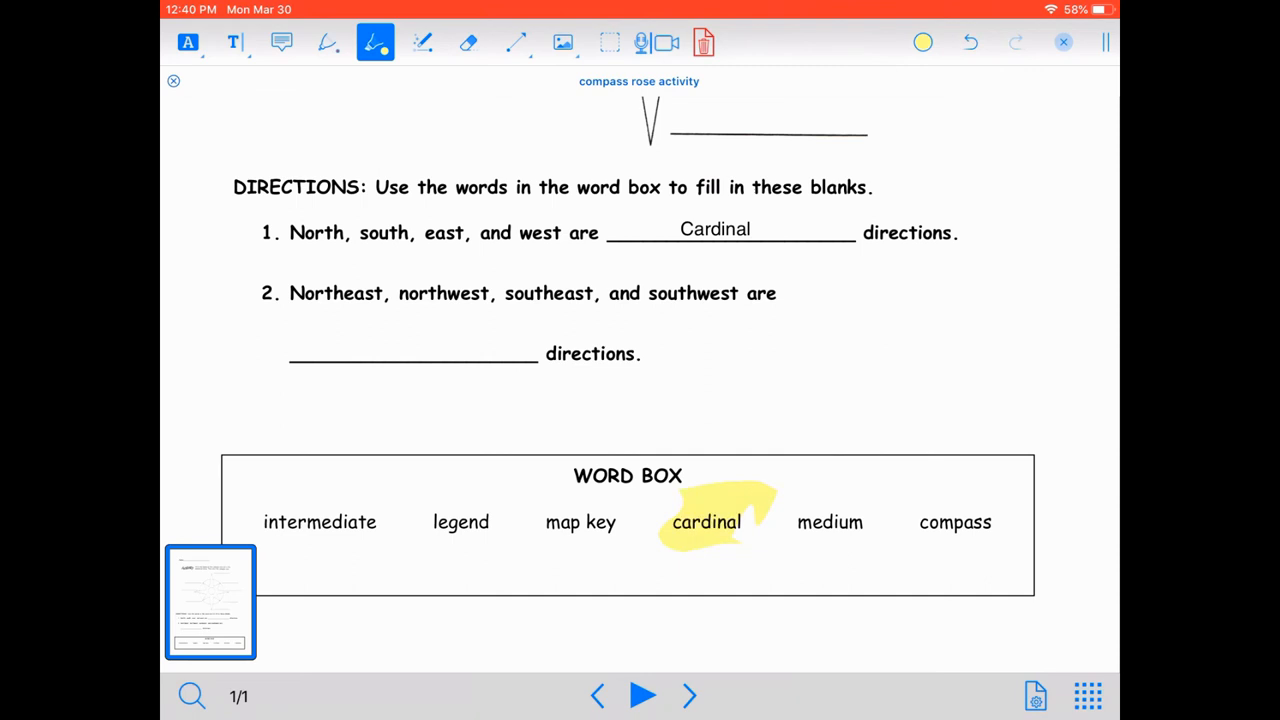
# Step: Try a green highlighter on 'cardinal' in the word box, then undo it so the word is unmarked
pyautogui.click(969, 42)
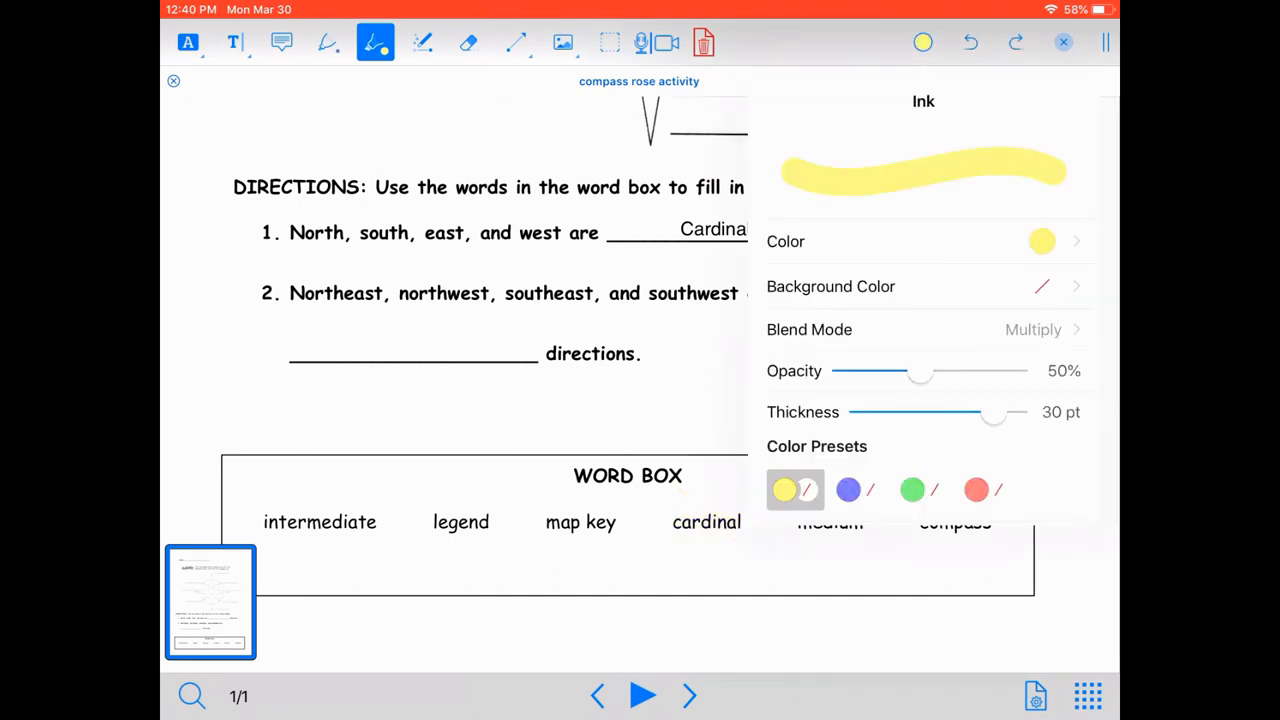
pyautogui.click(911, 489)
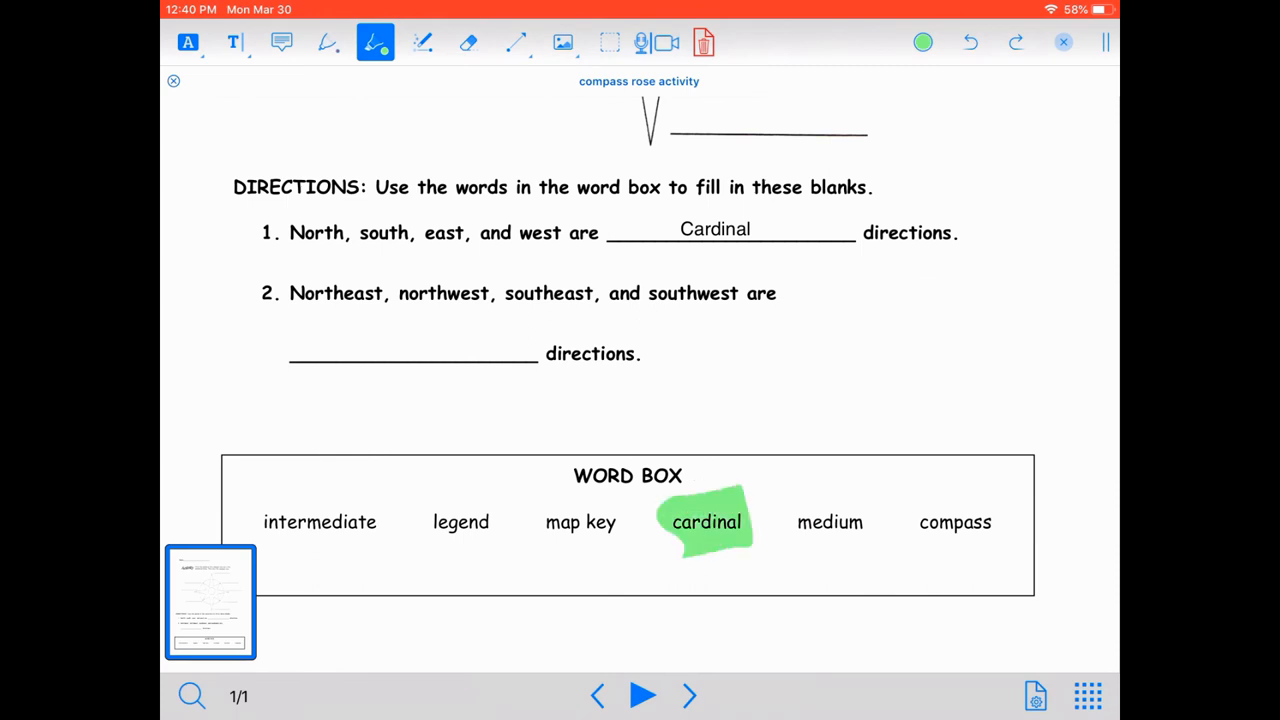
pyautogui.click(969, 42)
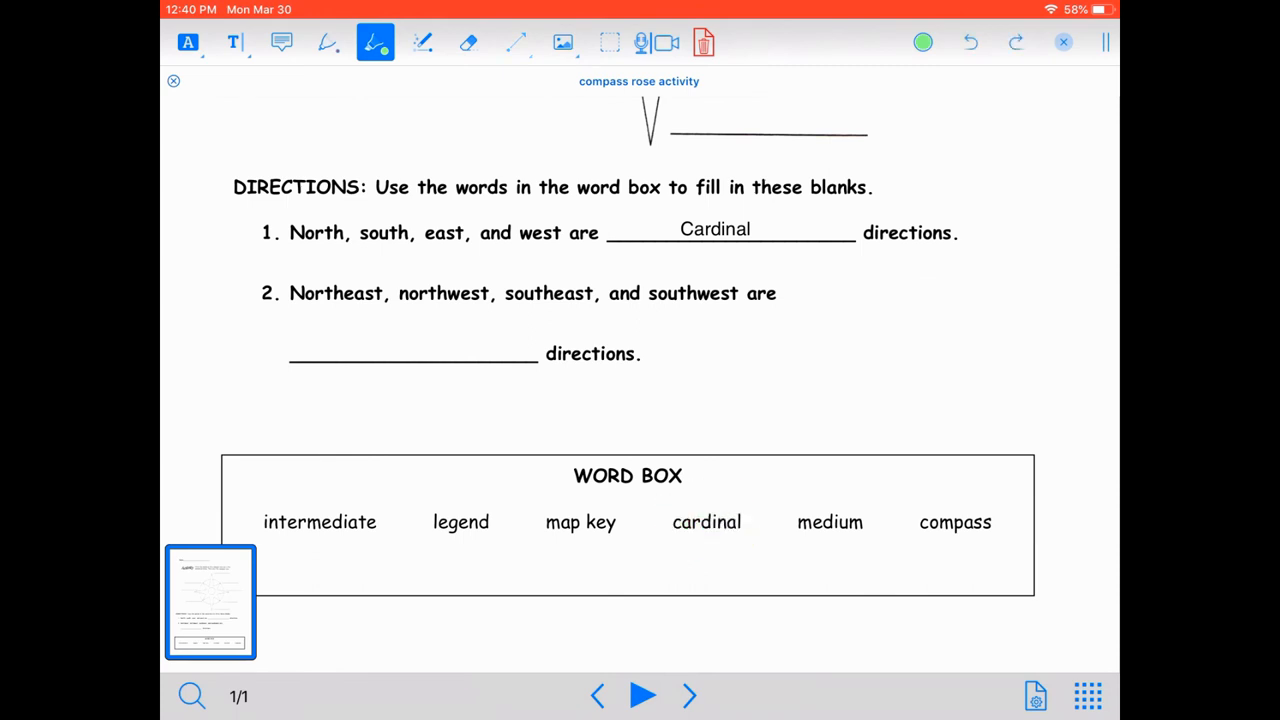
# Step: Strike through 'cardinal' with a straight blue line and bring up the annotation sharing options
pyautogui.click(515, 42)
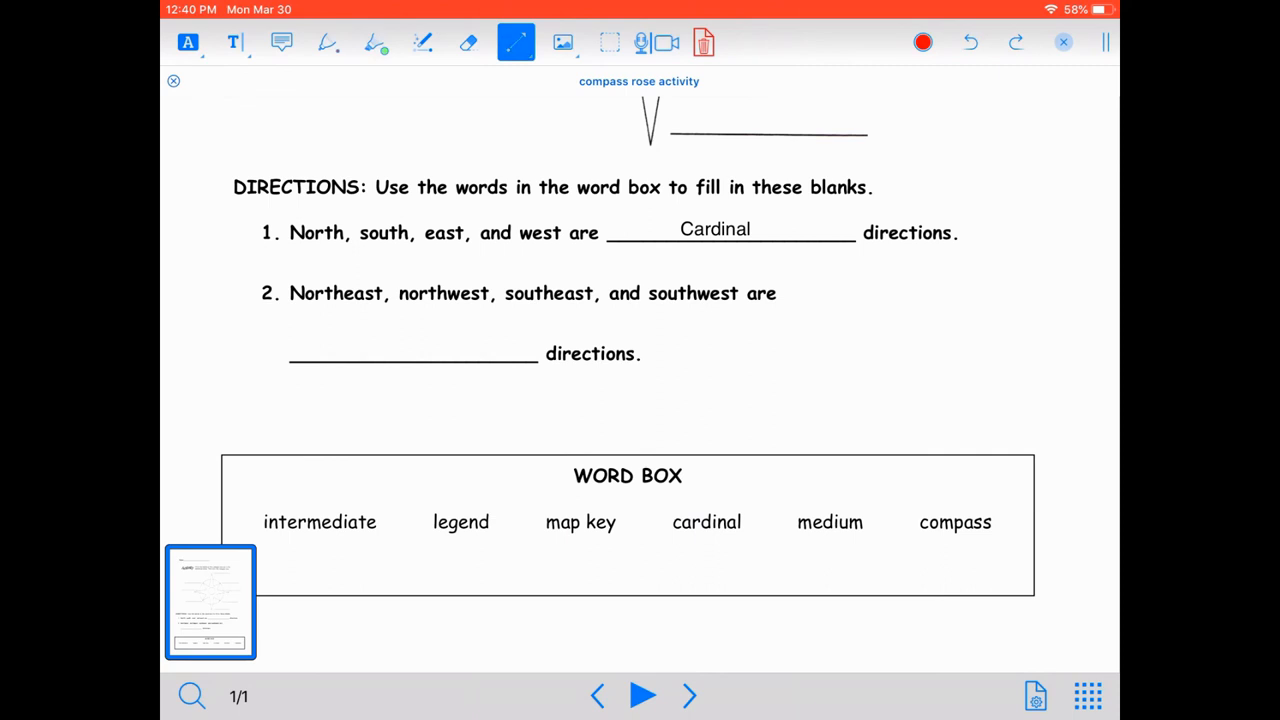
pyautogui.click(516, 42)
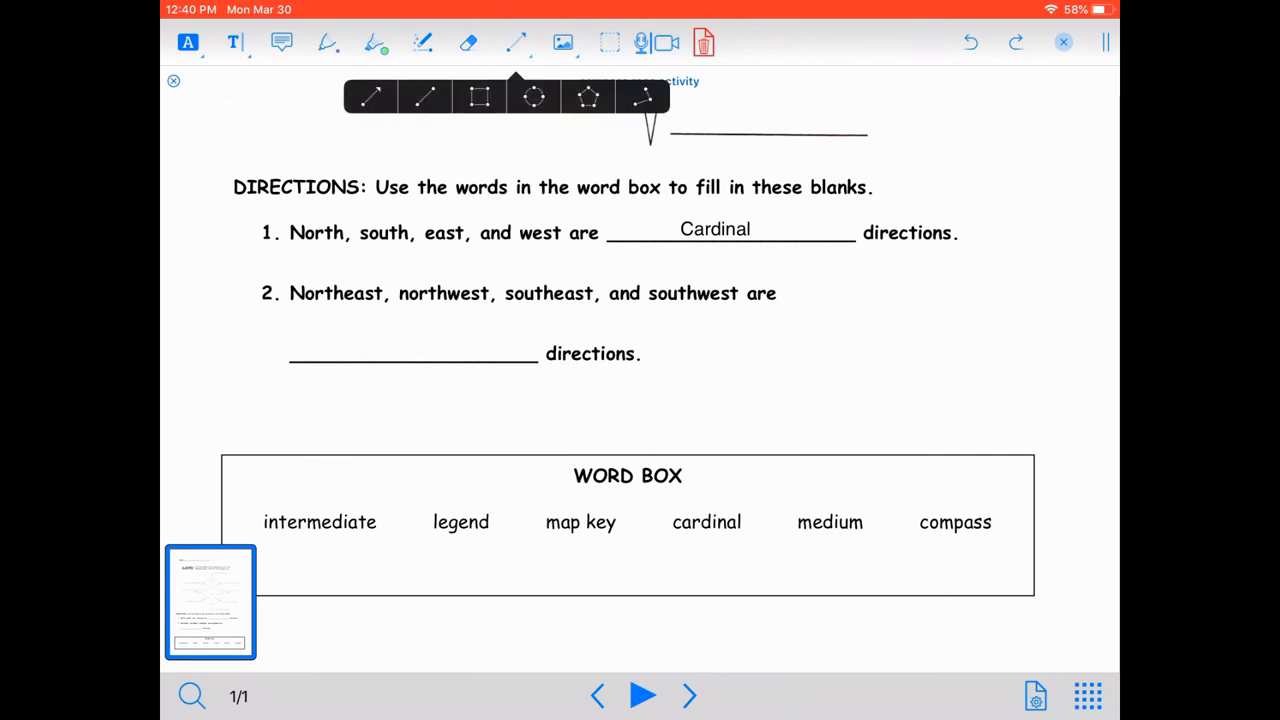
pyautogui.click(423, 97)
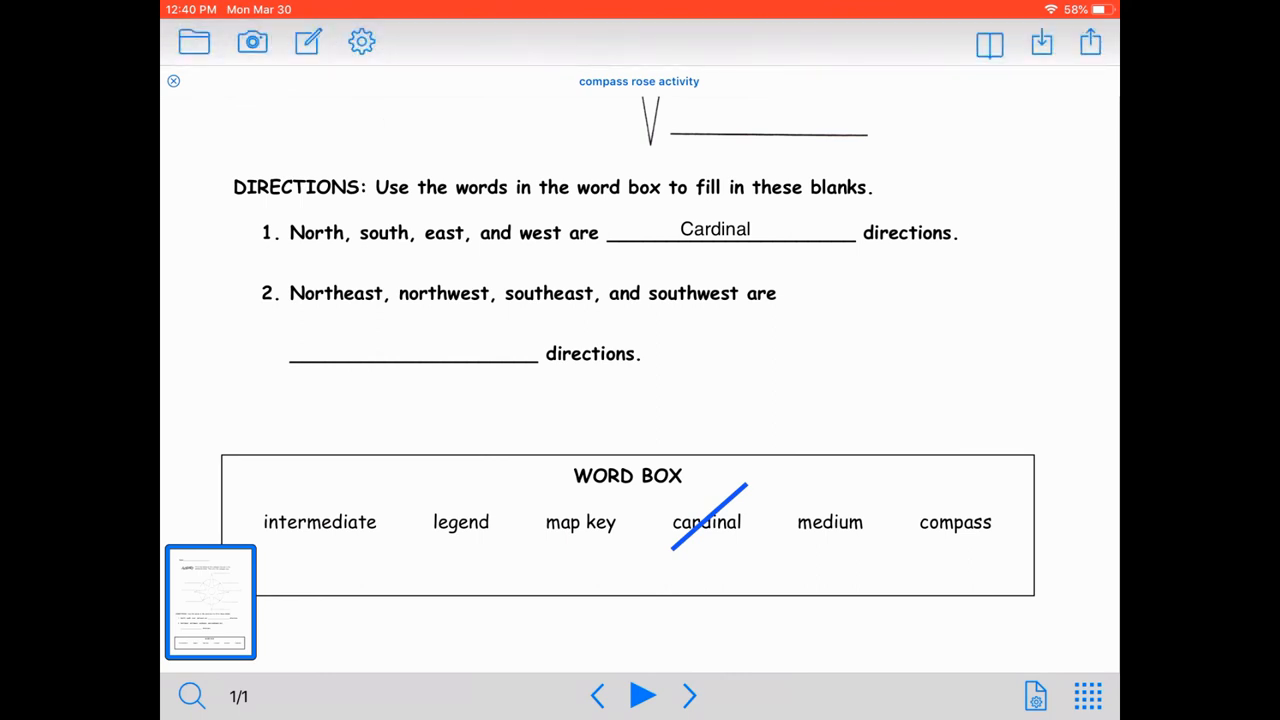
pyautogui.click(1090, 41)
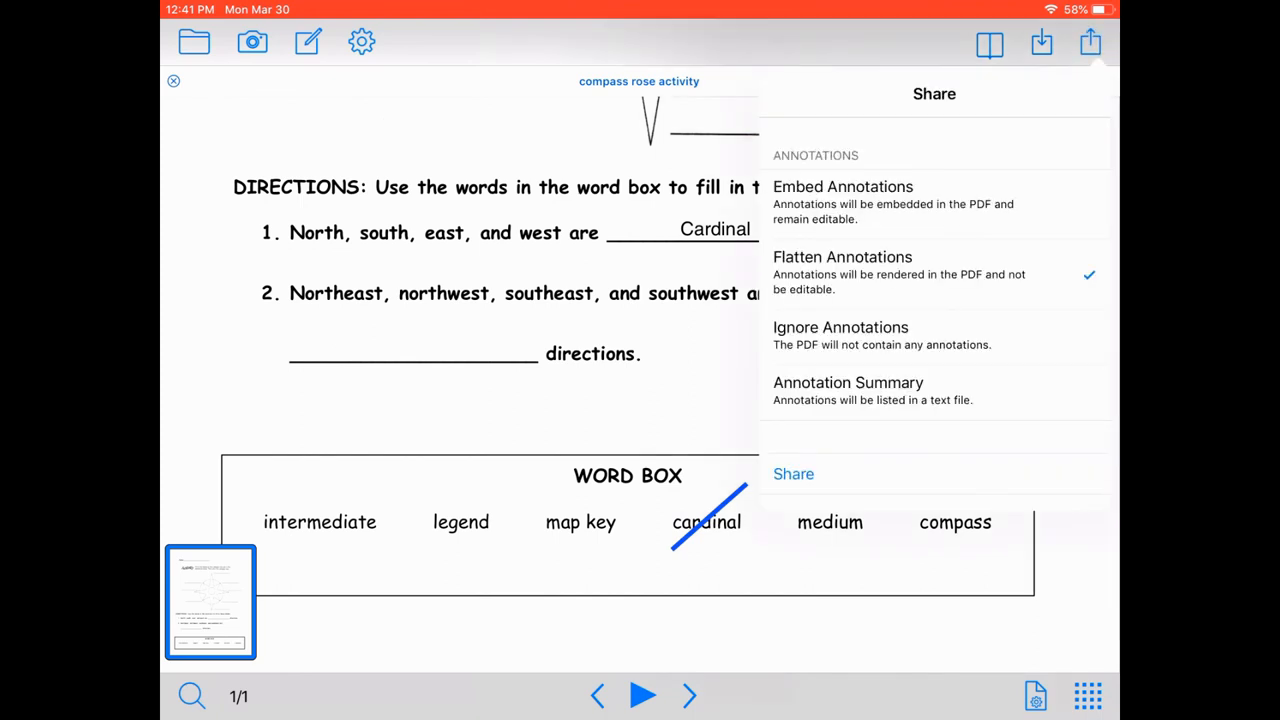